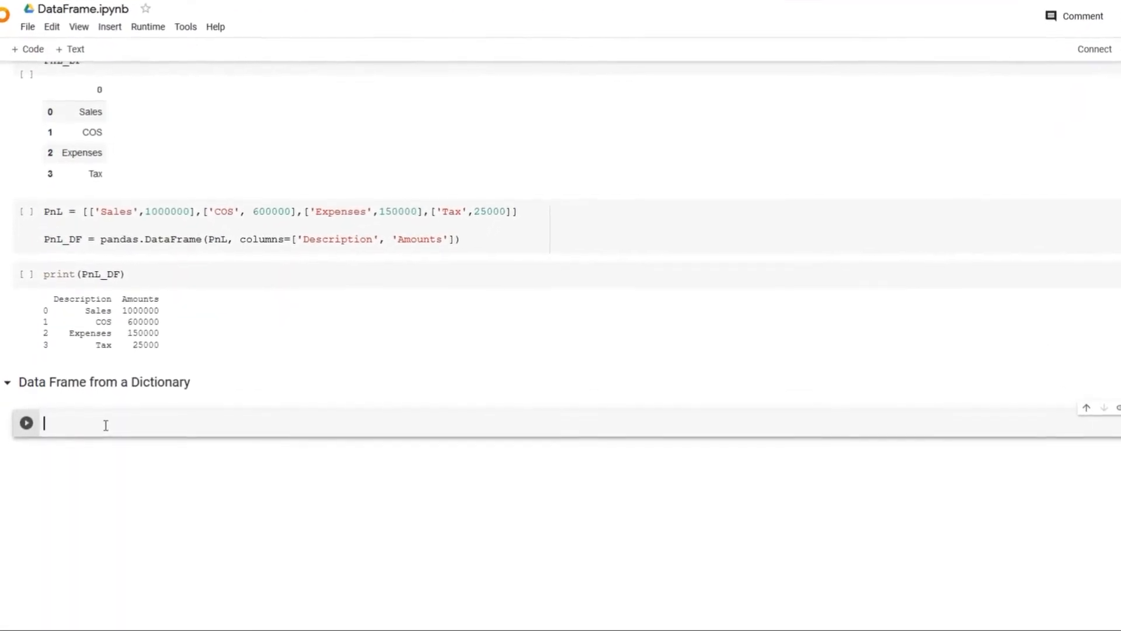
Start the financial_data = {} dictionary with a 'Year' key.
{"action": "type", "text": "financi"}
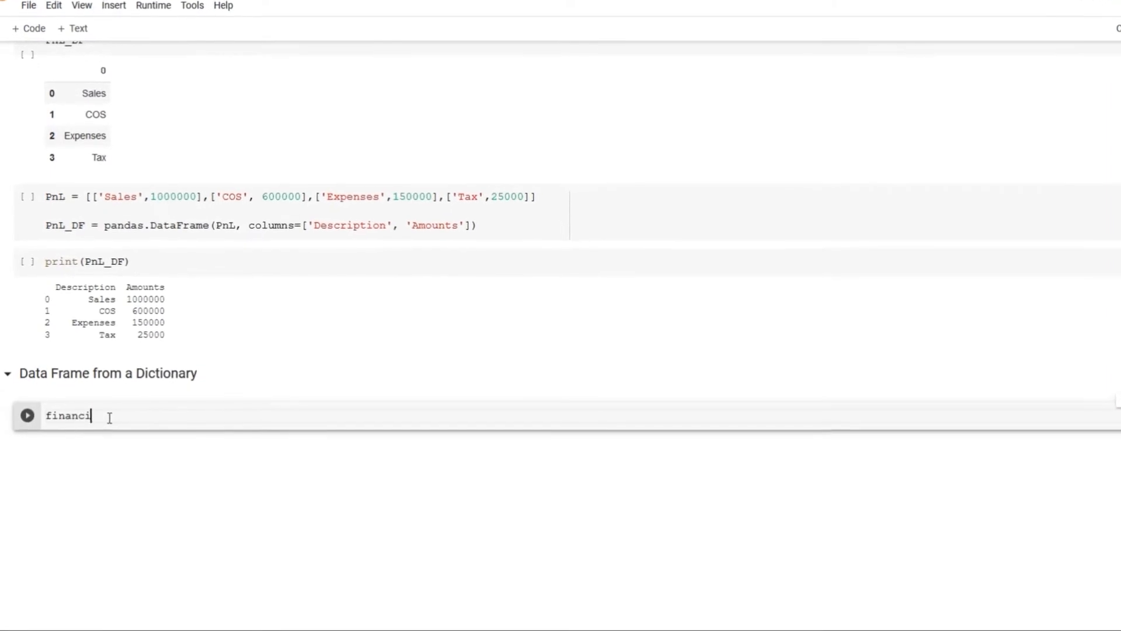
{"action": "type", "text": "als"}
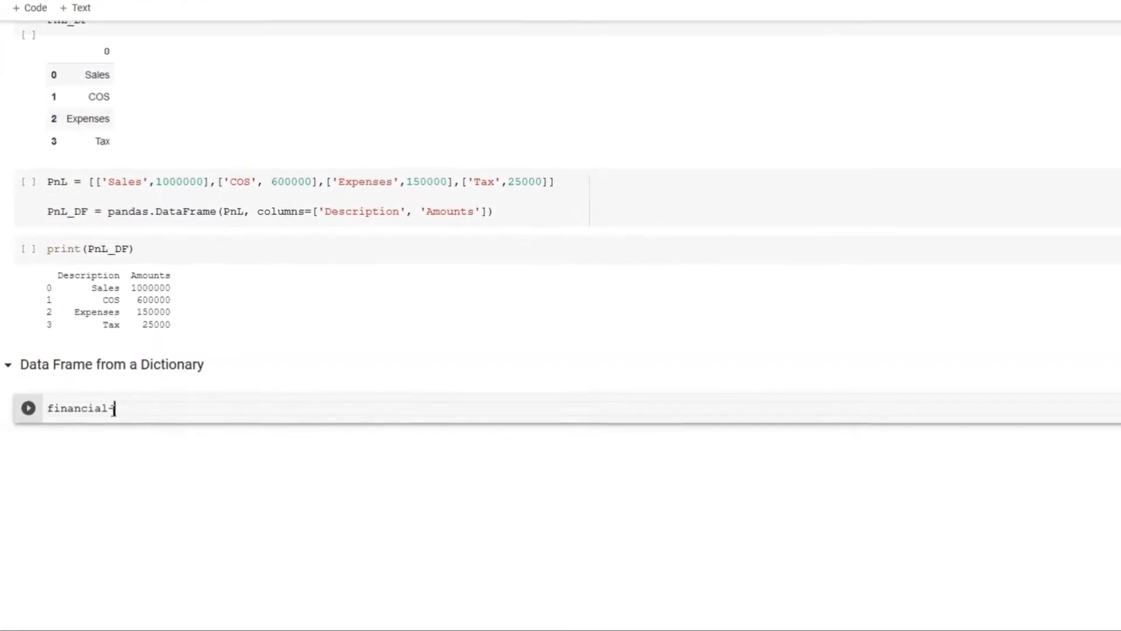
{"action": "type", "text": "data"}
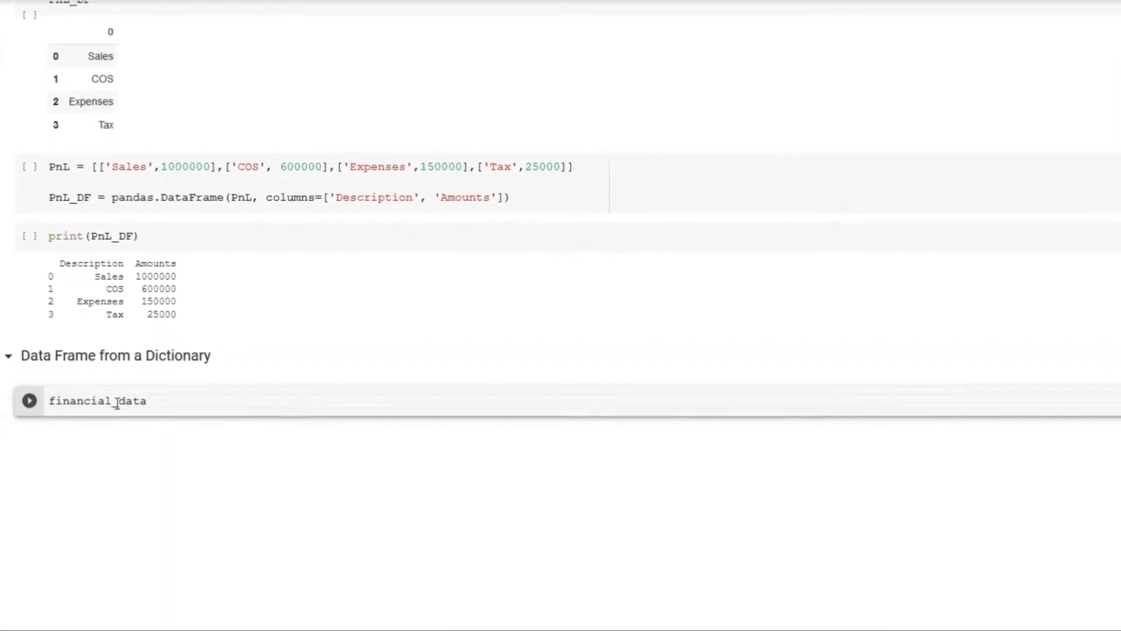
{"action": "type", "text": "= {}"}
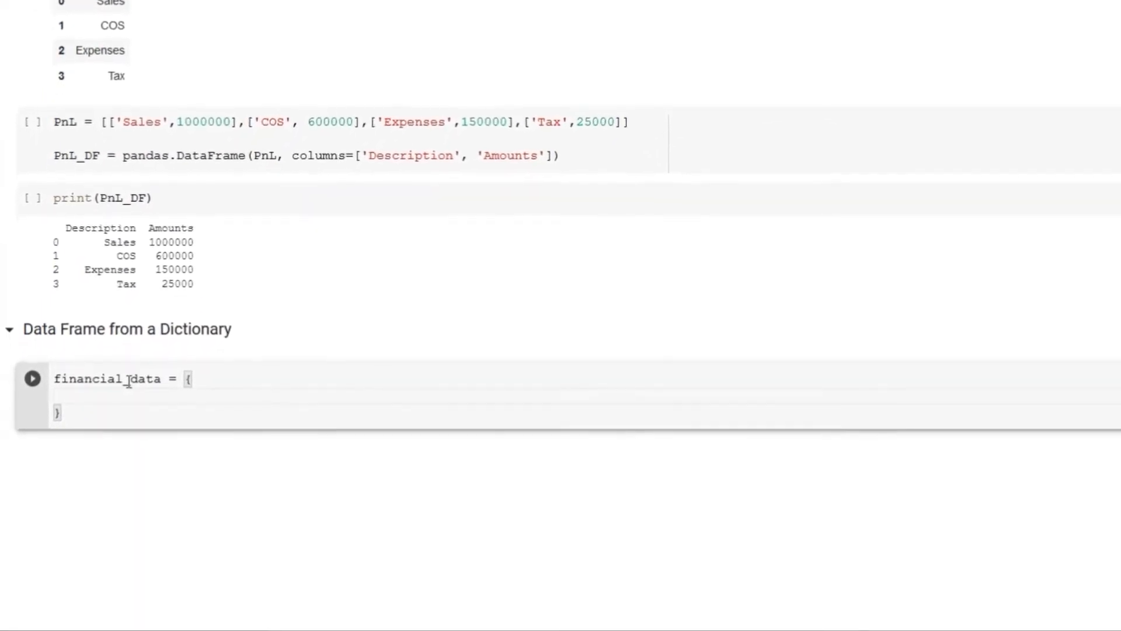
{"action": "type", "text": "'Year' : ["}
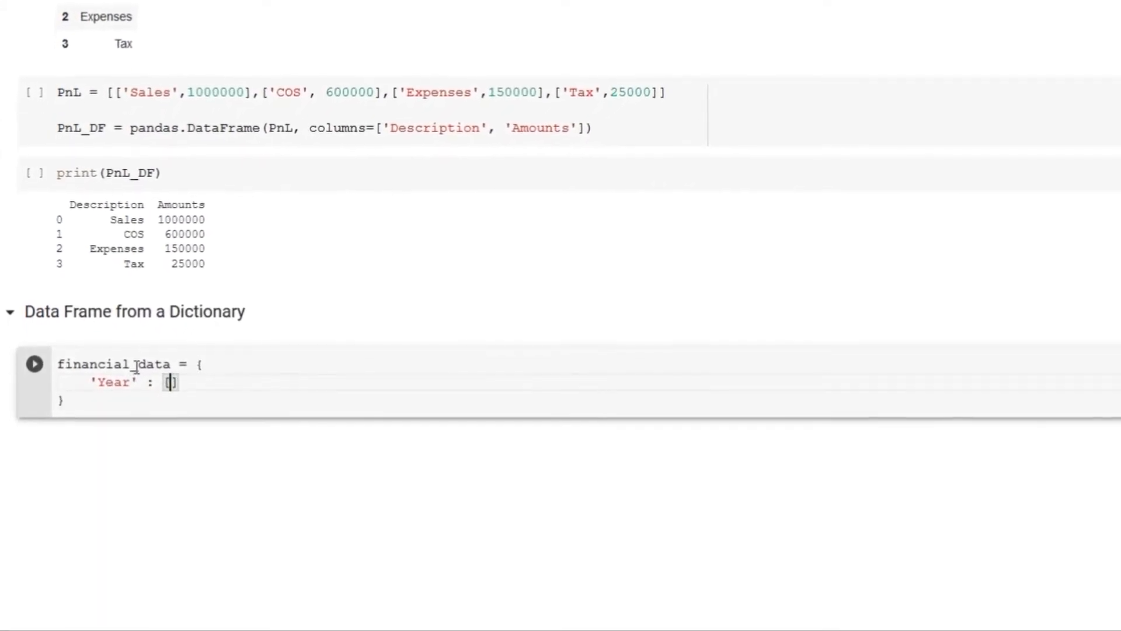
{"action": "scroll", "scroll_direction": "up", "scroll_amount": 3}
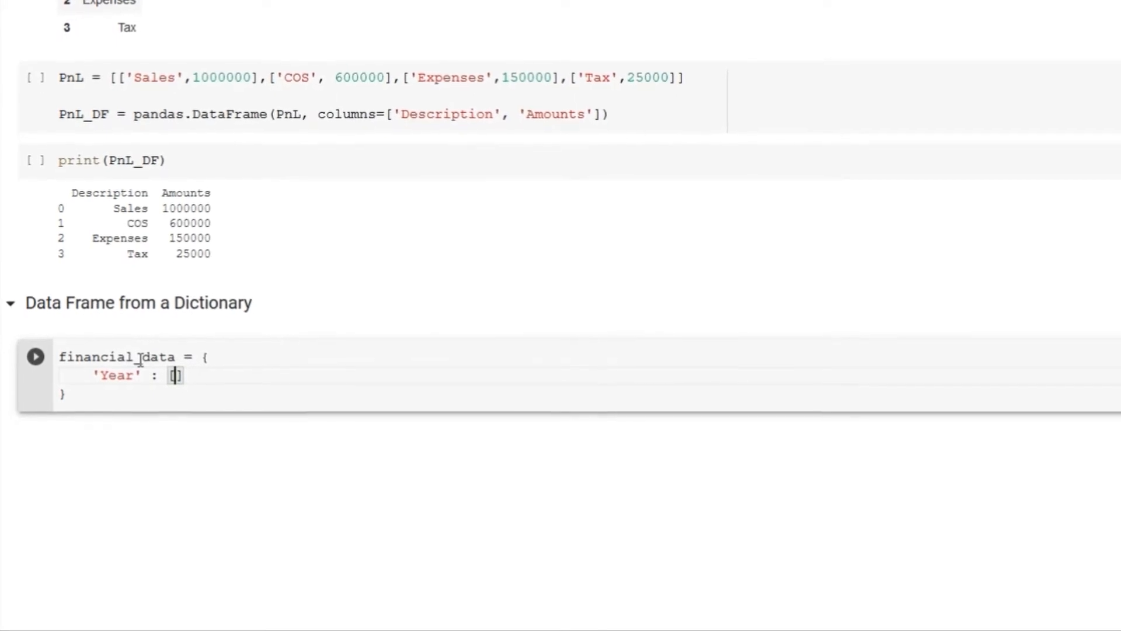
Fill in the year values from 2020 down, plus the Sales, Expenses and Tax value lists.
{"action": "type", "text": "2020,2019,2018,2017,2016"}
{"action": "type", "text": "'Sales' : ["}
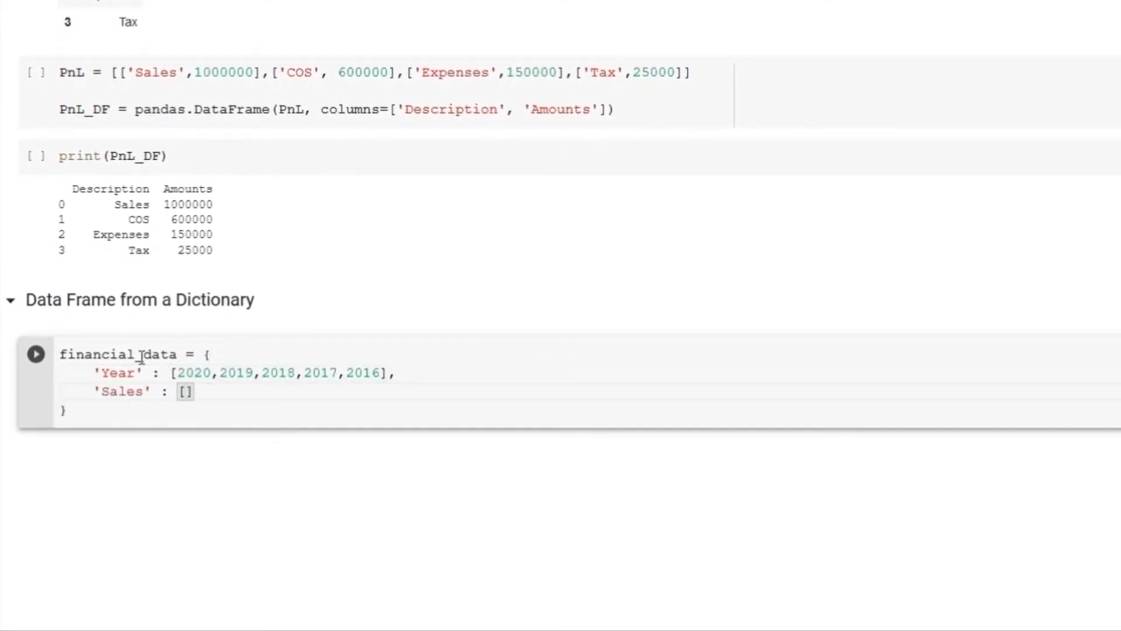
{"action": "type", "text": "7000000,9000000,8000000,7000000,6"}
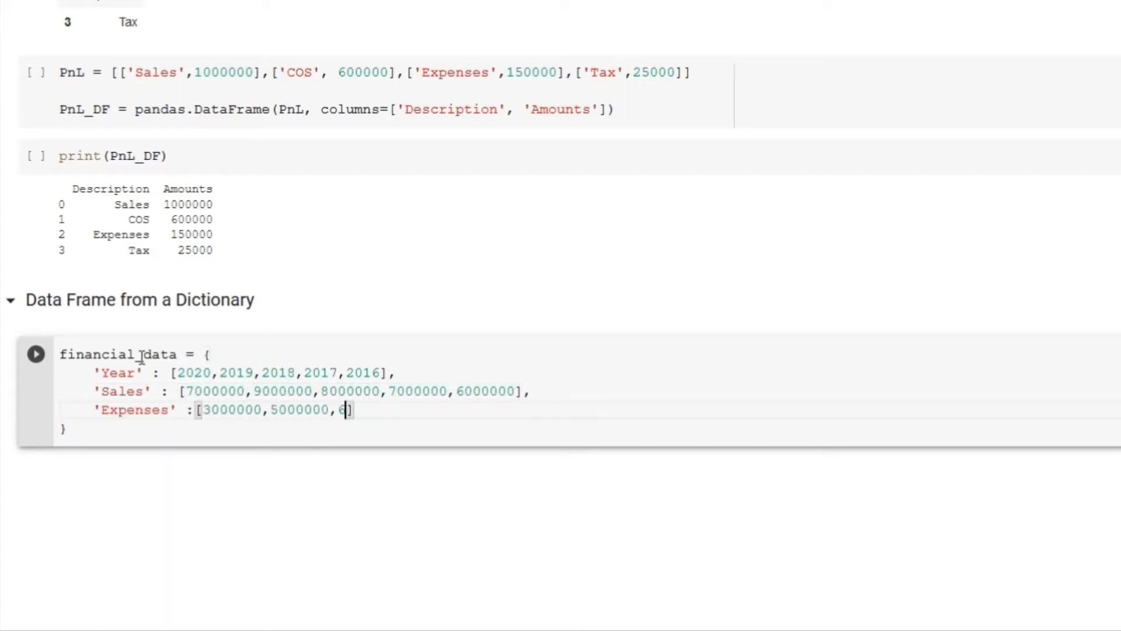
{"action": "type", "text": "000000,5000000,4000000]"}
{"action": "type", "text": "'Tax': ['"}
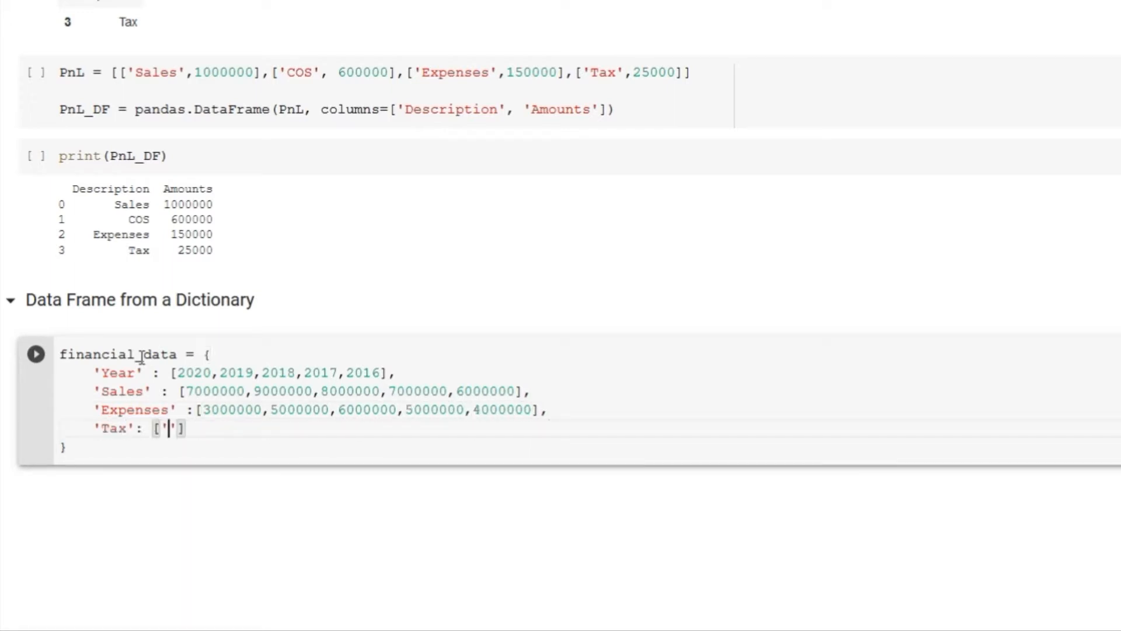
{"action": "type", "text": "50000,100000,130000"}
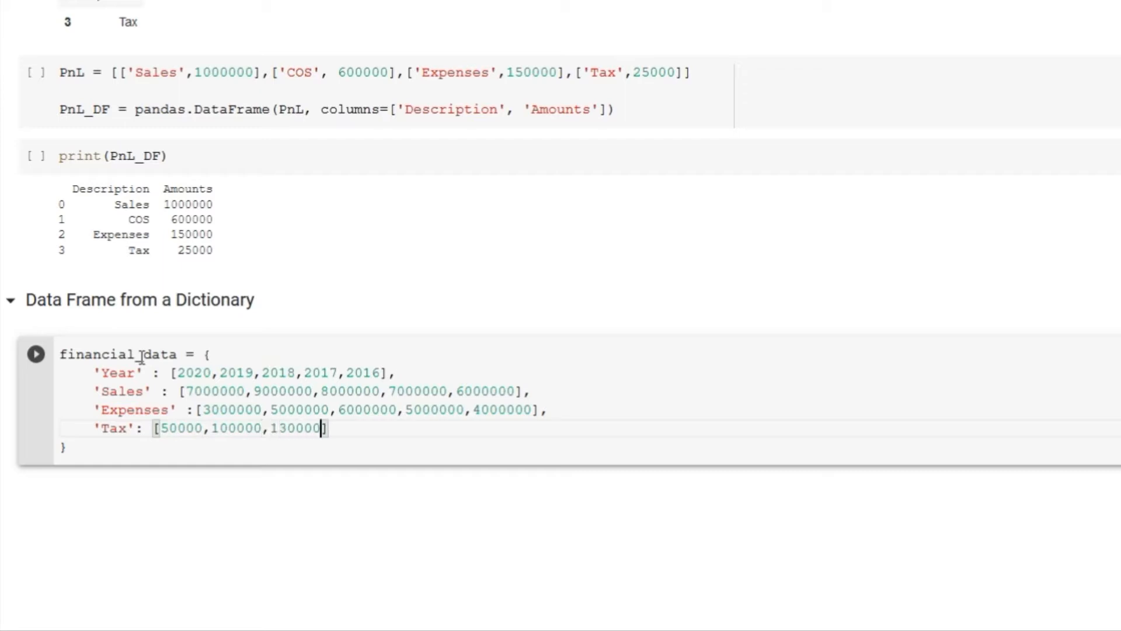
{"action": "type", "text": "110000,"}
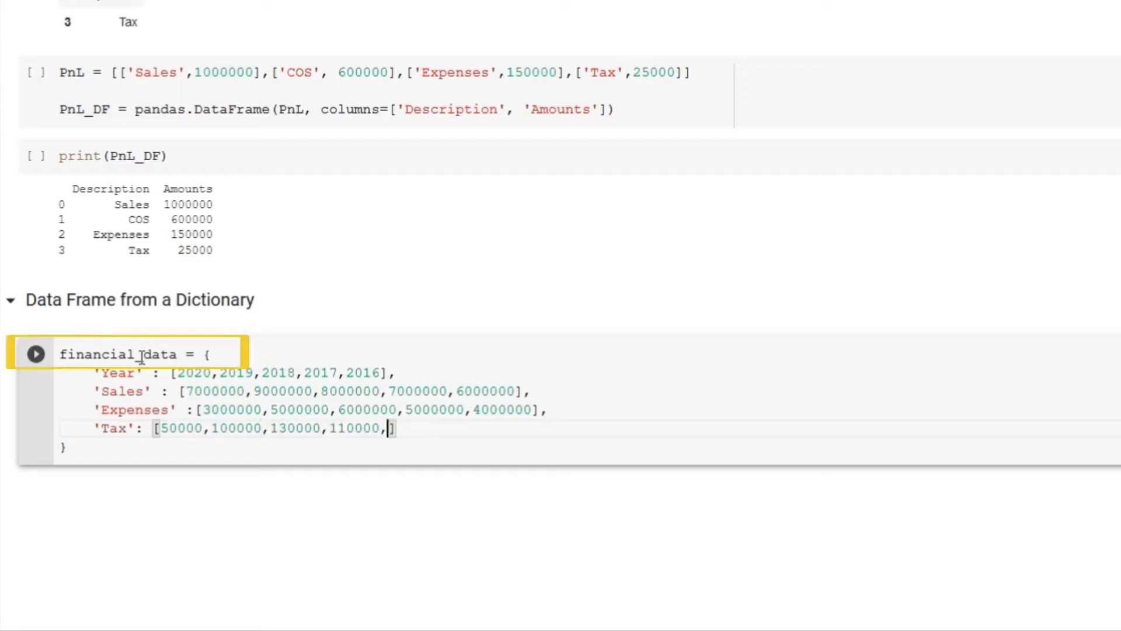
{"action": "type", "text": "90000"}
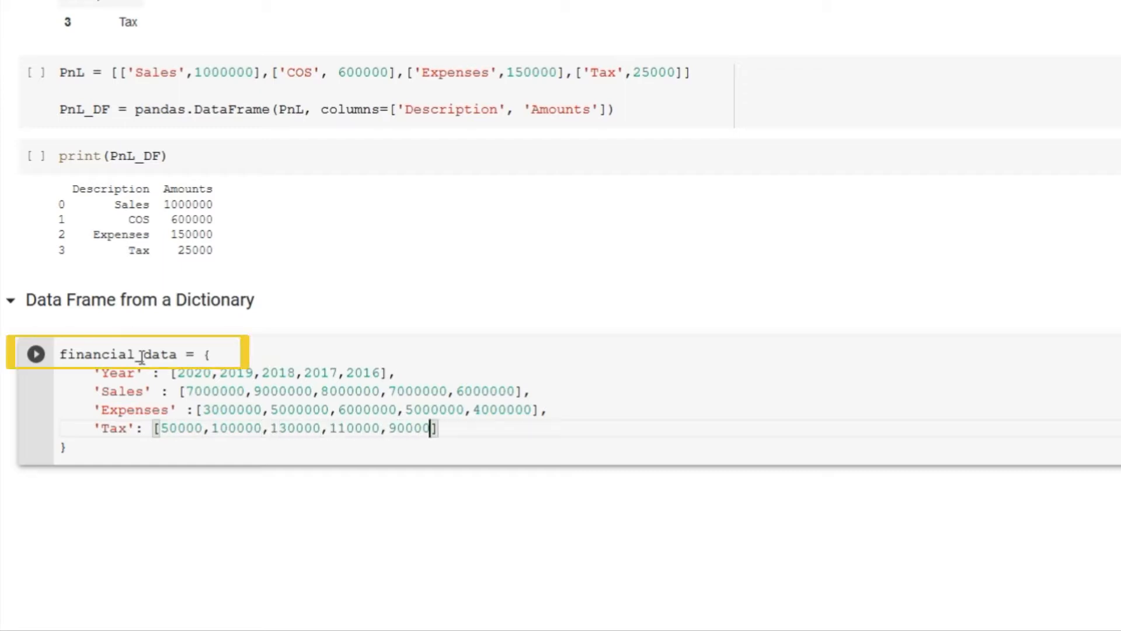
{"action": "left_click", "coordinate": [35, 353]}
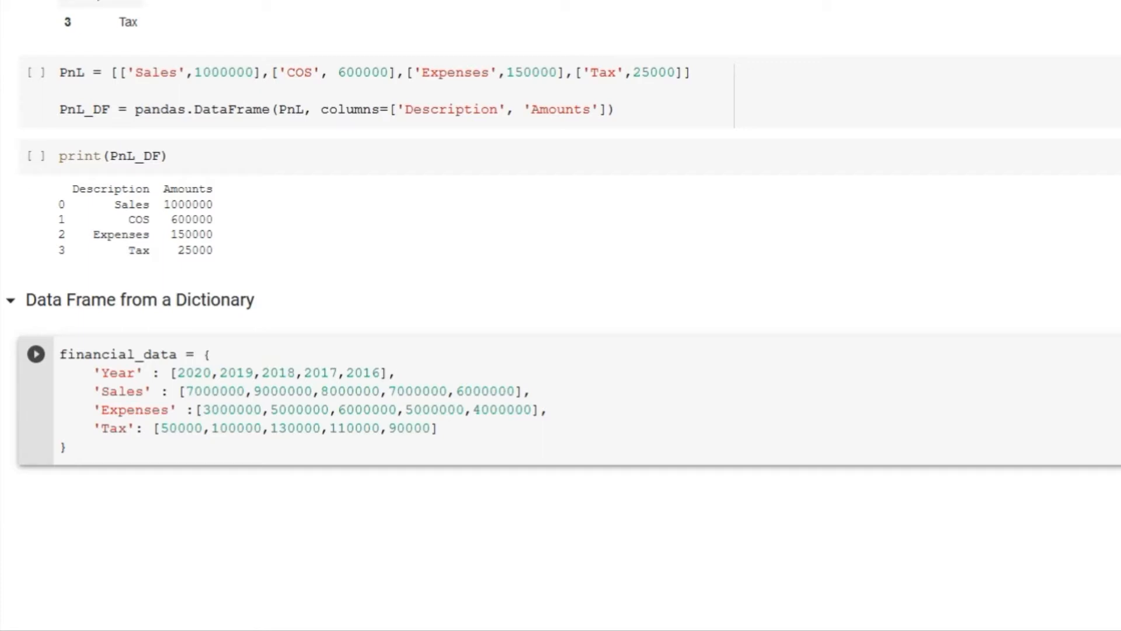
Run the dictionary cell and begin typing financial_data_df in the next cell.
{"action": "left_click", "coordinate": [35, 354]}
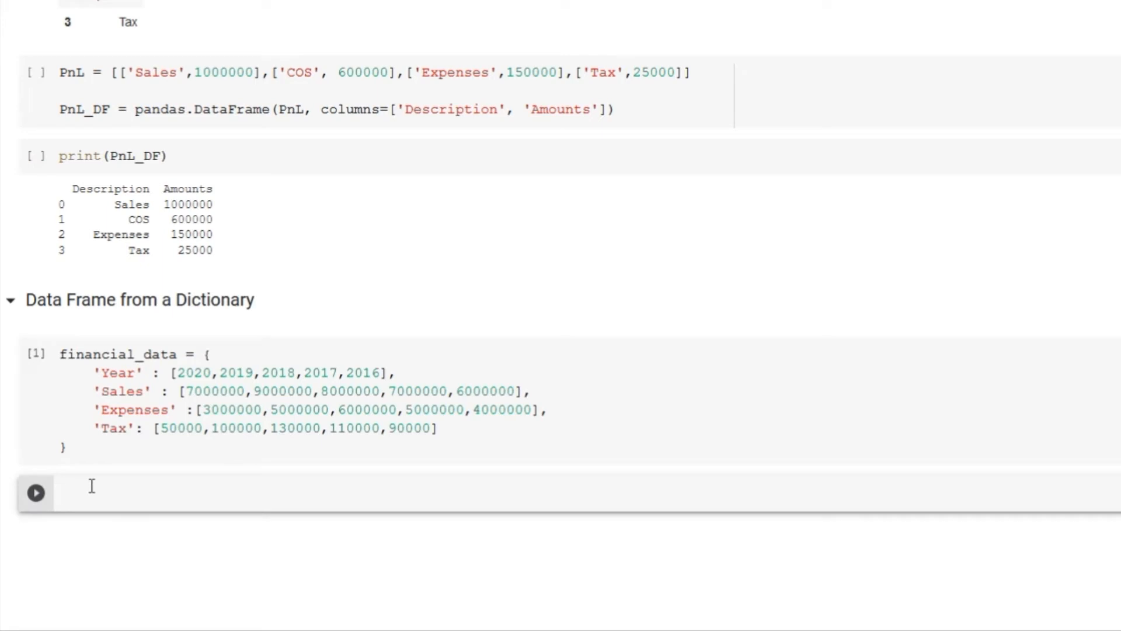
{"action": "type", "text": "f"}
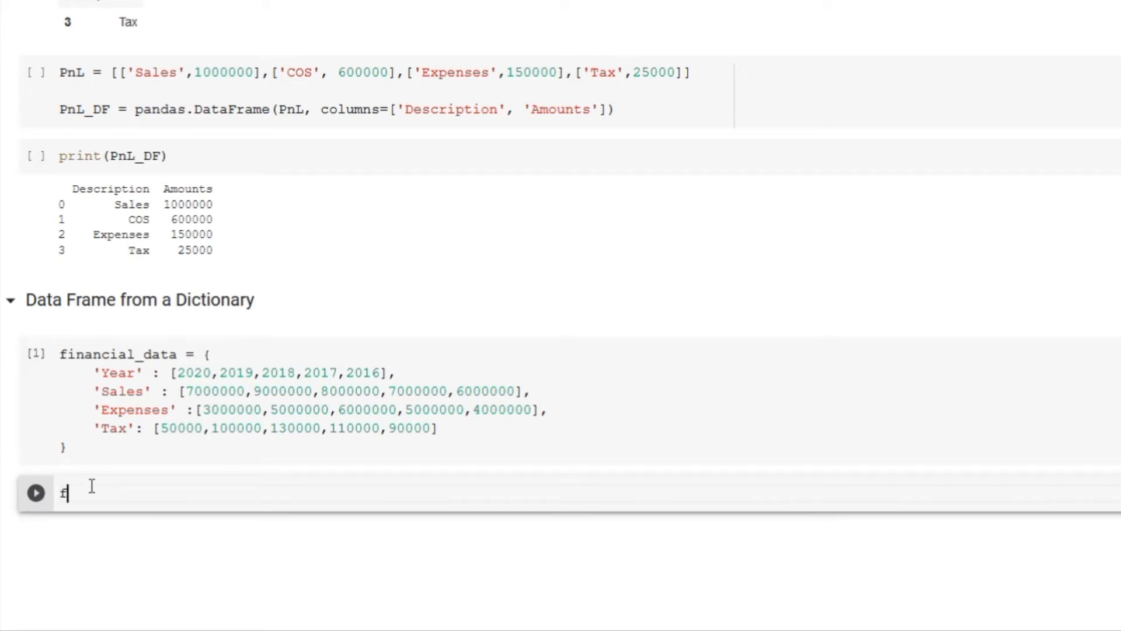
{"action": "type", "text": "inanc"}
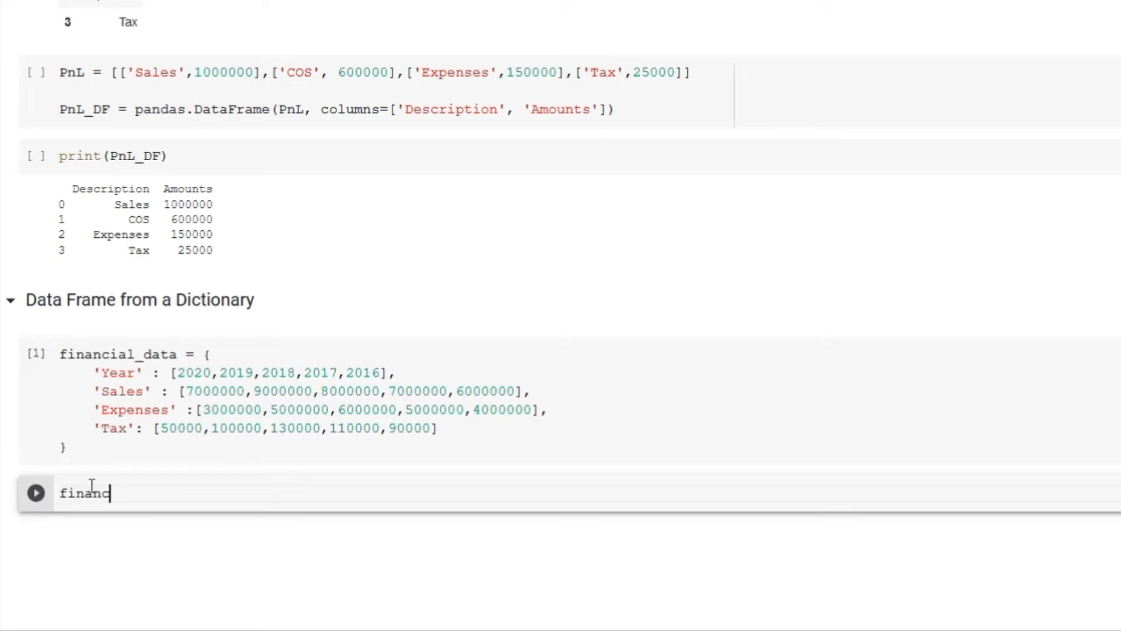
{"action": "type", "text": "ial_data"}
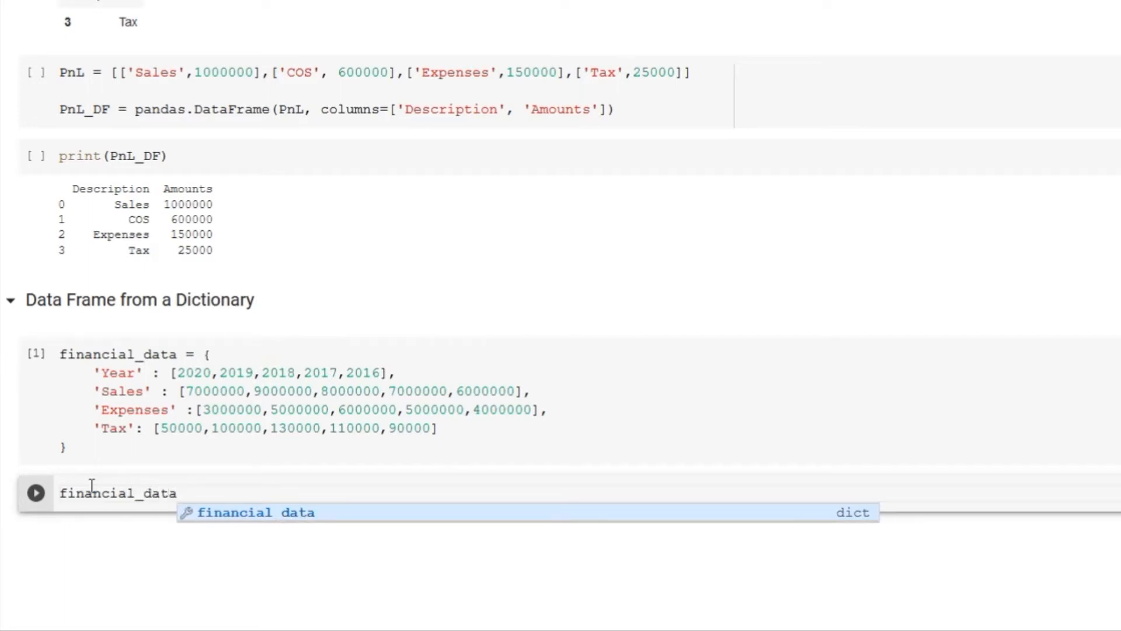
{"action": "type", "text": "_df ="}
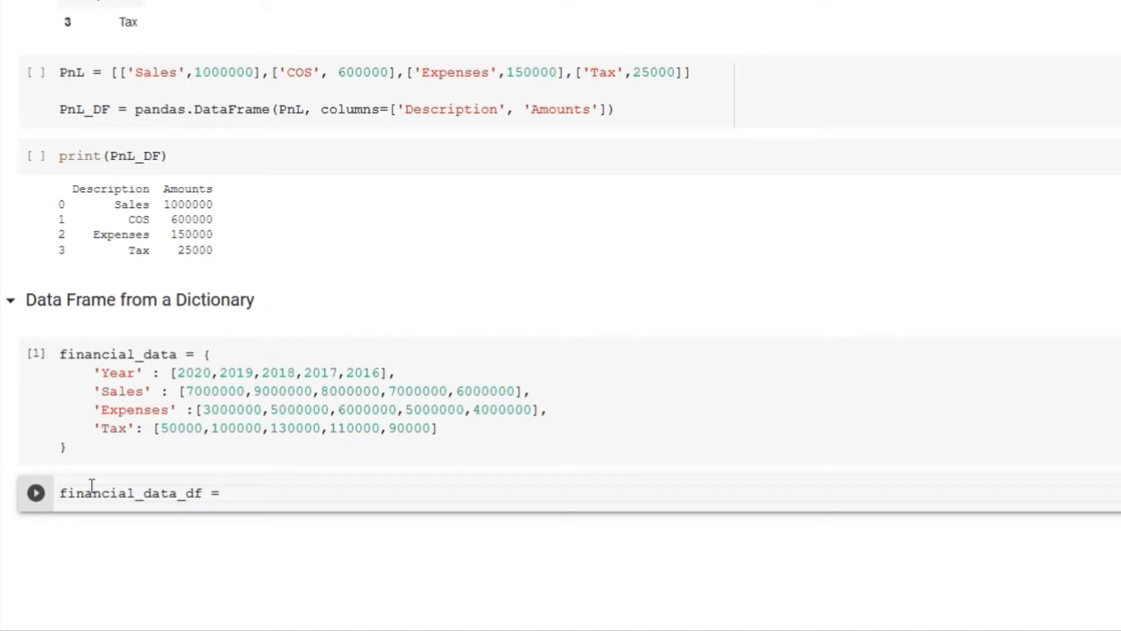
Write financial_data_df = pandas.DataFrame(financial_data), dropping the partly typed columns argument.
{"action": "scroll", "scroll_direction": "down", "scroll_amount": 3}
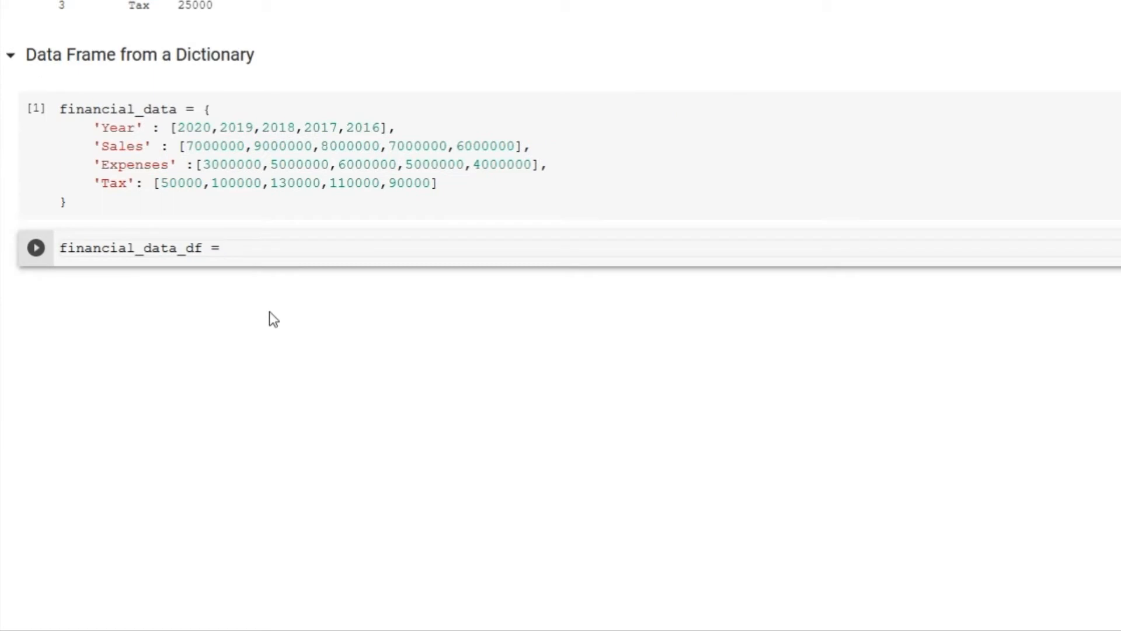
{"action": "type", "text": "pand"}
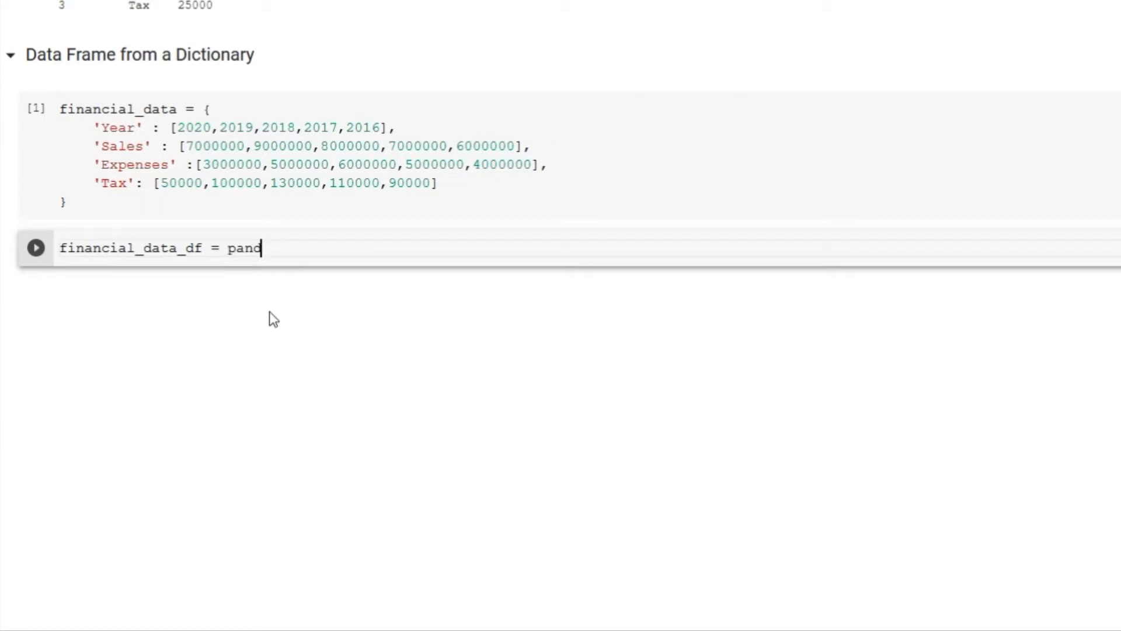
{"action": "type", "text": "as.D"}
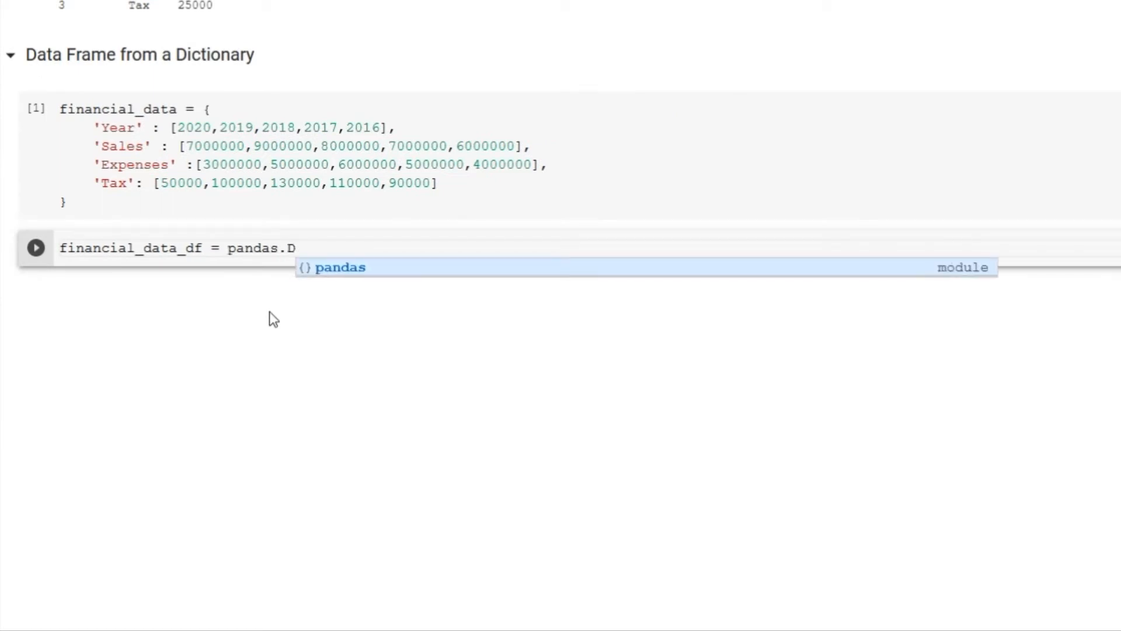
{"action": "type", "text": "ataFrame("}
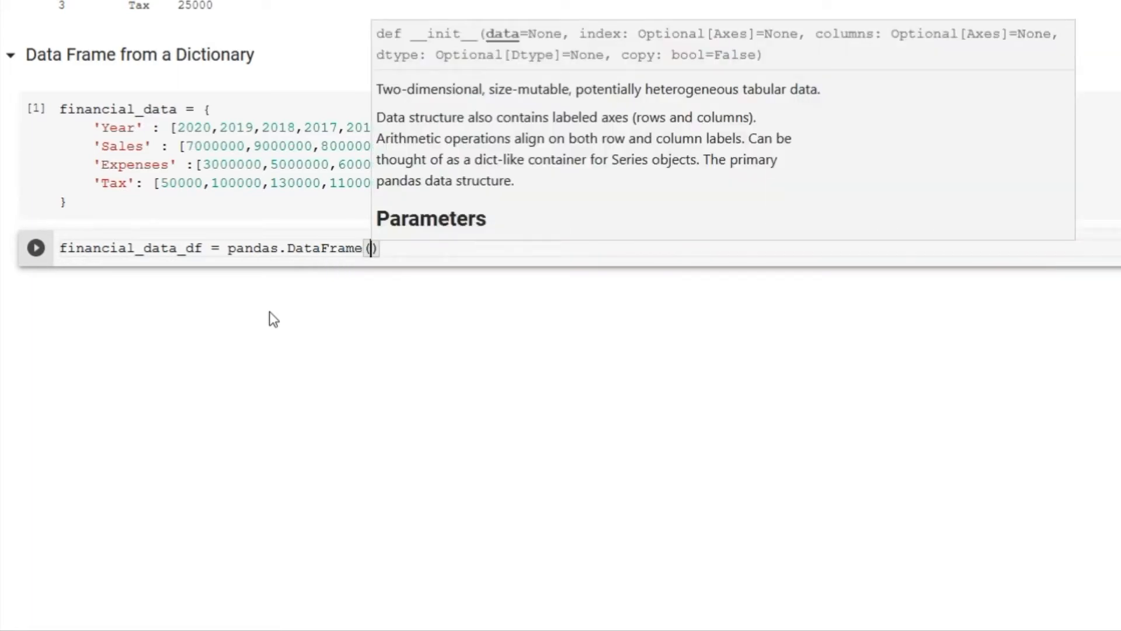
{"action": "type", "text": "fia"}
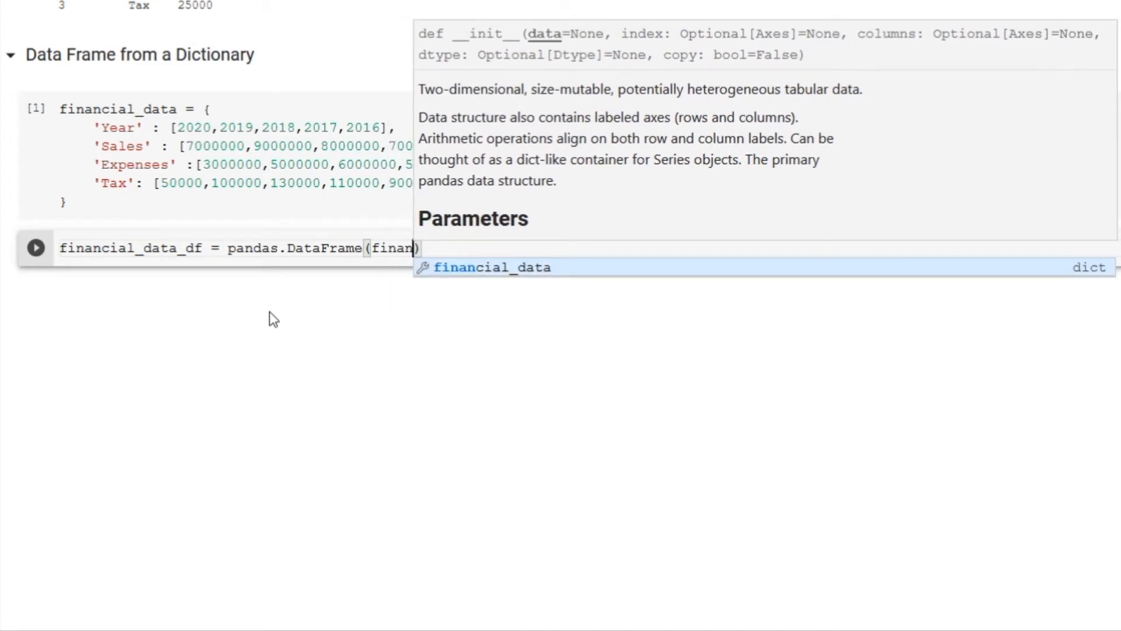
{"action": "mouse_move", "coordinate": [312, 319]}
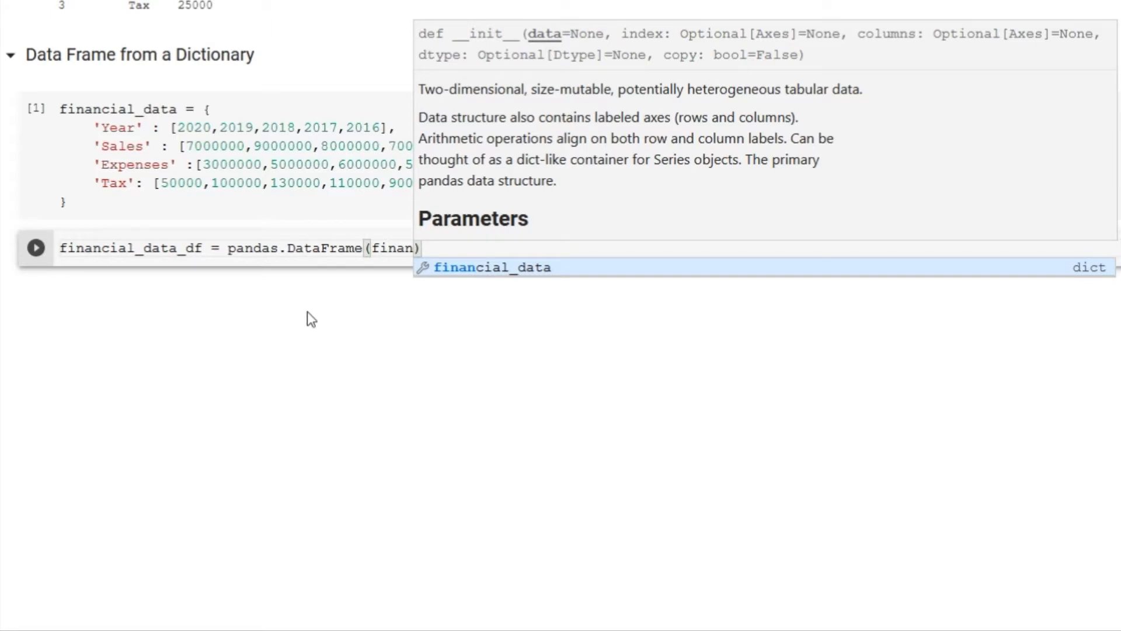
{"action": "mouse_move", "coordinate": [476, 276]}
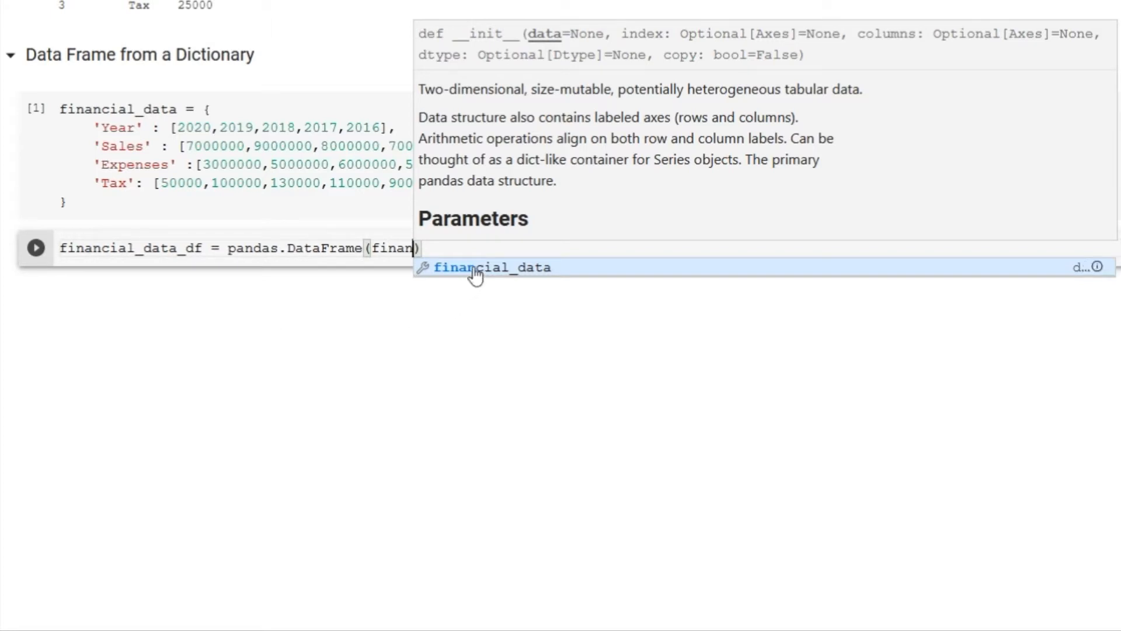
{"action": "left_click", "coordinate": [492, 267]}
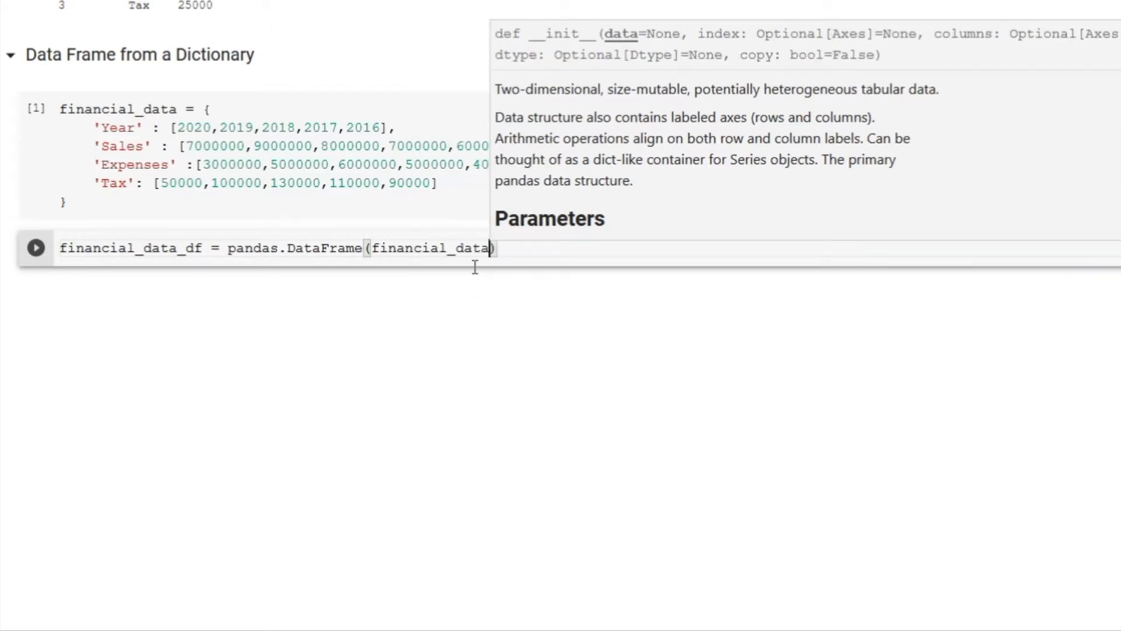
{"action": "type", "text": ","}
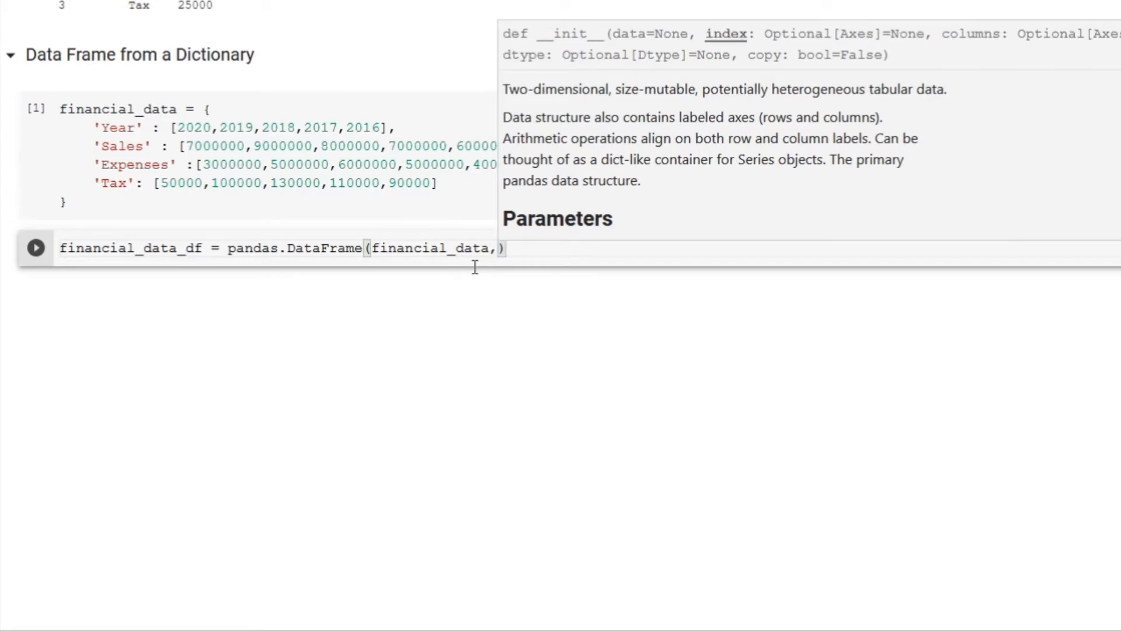
{"action": "type", "text": "columns"}
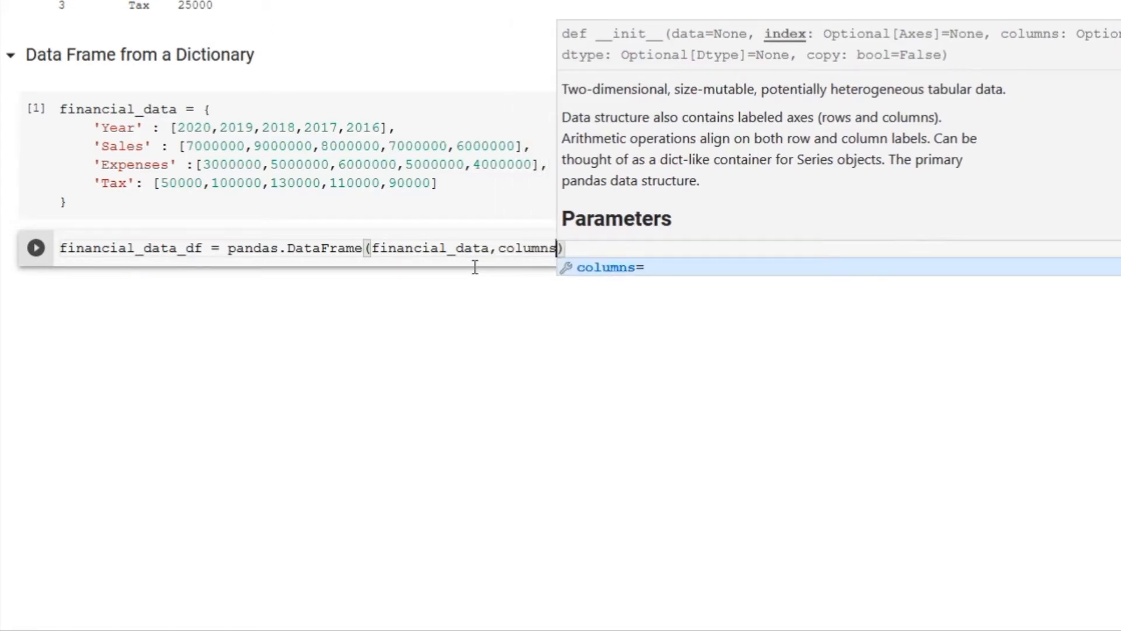
{"action": "key", "text": "Backspace"}
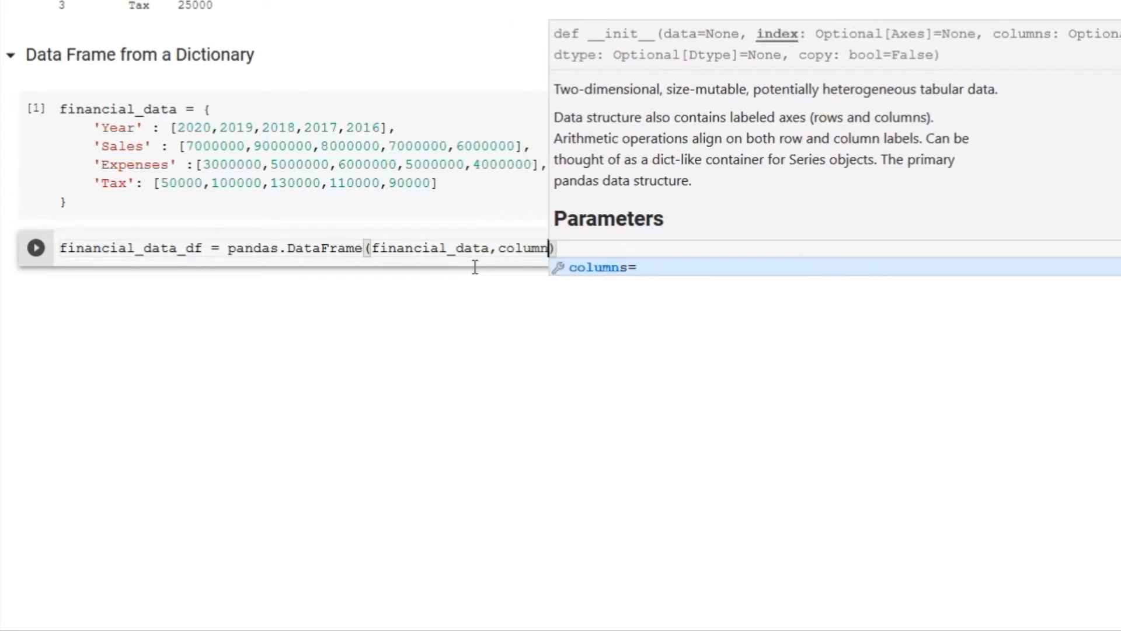
{"action": "type", "text": "c"}
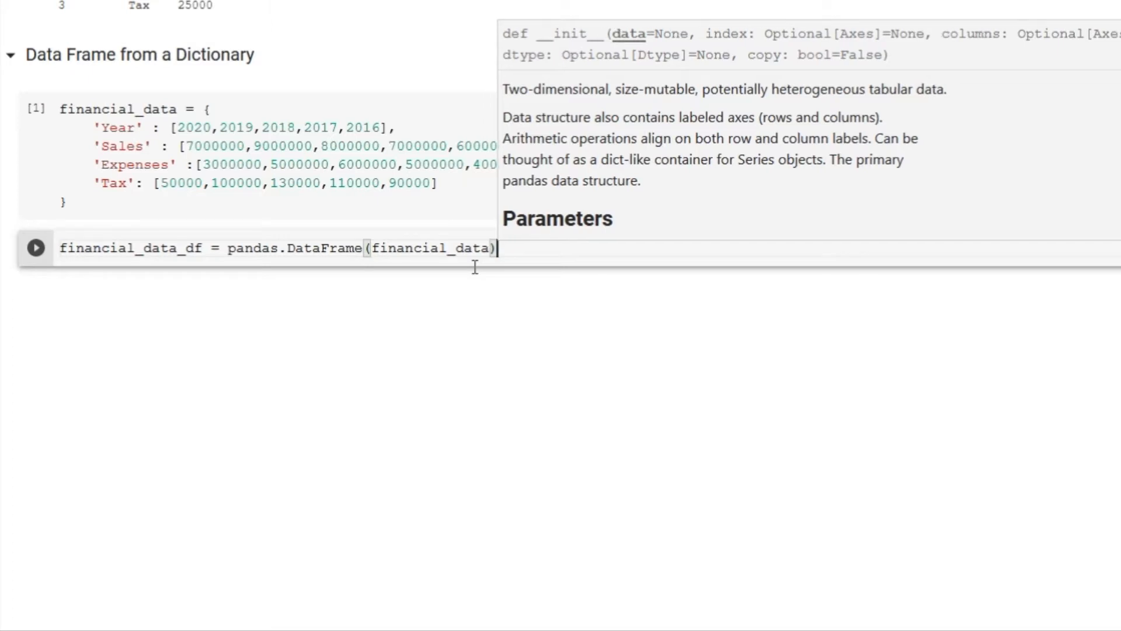
{"action": "left_click", "coordinate": [406, 295]}
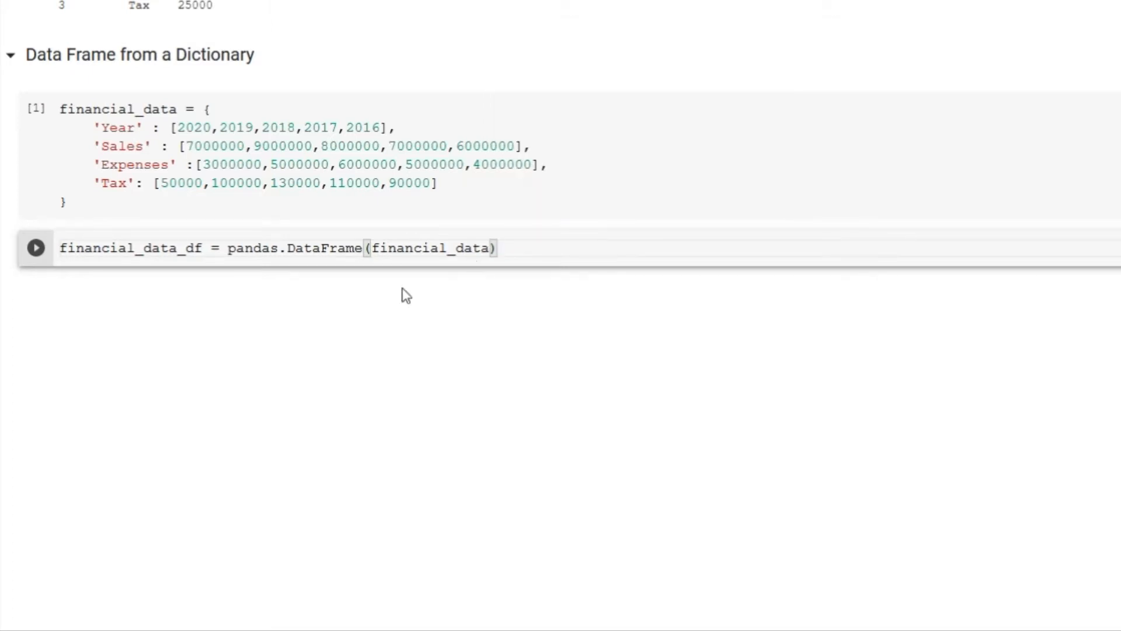
{"action": "left_click", "coordinate": [35, 248]}
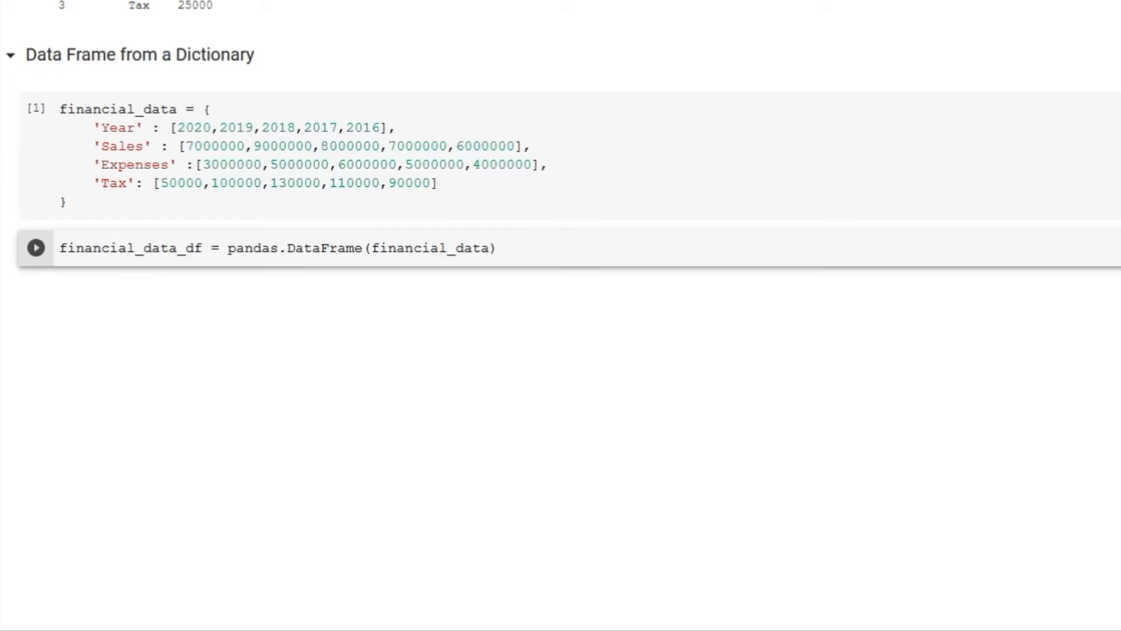
Run the DataFrame cell, then display financial_data_df as a five-row table.
{"action": "left_click", "coordinate": [36, 247]}
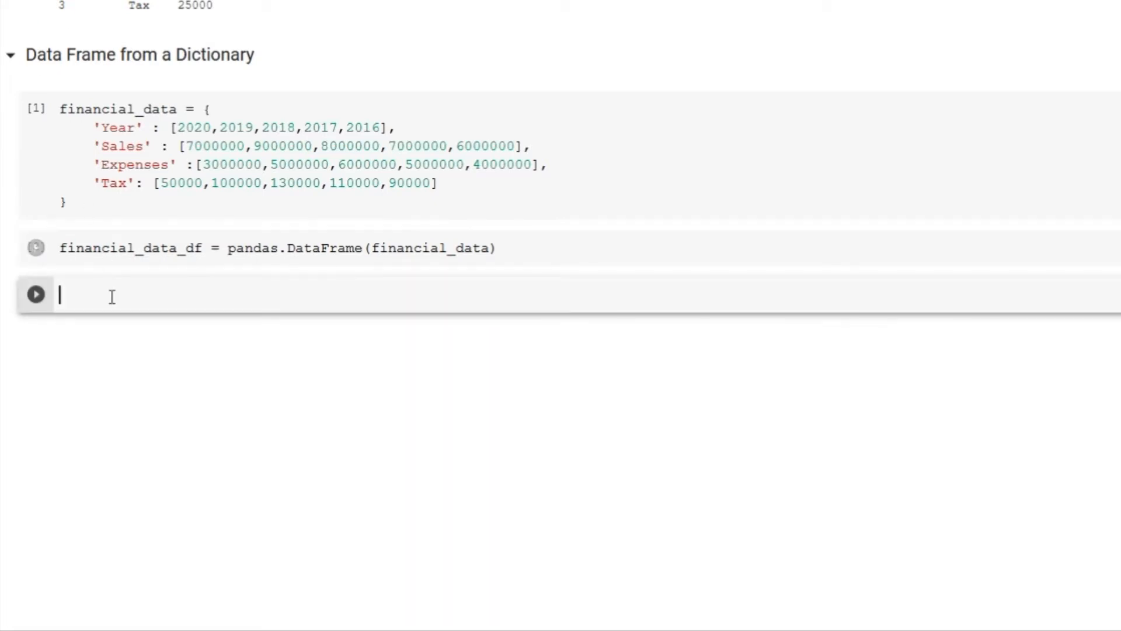
{"action": "double_click", "coordinate": [131, 248]}
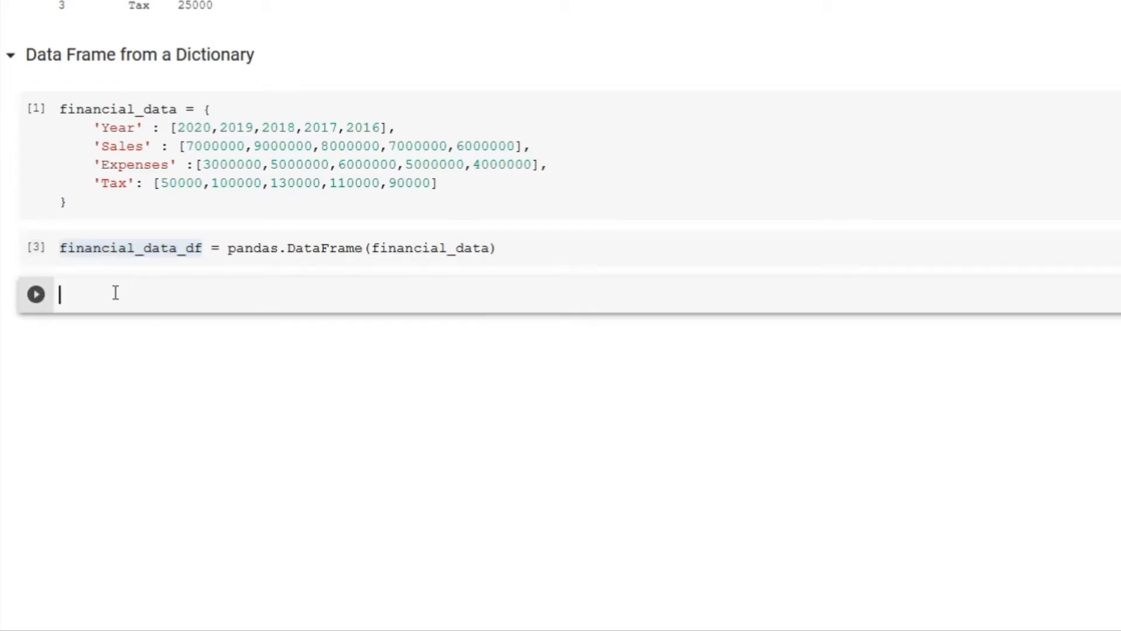
{"action": "type", "text": "financial_data_df"}
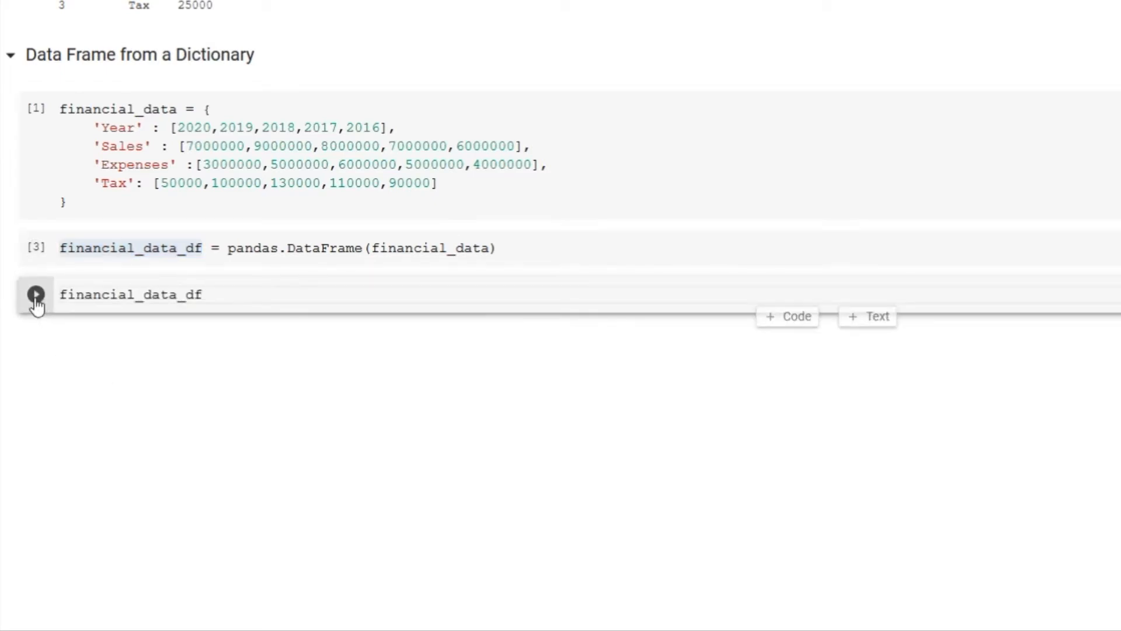
{"action": "left_click", "coordinate": [36, 294]}
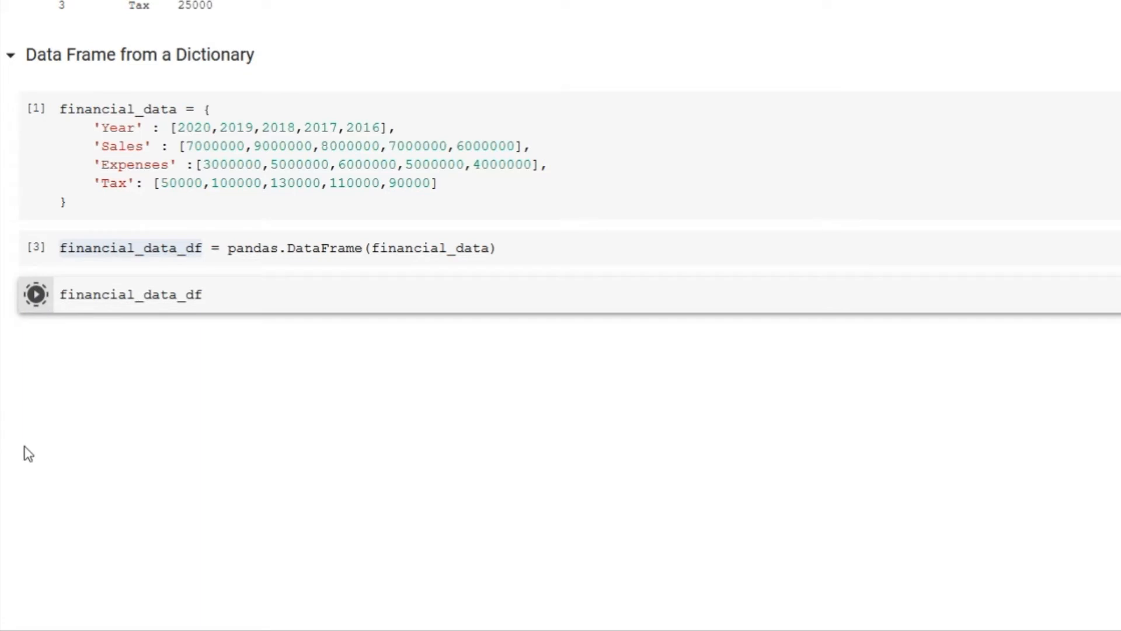
{"action": "left_click", "coordinate": [35, 293]}
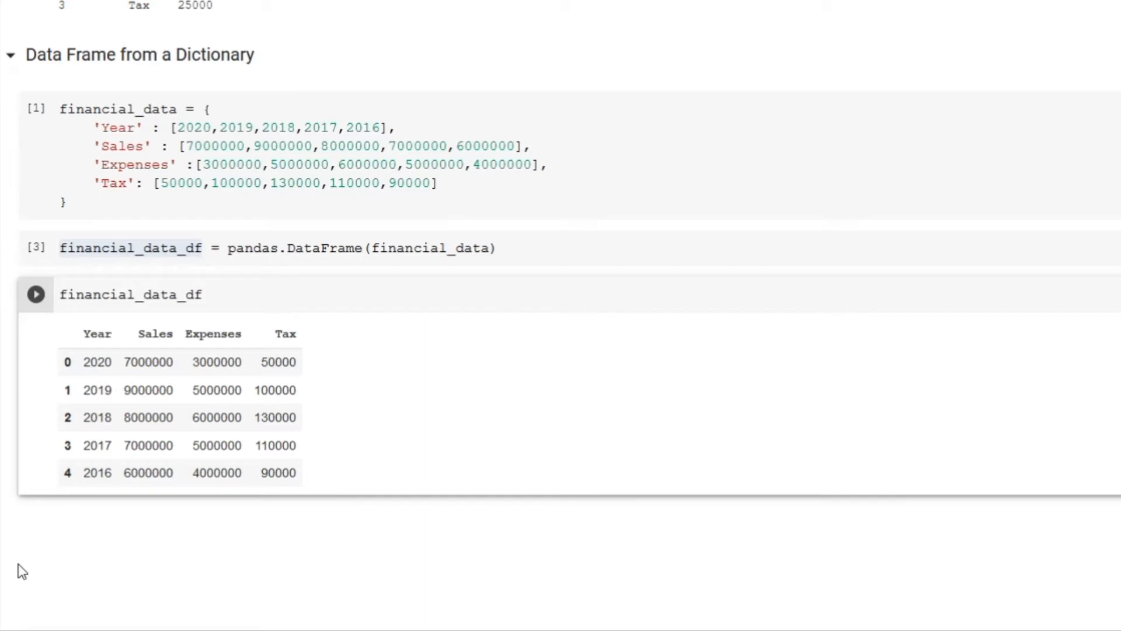
{"action": "type", "text": "financial_data_df = pandas.DataFrame(financial_data,"}
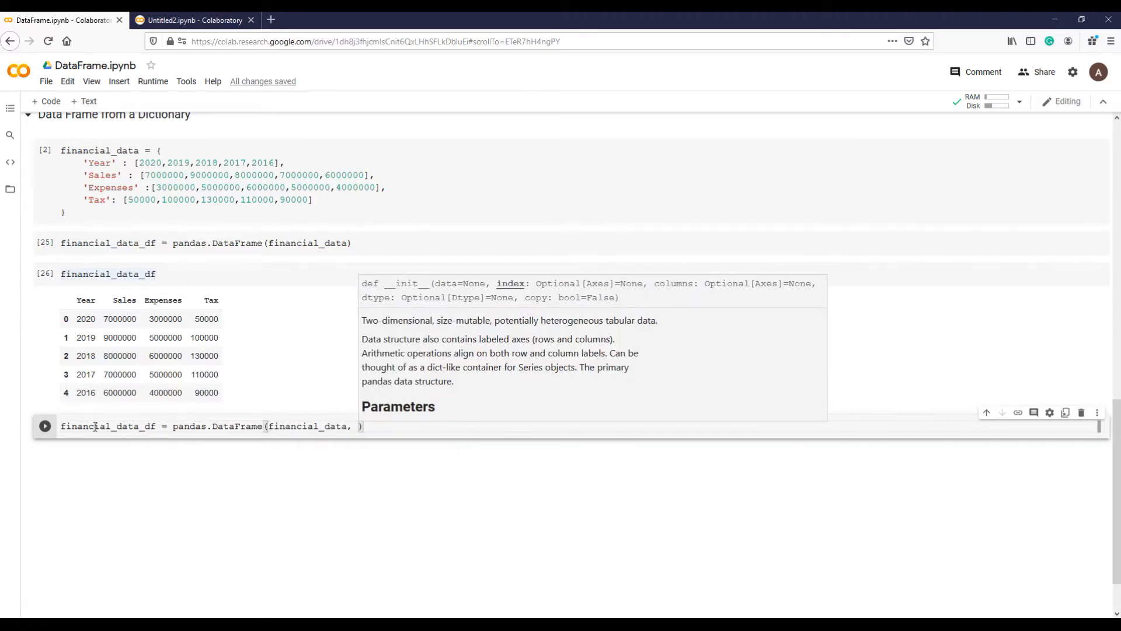
Add index labels year1 to year5 to the DataFrame and show the relabelled table.
{"action": "type", "text": "index=['year']"}
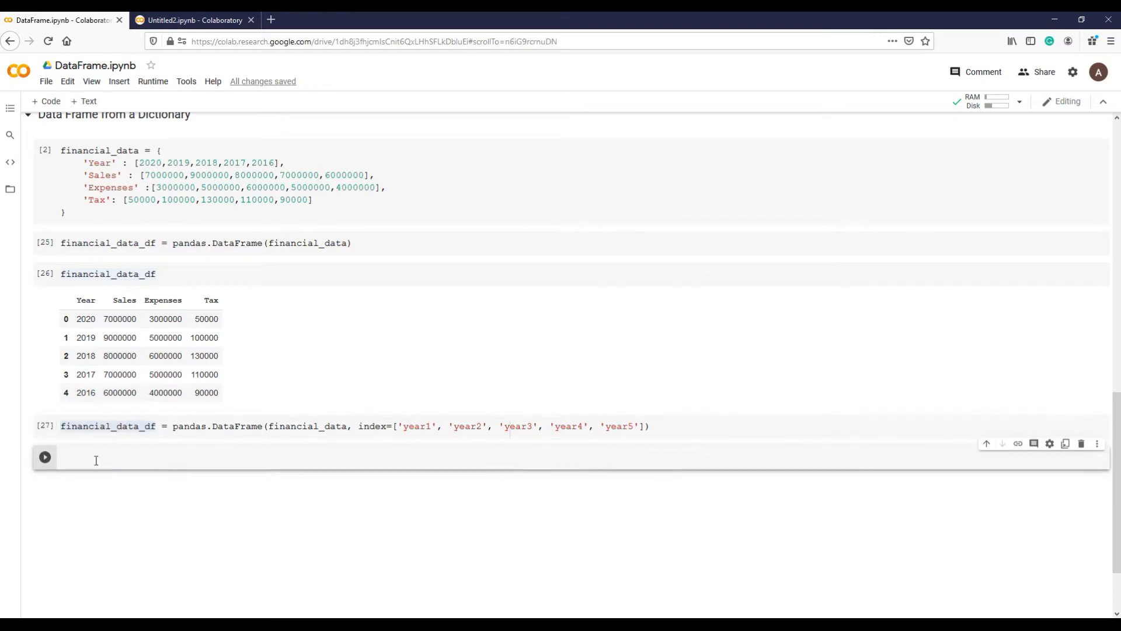
{"action": "left_click", "coordinate": [45, 457]}
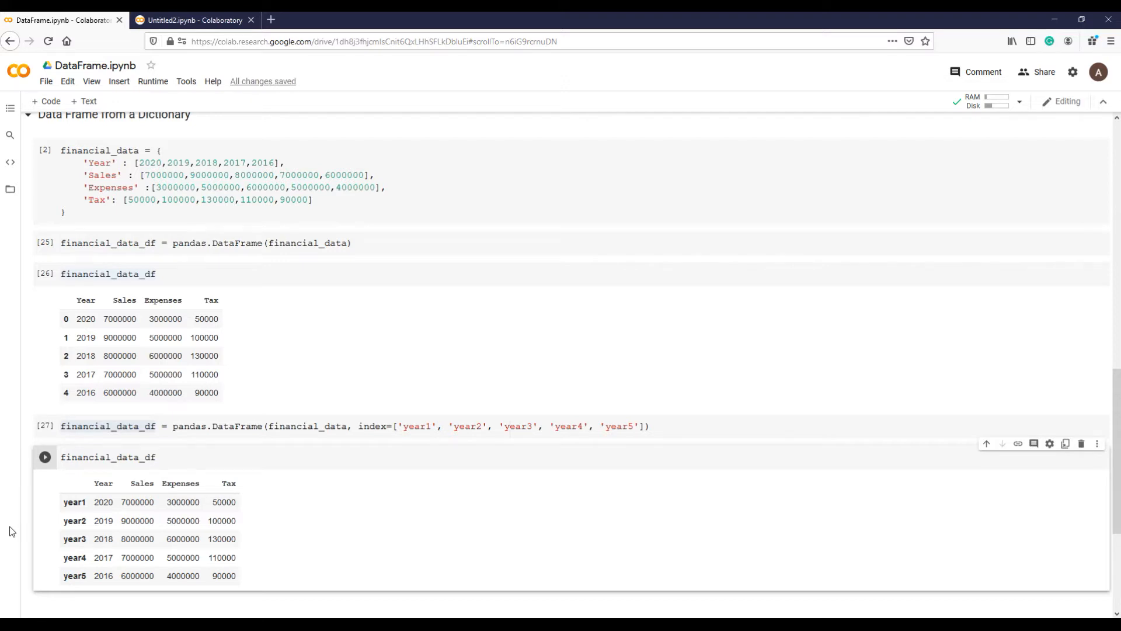
{"action": "mouse_move", "coordinate": [1115, 526]}
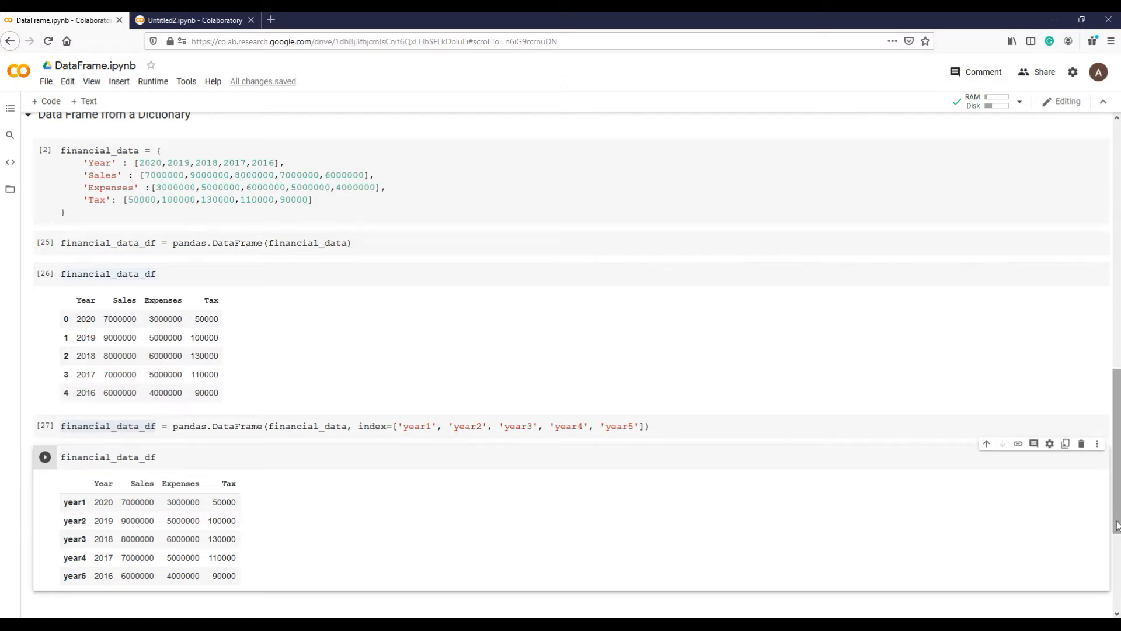
{"action": "scroll", "scroll_direction": "down", "scroll_amount": 3}
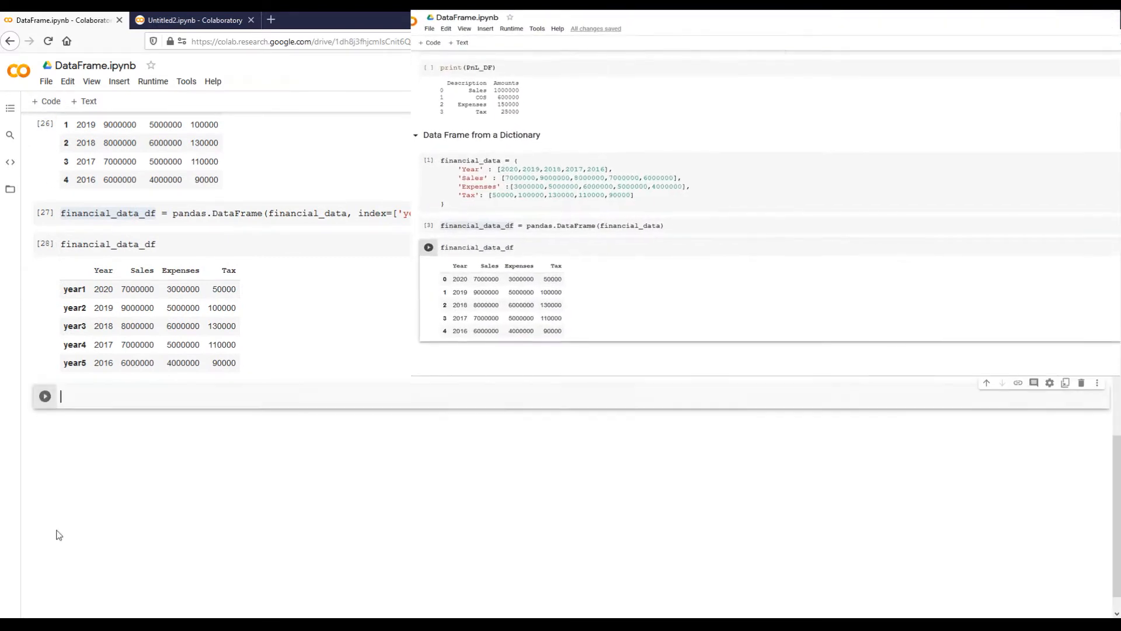
Build financial_data_df with index=financial_data['Year'] and display rows labelled 2020 to 2016.
{"action": "type", "text": "financial_data_df = pandas"}
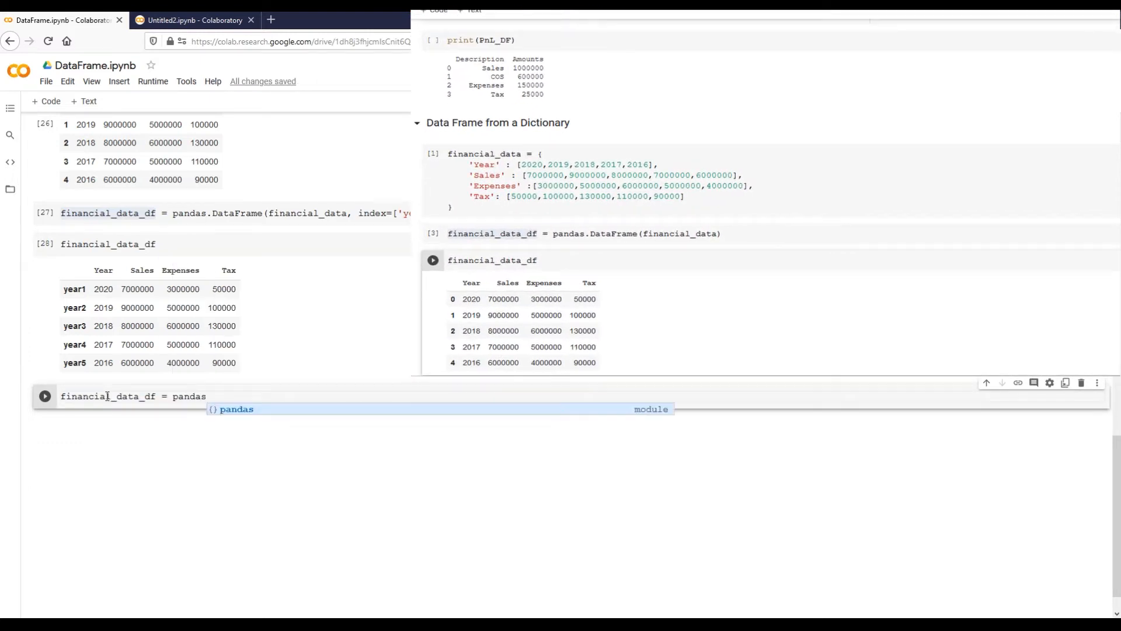
{"action": "type", "text": ".DataFrame"}
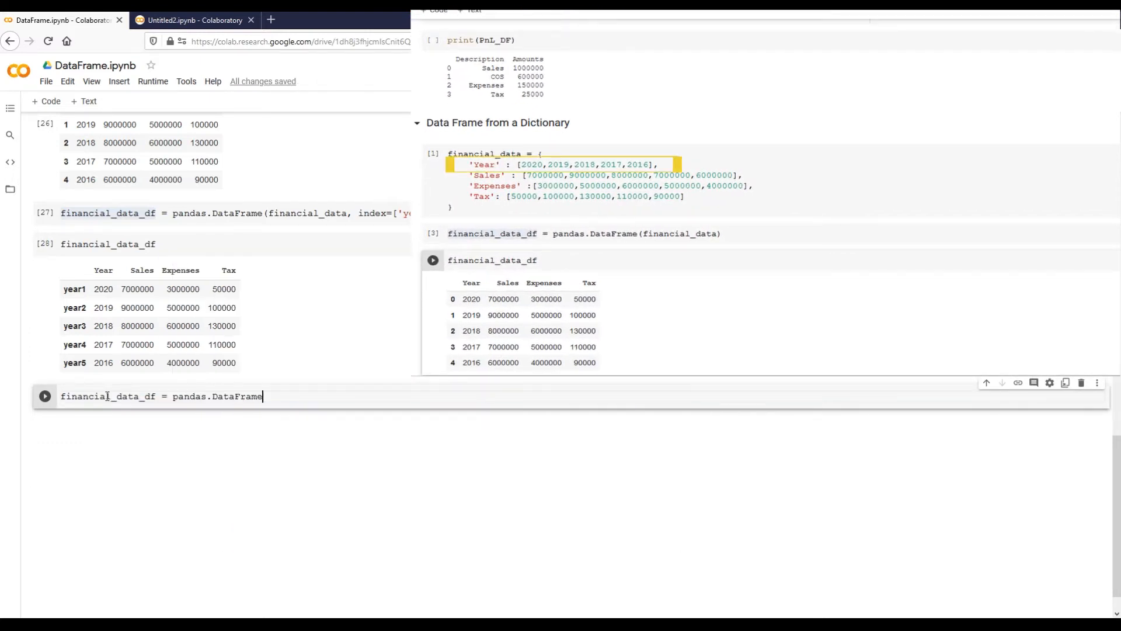
{"action": "type", "text": "(financial_data)"}
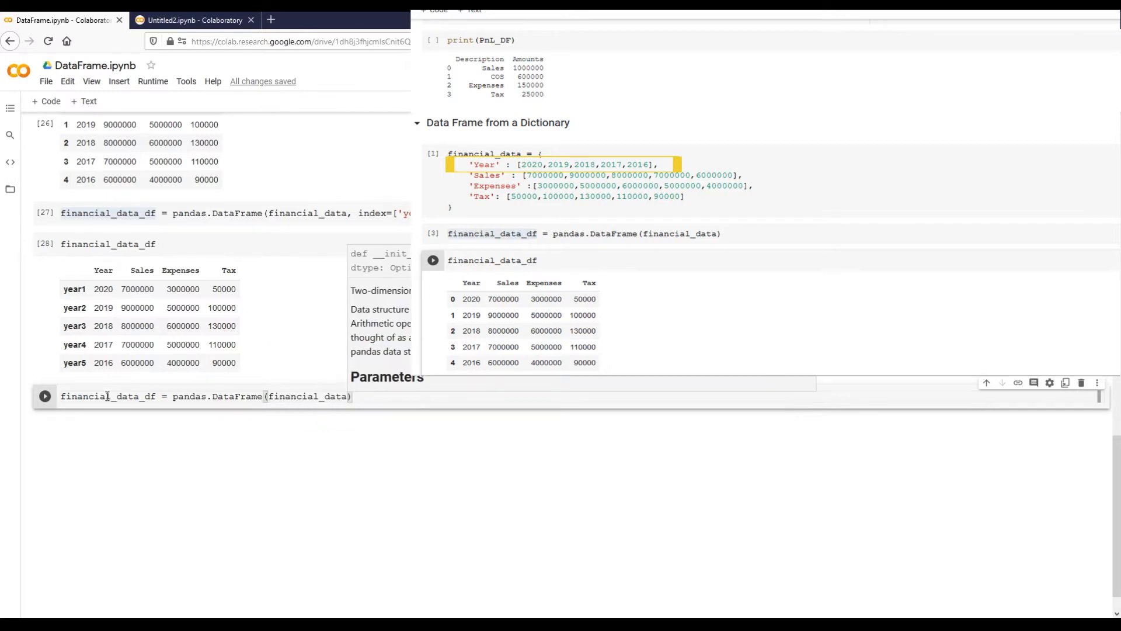
{"action": "type", "text": ", index= financial_data['Year"}
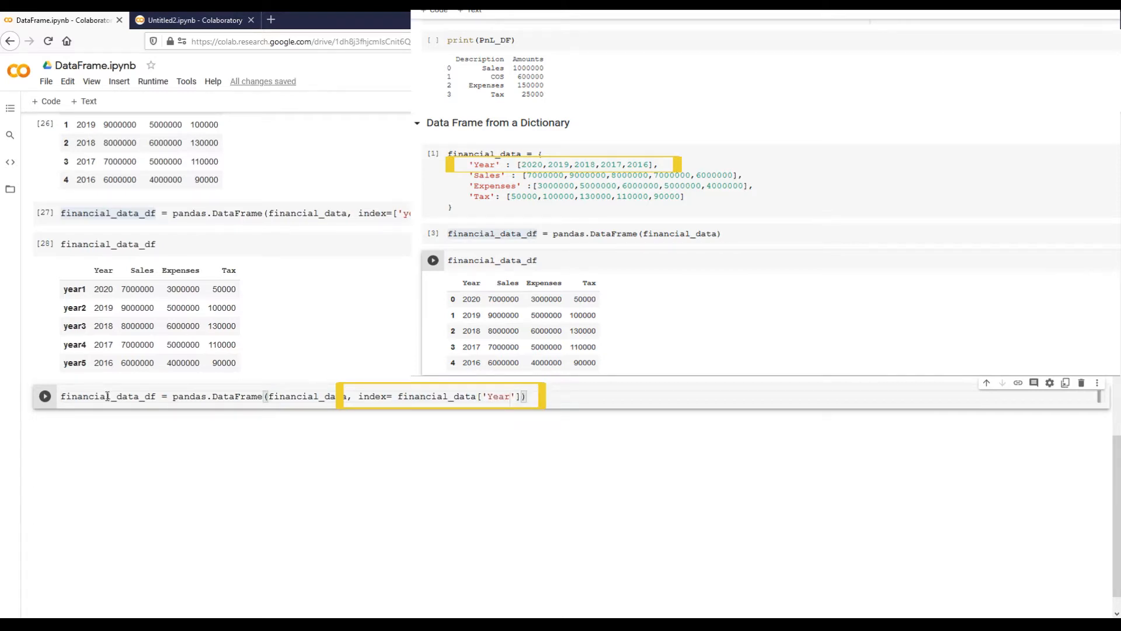
{"action": "left_click", "coordinate": [45, 101]}
{"action": "type", "text": "financial_data_df"}
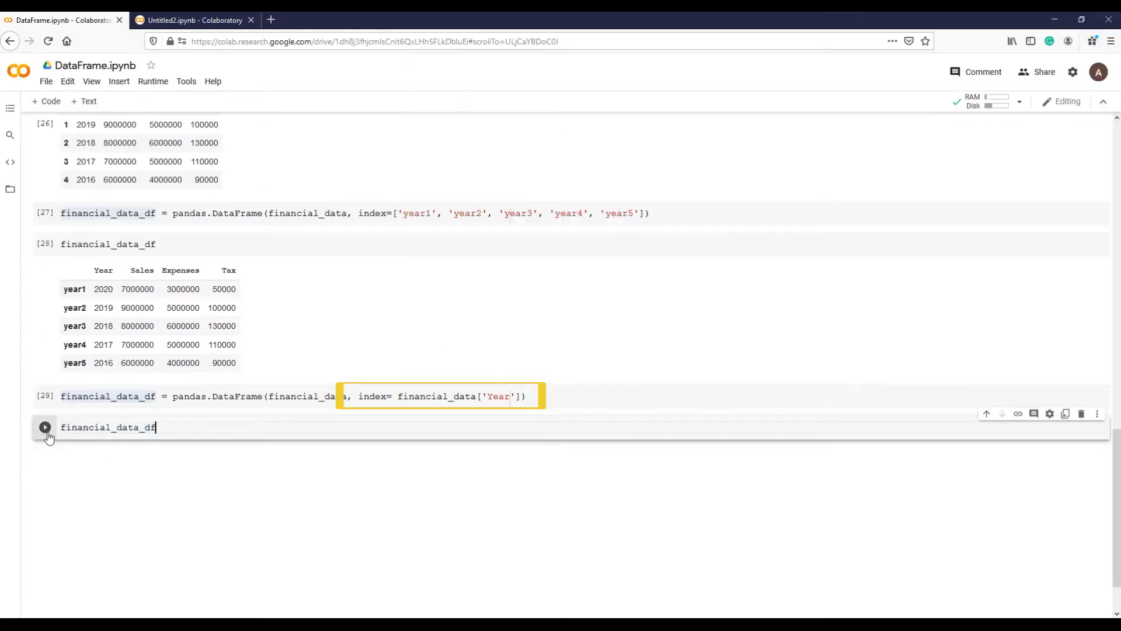
{"action": "left_click", "coordinate": [45, 426]}
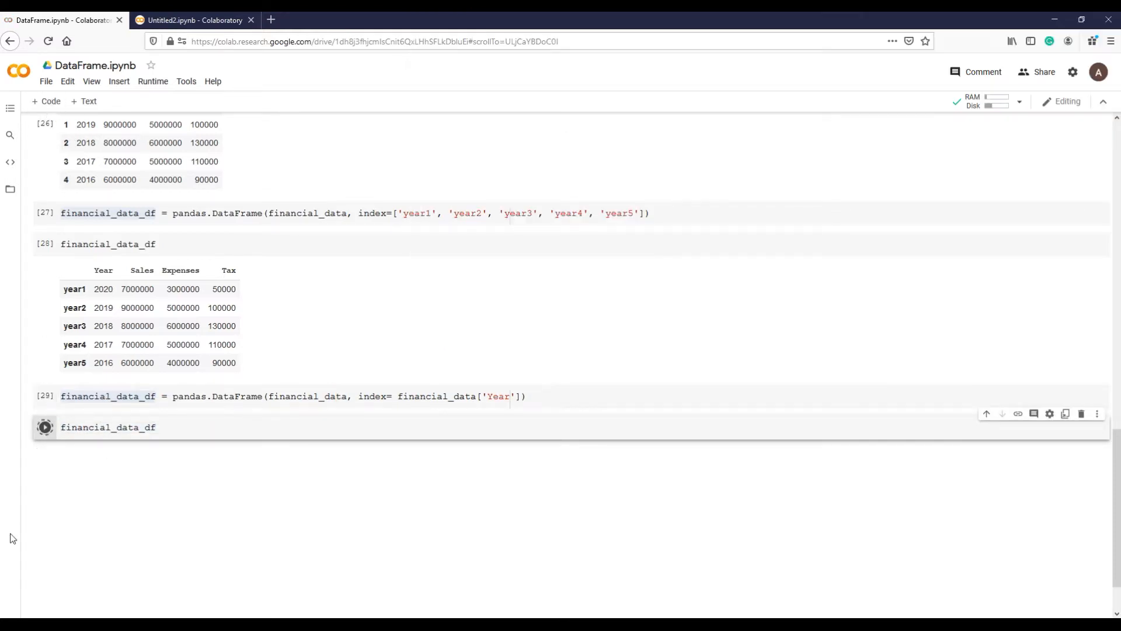
{"action": "left_click", "coordinate": [44, 427]}
{"action": "type", "text": "financial_data_df = pandas.DataFrame(financial_data, columns=["}
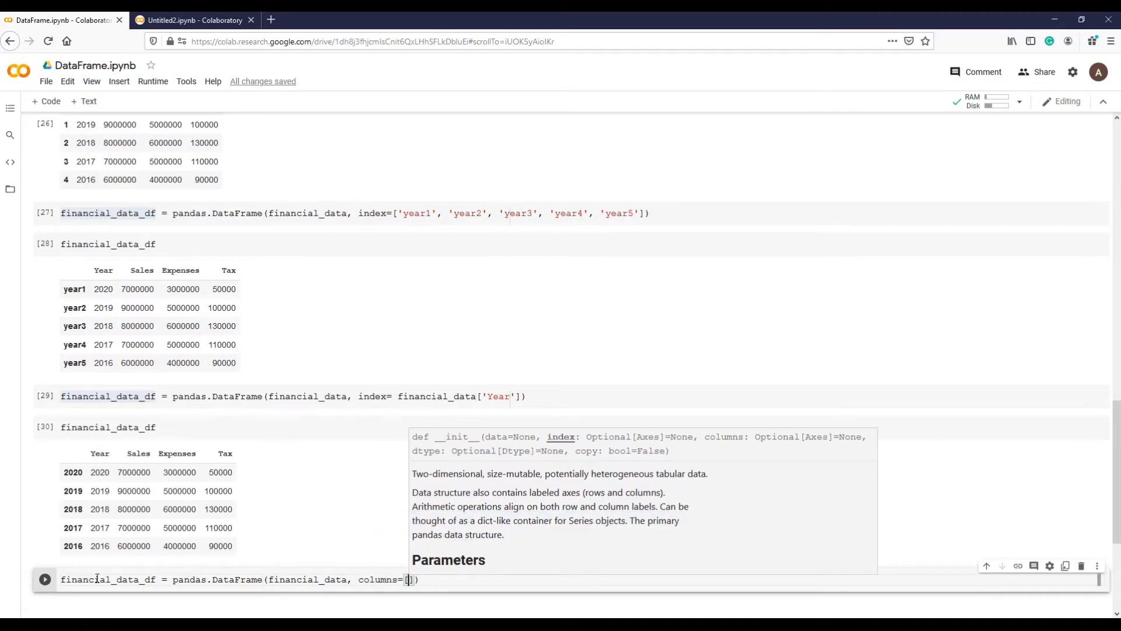
Rebuild financial_data_df with columns Sales, Expenses, Tax and index financial_data['Year'].
{"action": "type", "text": "'Sales', Expenses'"}
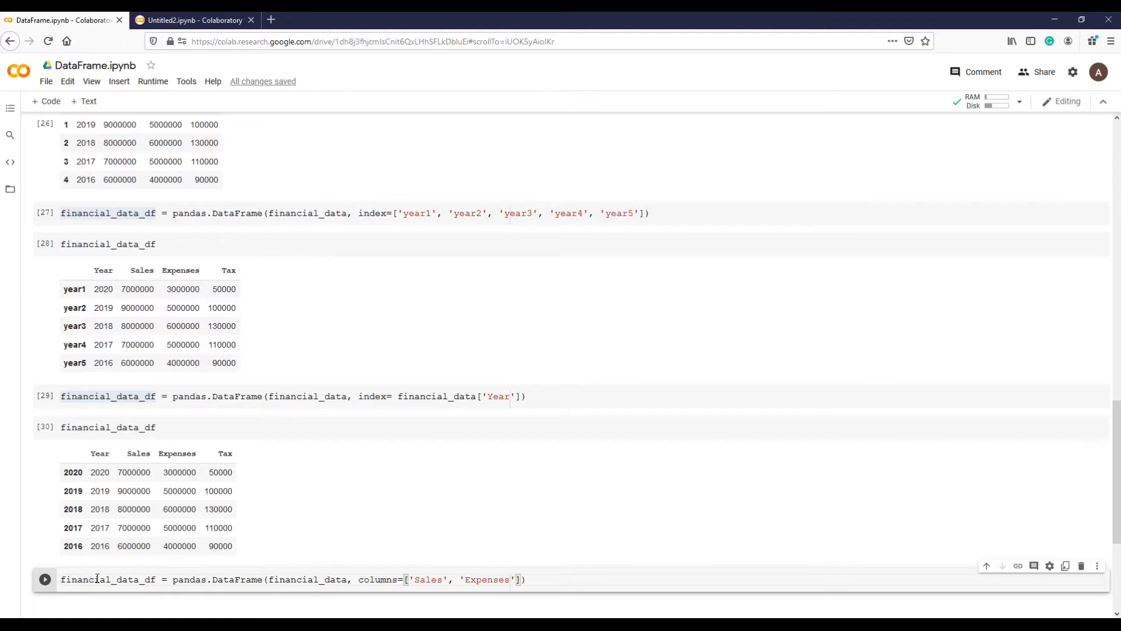
{"action": "type", "text": ", 'Tax'],"}
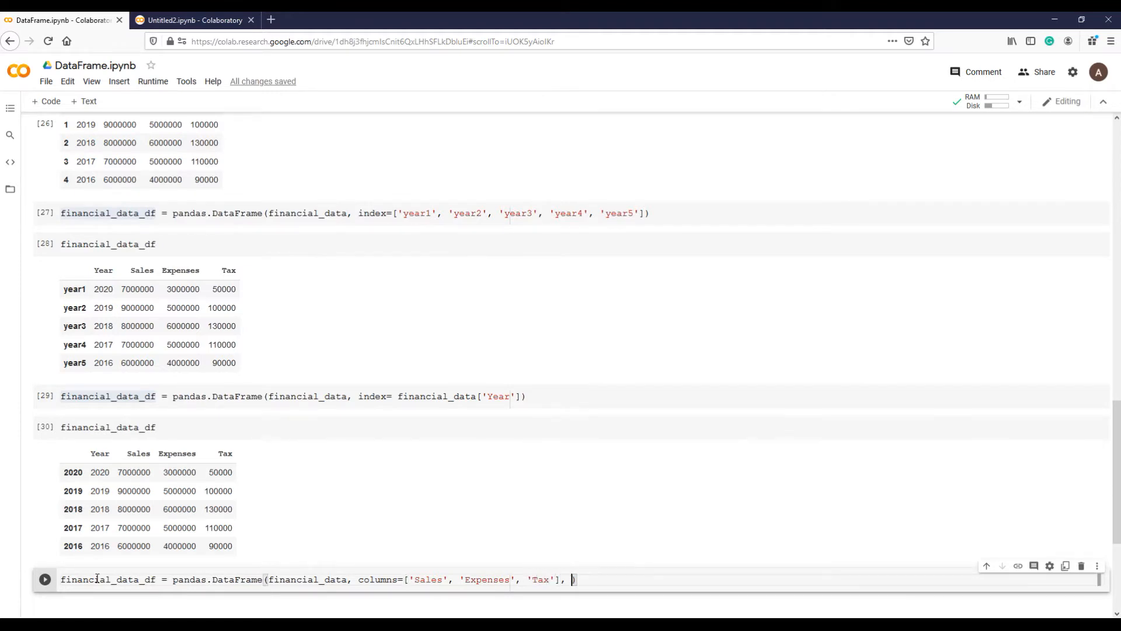
{"action": "type", "text": "index=financial_data[]"}
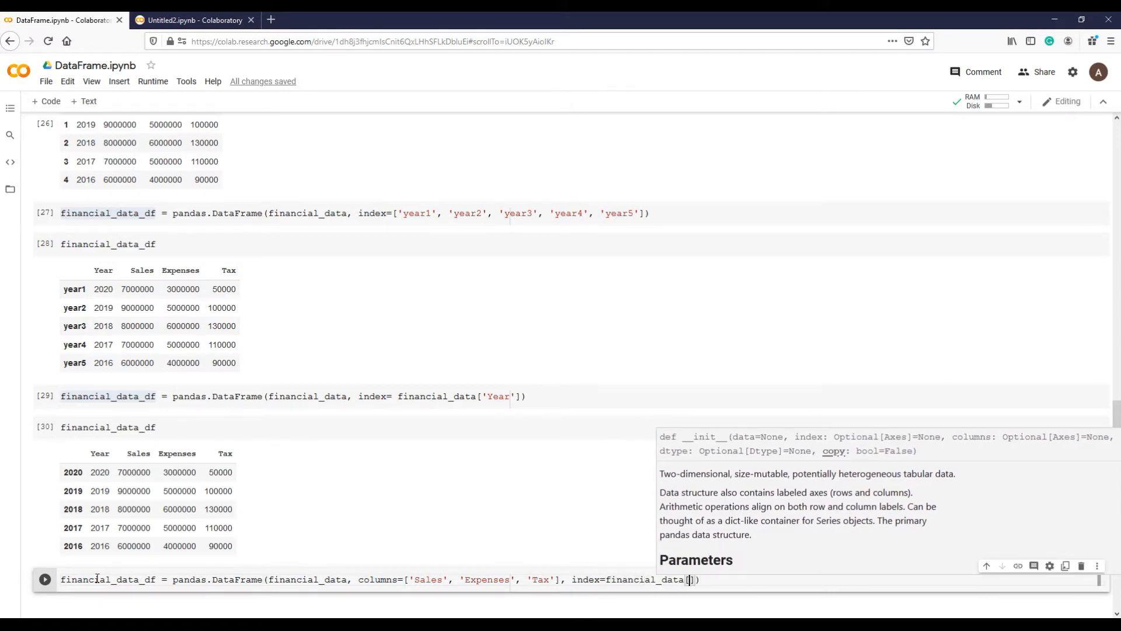
{"action": "type", "text": "'Yea'"}
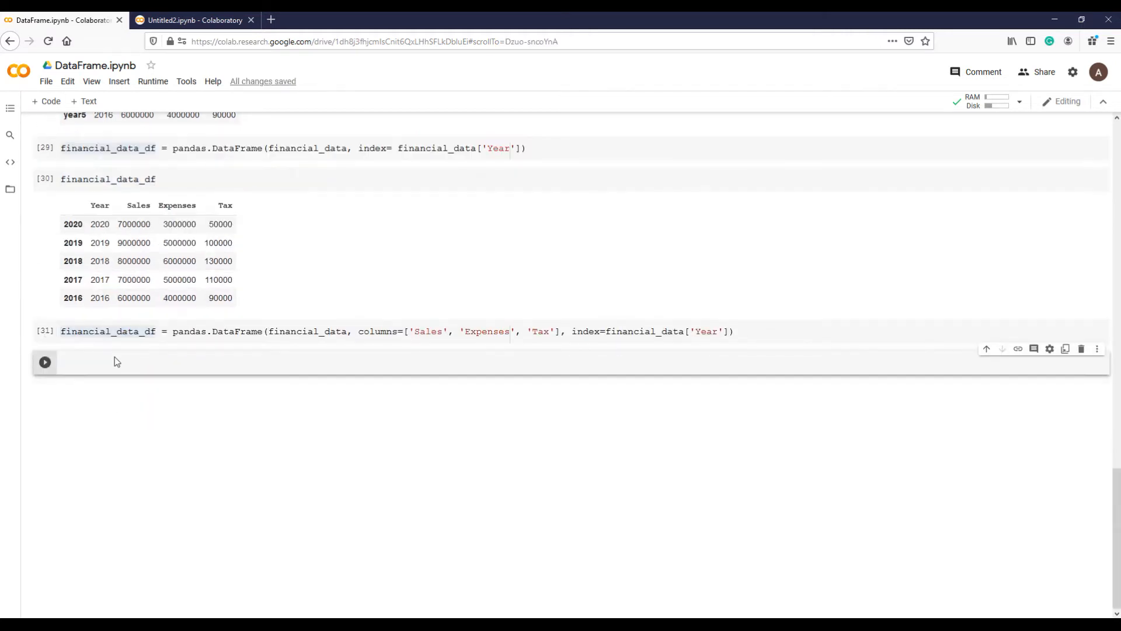
{"action": "left_click", "coordinate": [45, 362]}
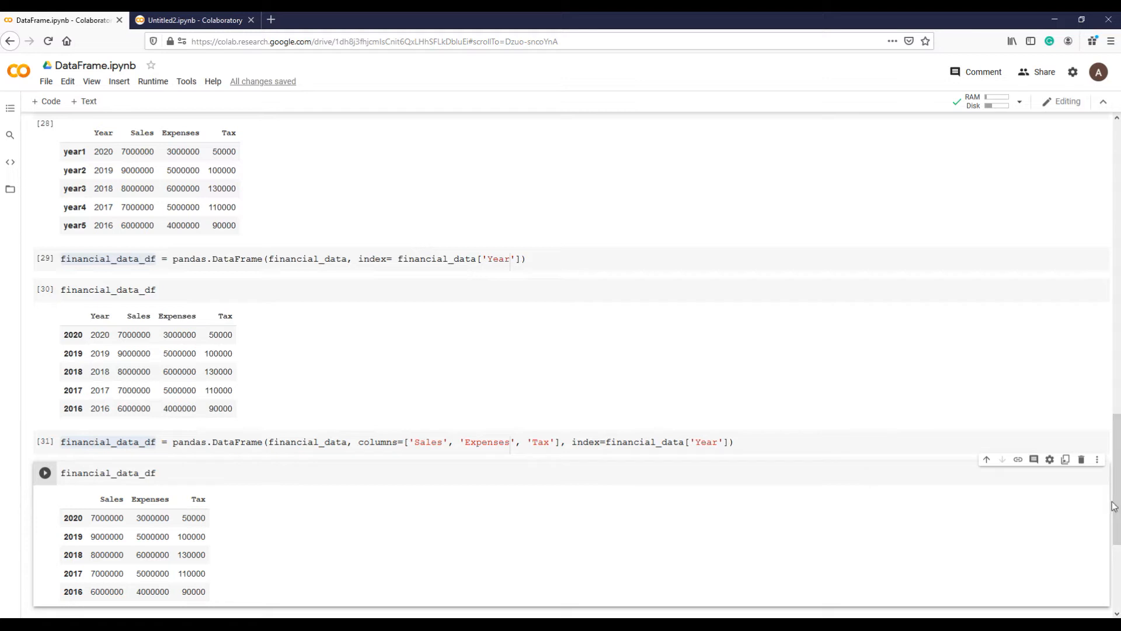
{"action": "left_click", "coordinate": [851, 19]}
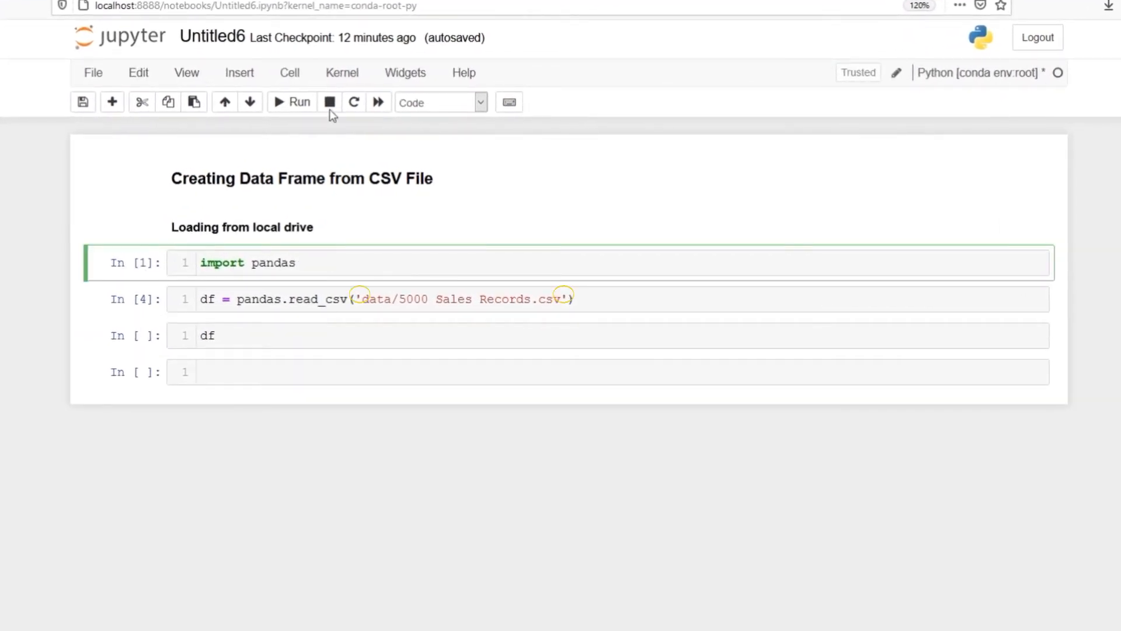
Run the import pandas, read_csv and df cells to show the 5000 rows × 14 columns table.
{"action": "left_click", "coordinate": [292, 101]}
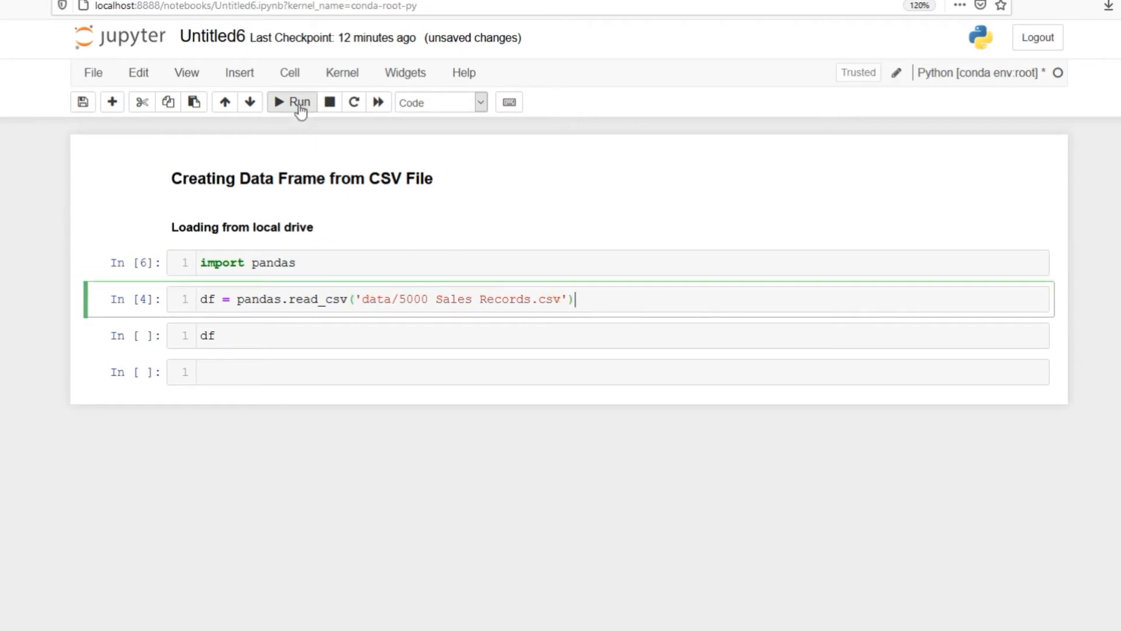
{"action": "left_click", "coordinate": [299, 102]}
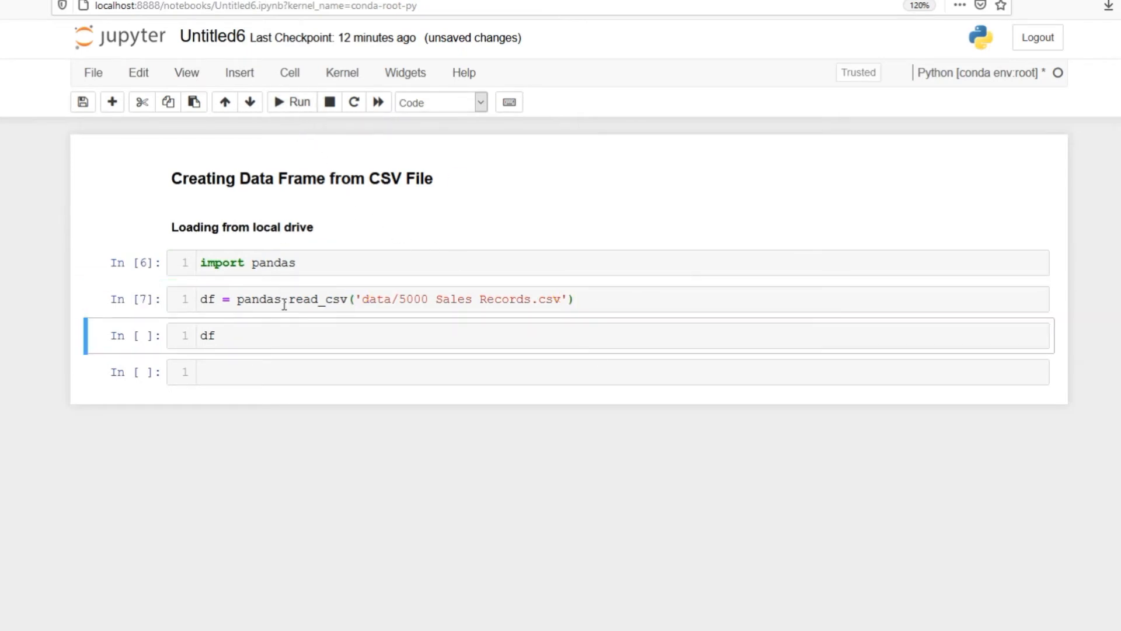
{"action": "left_click", "coordinate": [291, 101]}
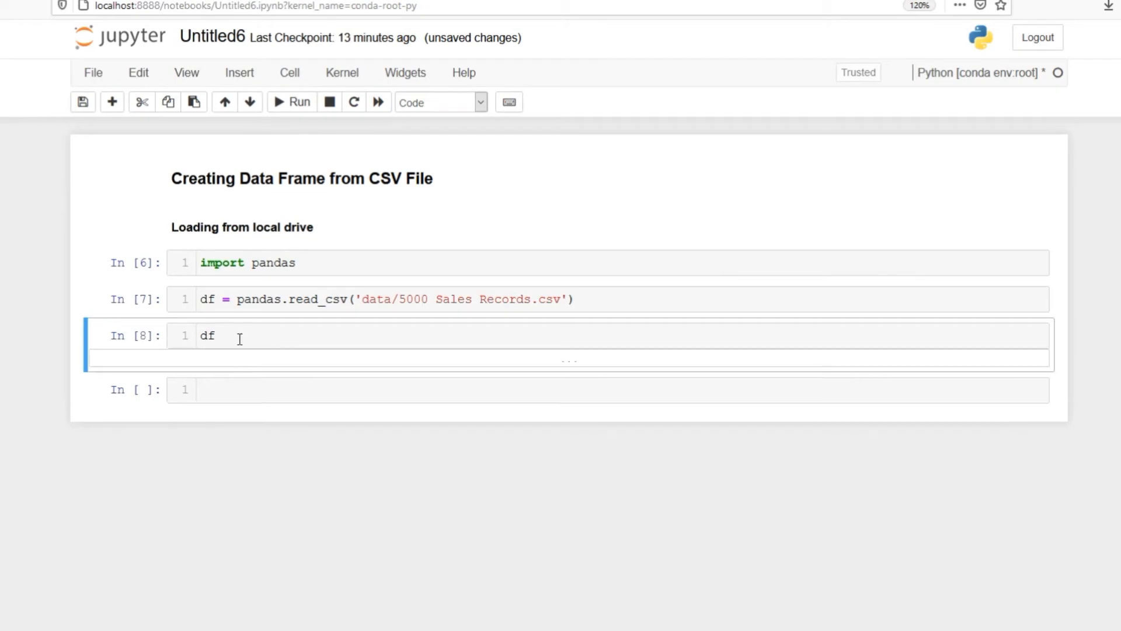
{"action": "left_click", "coordinate": [298, 101]}
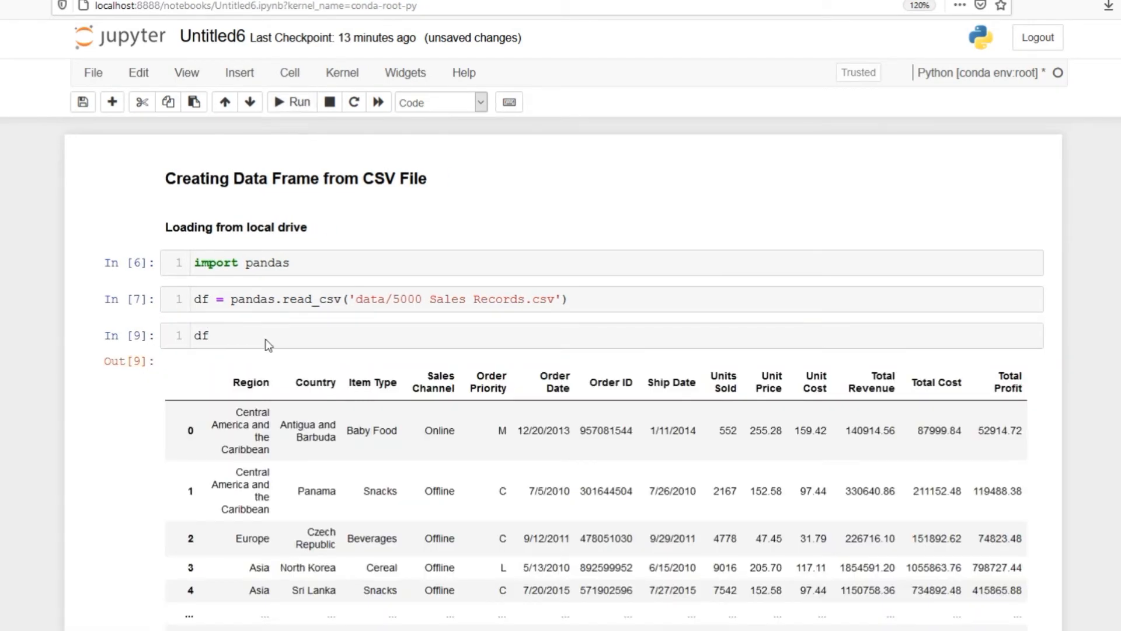
{"action": "scroll", "scroll_direction": "down", "scroll_amount": 3}
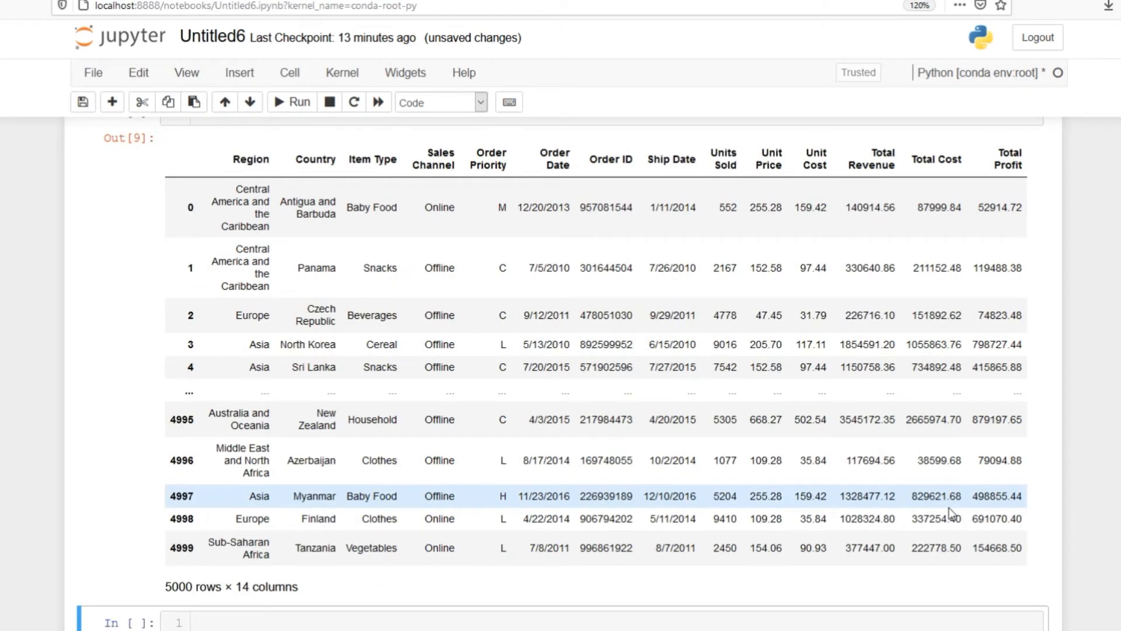
{"action": "scroll", "scroll_direction": "up", "scroll_amount": 3}
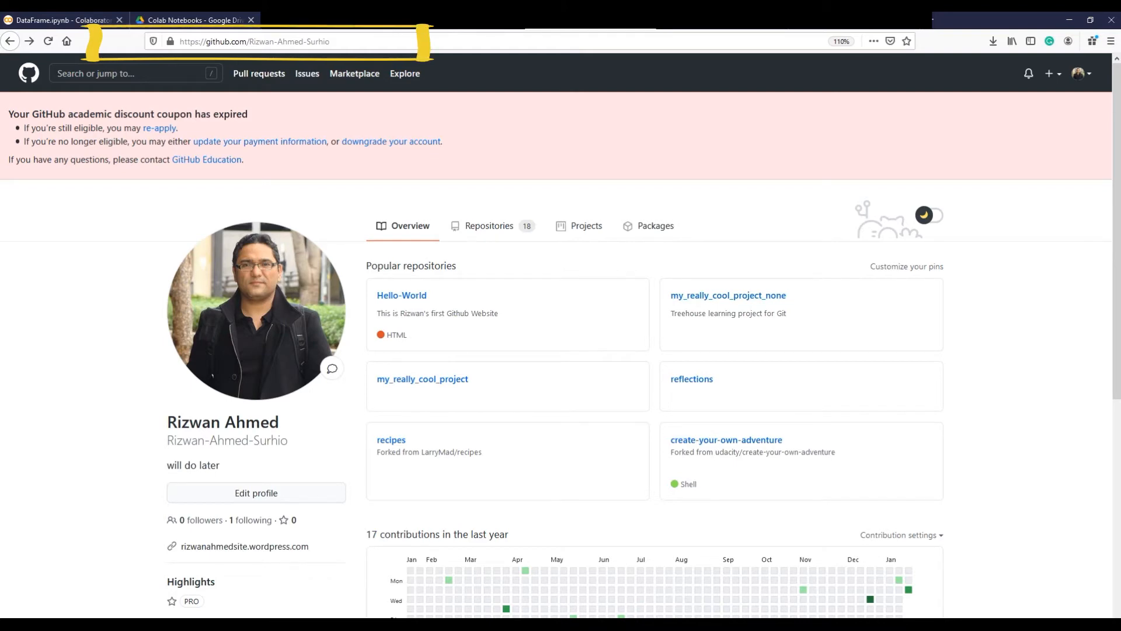
Open the Accountants repository and its 5000 Sales Records.csv file.
{"action": "scroll", "scroll_direction": "down", "scroll_amount": 3}
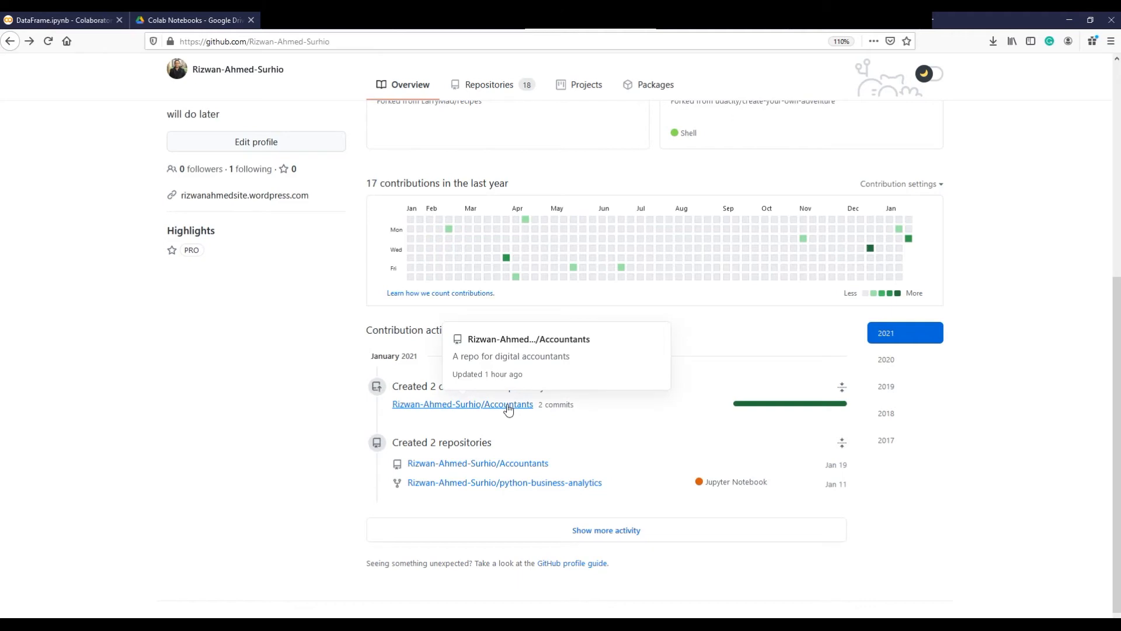
{"action": "left_click", "coordinate": [462, 404]}
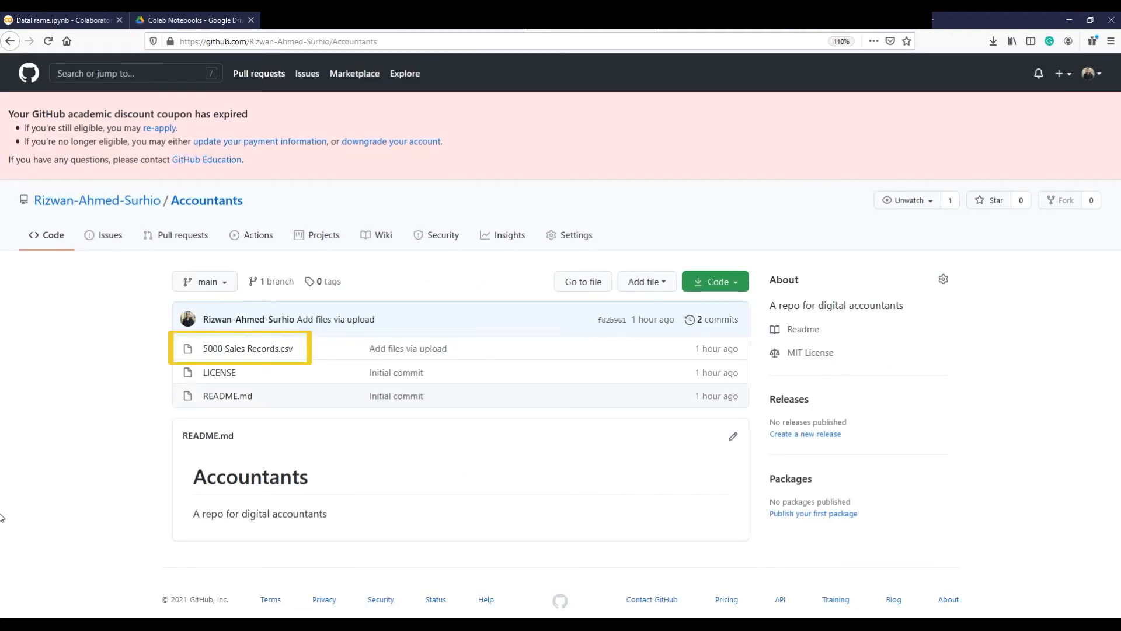
{"action": "left_click", "coordinate": [246, 348]}
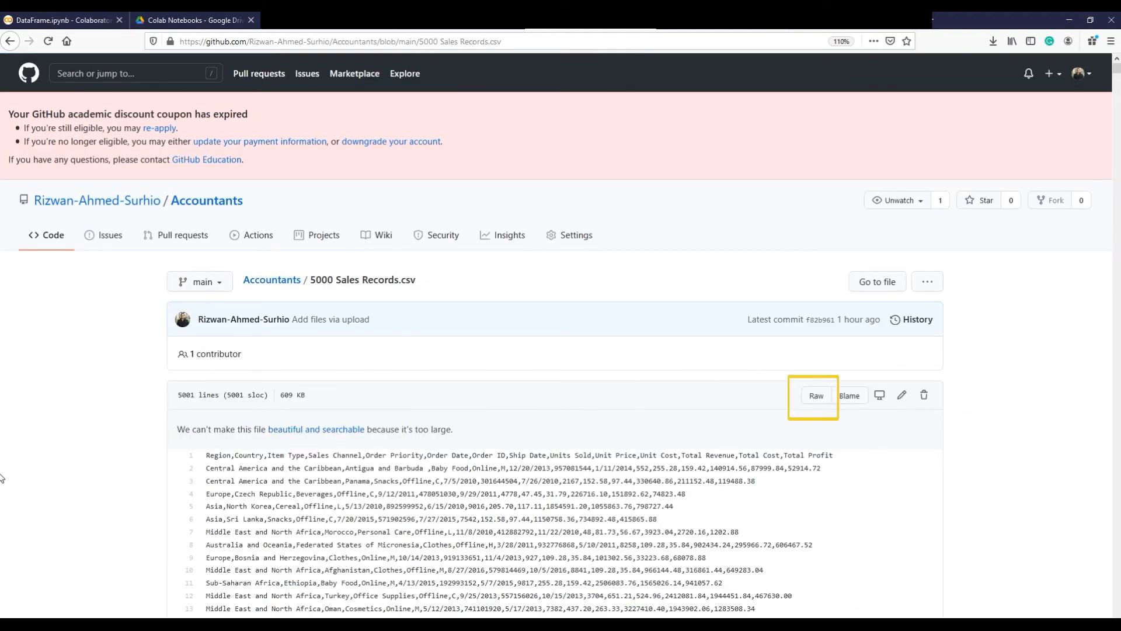
{"action": "mouse_move", "coordinate": [815, 396]}
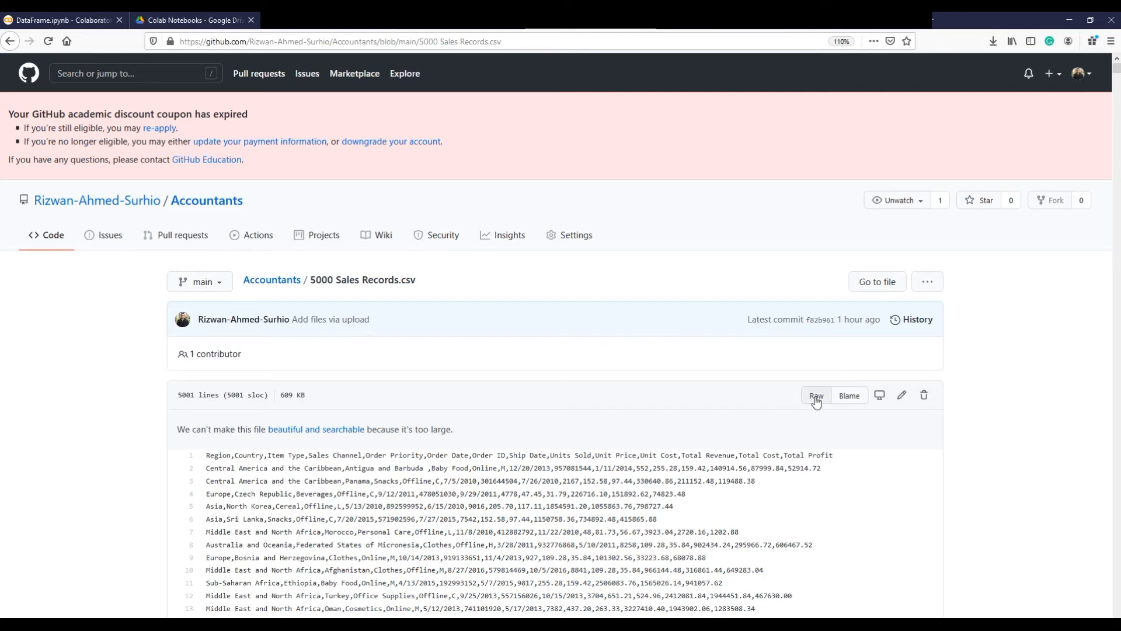
View the raw CSV and enter its raw.githubusercontent.com address as url in Colab.
{"action": "left_click", "coordinate": [816, 395]}
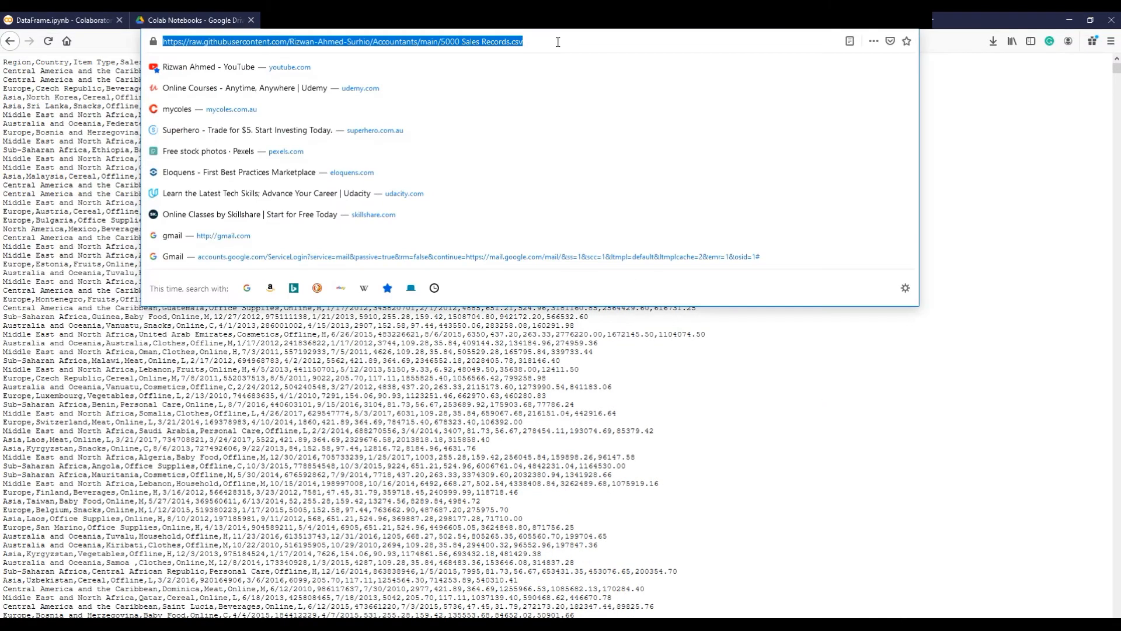
{"action": "left_click", "coordinate": [61, 20]}
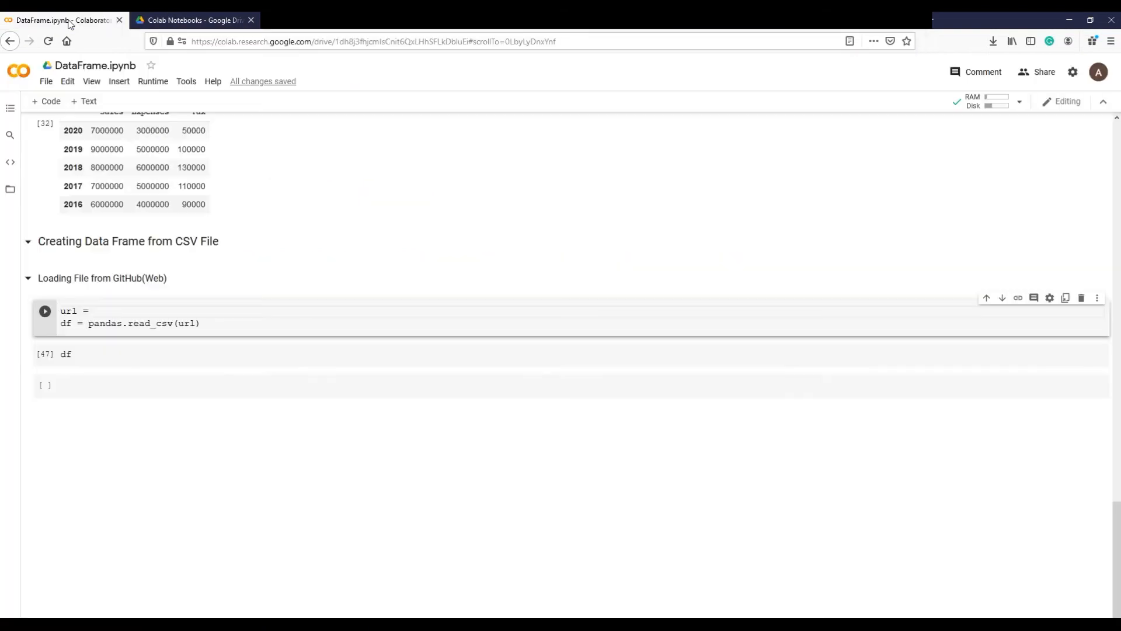
{"action": "left_click", "coordinate": [93, 310]}
{"action": "type", "text": " '"}
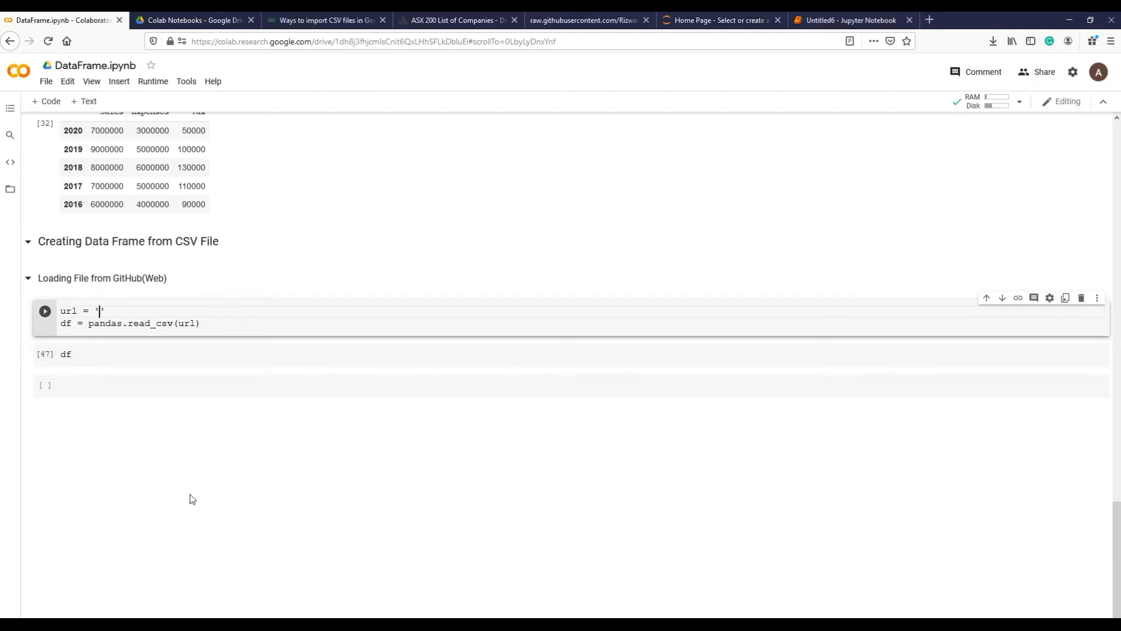
{"action": "type", "text": "https://raw.githubusercontent.com/Rizwan-Ahmed-Surhio/Accountants/main/5000%20Sales%20Records.csv"}
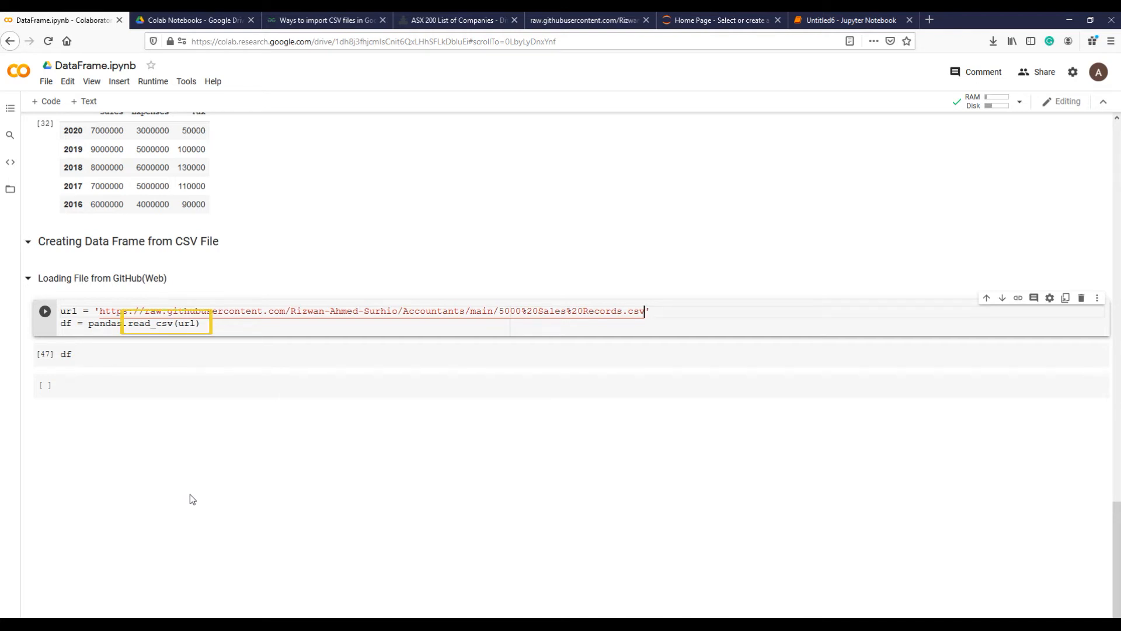
{"action": "mouse_move", "coordinate": [161, 490]}
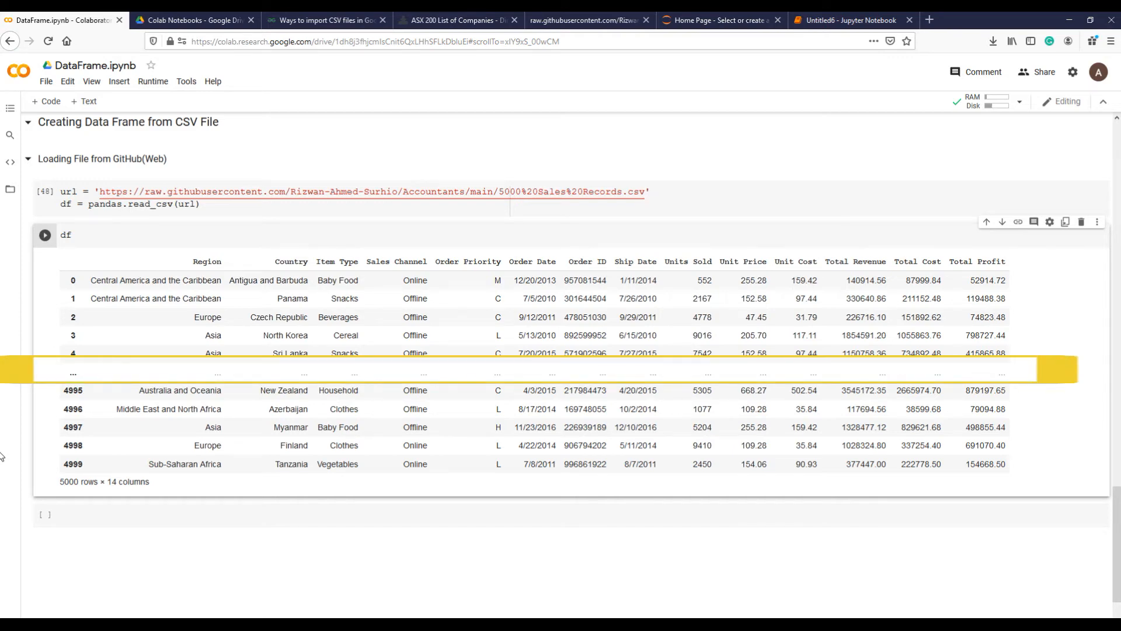
Scroll down to the Data Exploration section containing the head(10), tail(10) and columns cells.
{"action": "scroll", "scroll_direction": "down", "scroll_amount": 3}
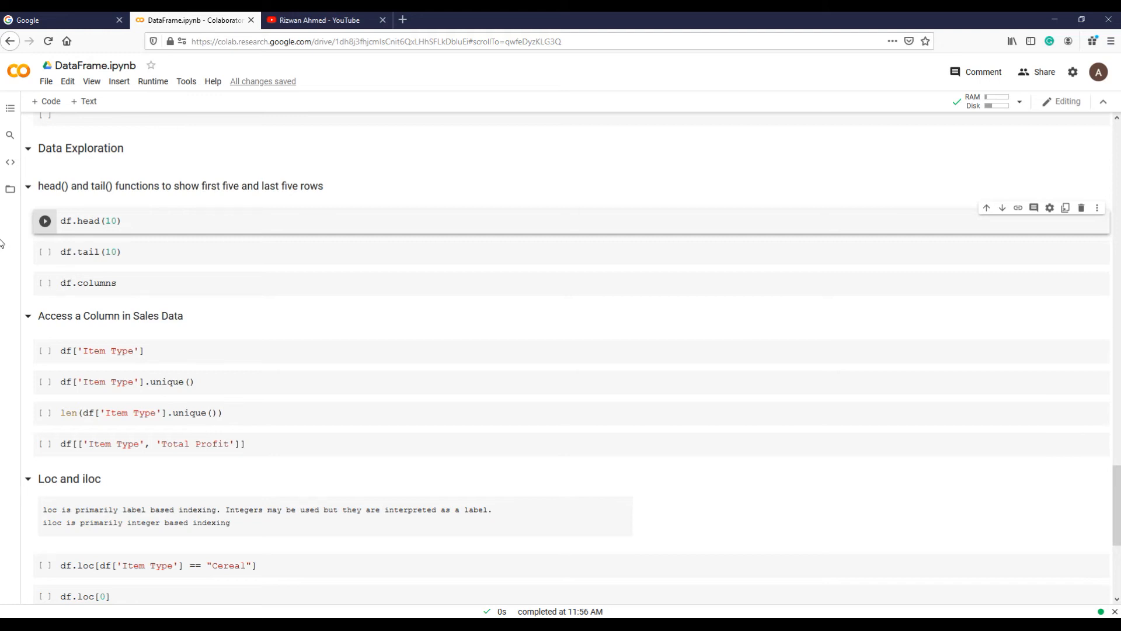
Run the df.head(10) cell to show the first ten rows.
{"action": "left_click", "coordinate": [89, 220]}
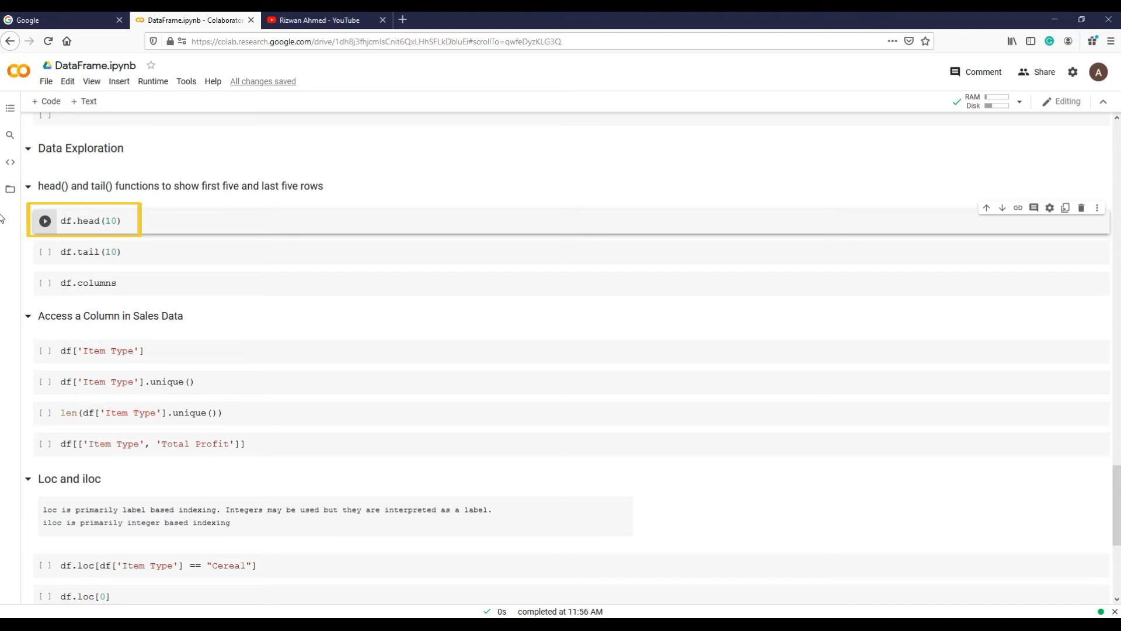
{"action": "left_click", "coordinate": [44, 220]}
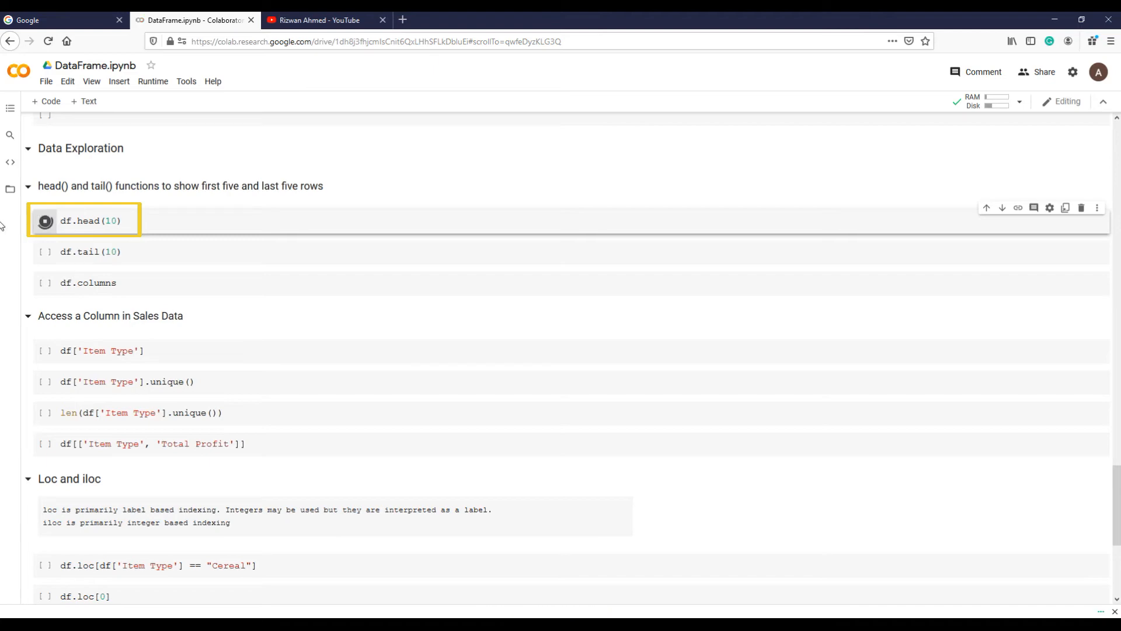
{"action": "left_click", "coordinate": [44, 220]}
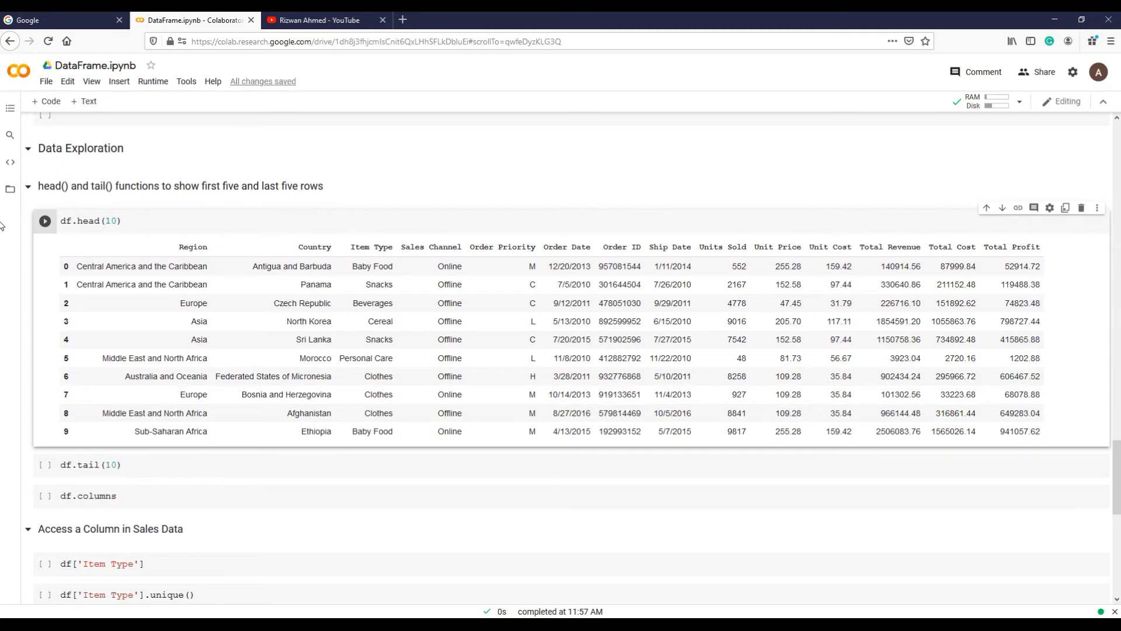
Run the df.tail(10) cell to display rows 4990 to 4999.
{"action": "left_click", "coordinate": [84, 464]}
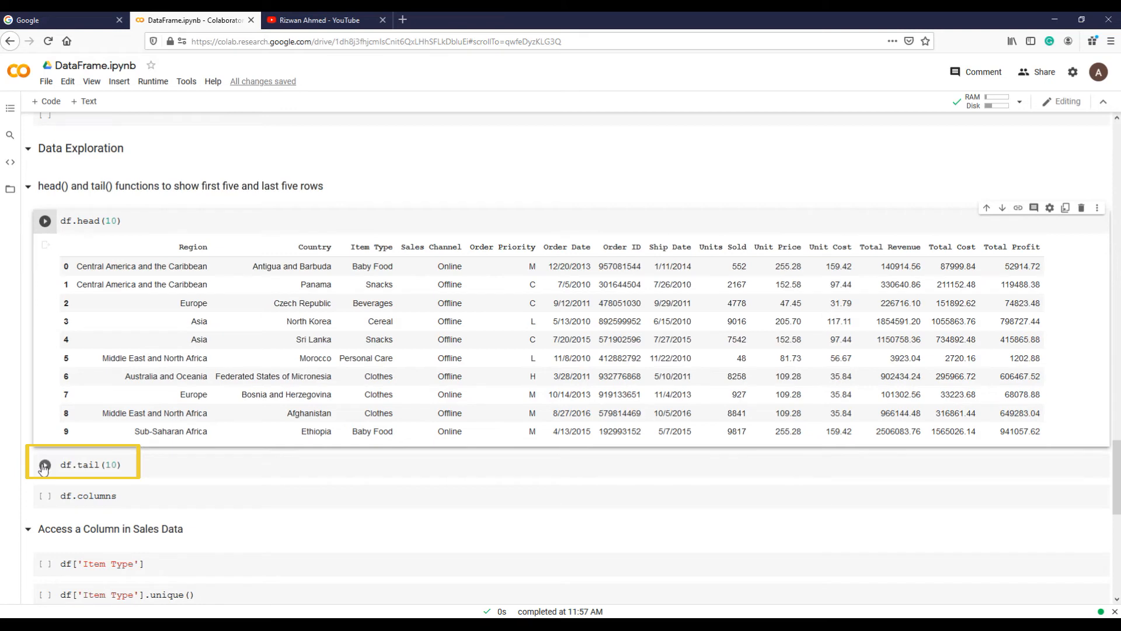
{"action": "left_click", "coordinate": [44, 463]}
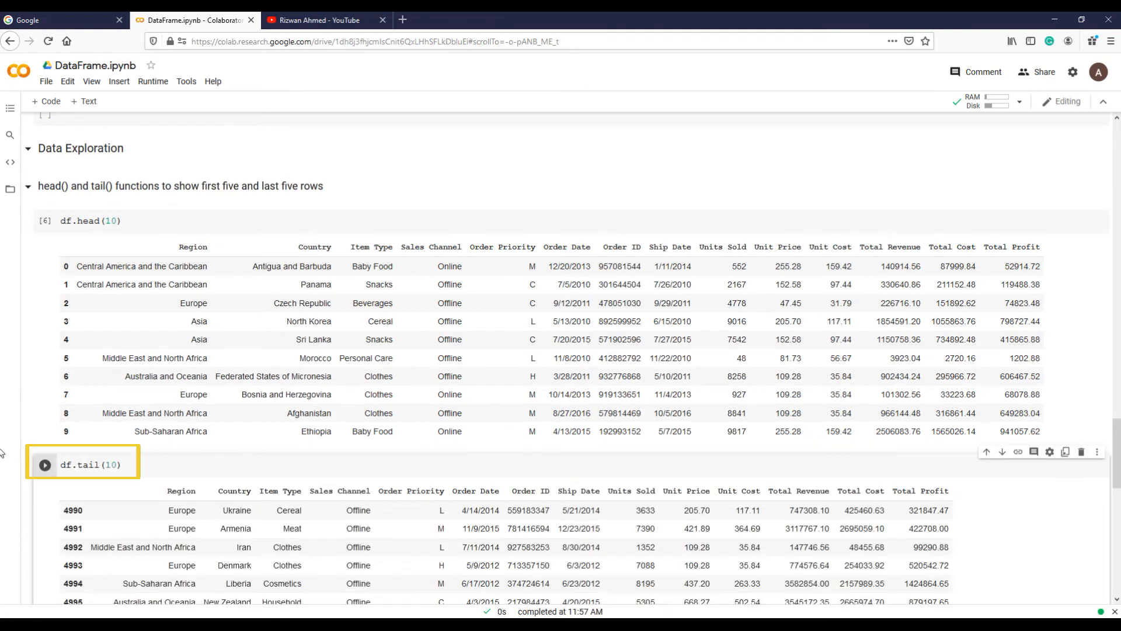
{"action": "scroll", "scroll_direction": "down", "scroll_amount": 3}
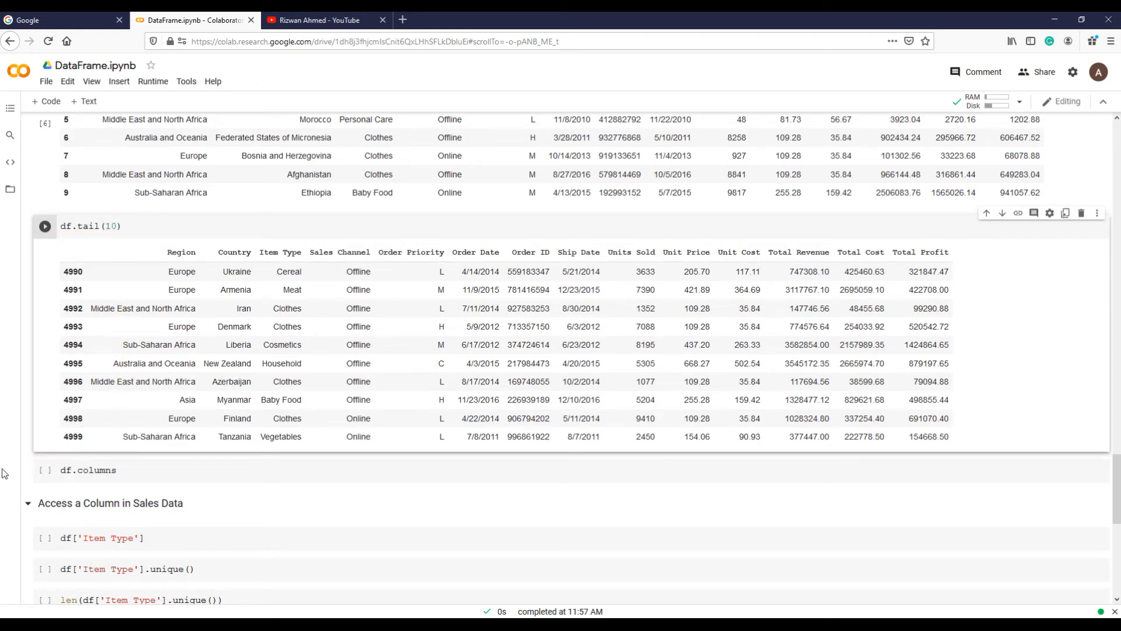
{"action": "mouse_move", "coordinate": [32, 479]}
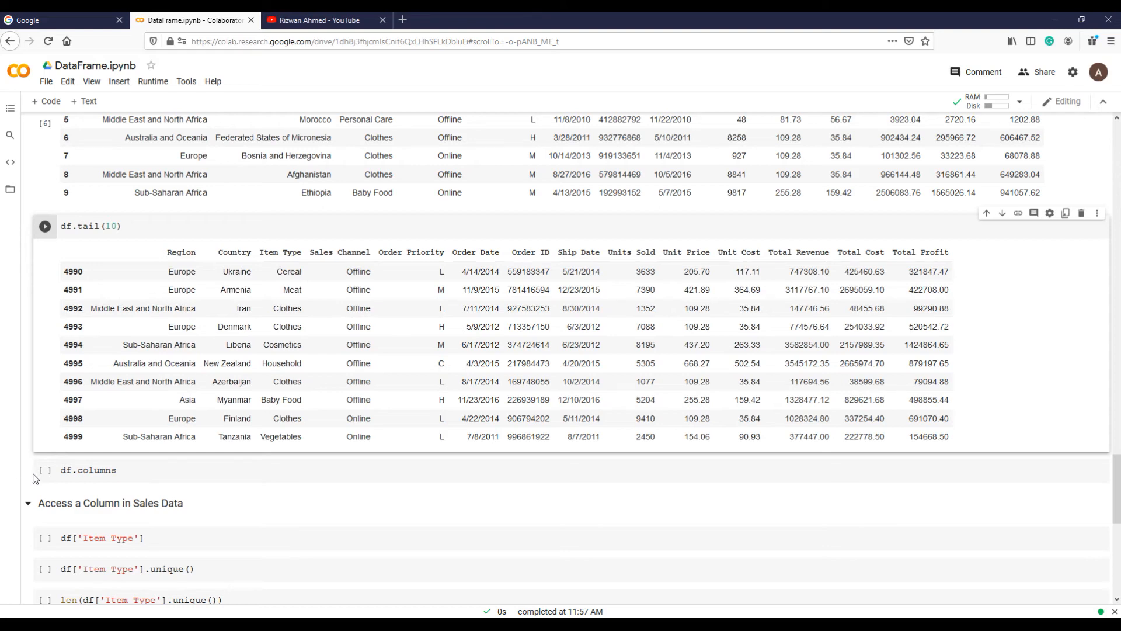
Run df.columns to list the 14 column names, Region and Country through Total Profit.
{"action": "left_click", "coordinate": [44, 469]}
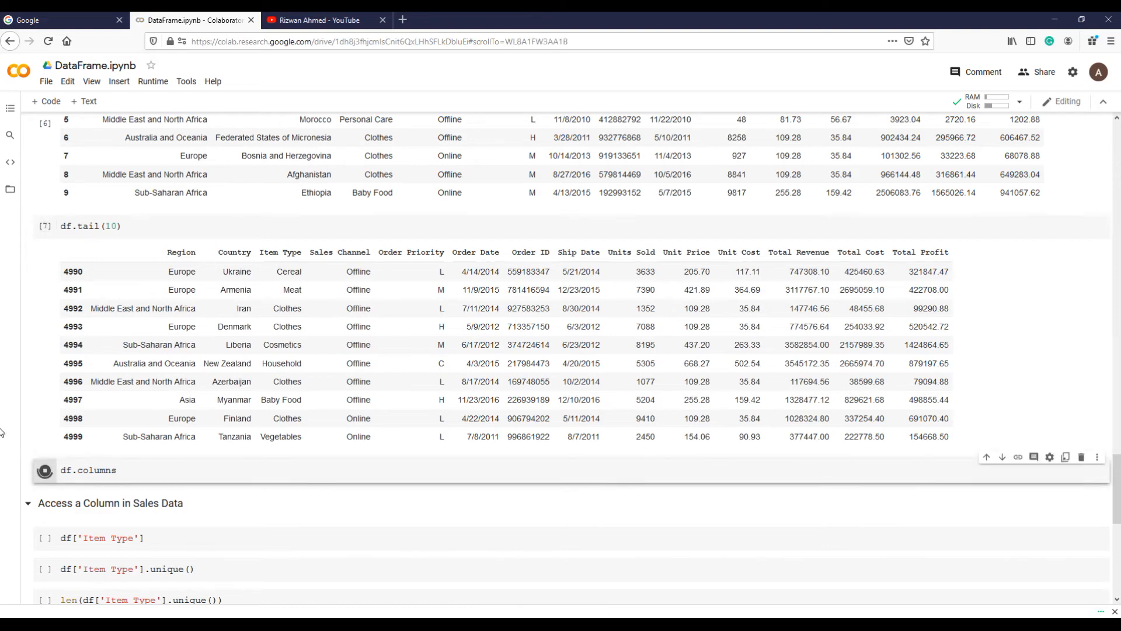
{"action": "left_click", "coordinate": [44, 469]}
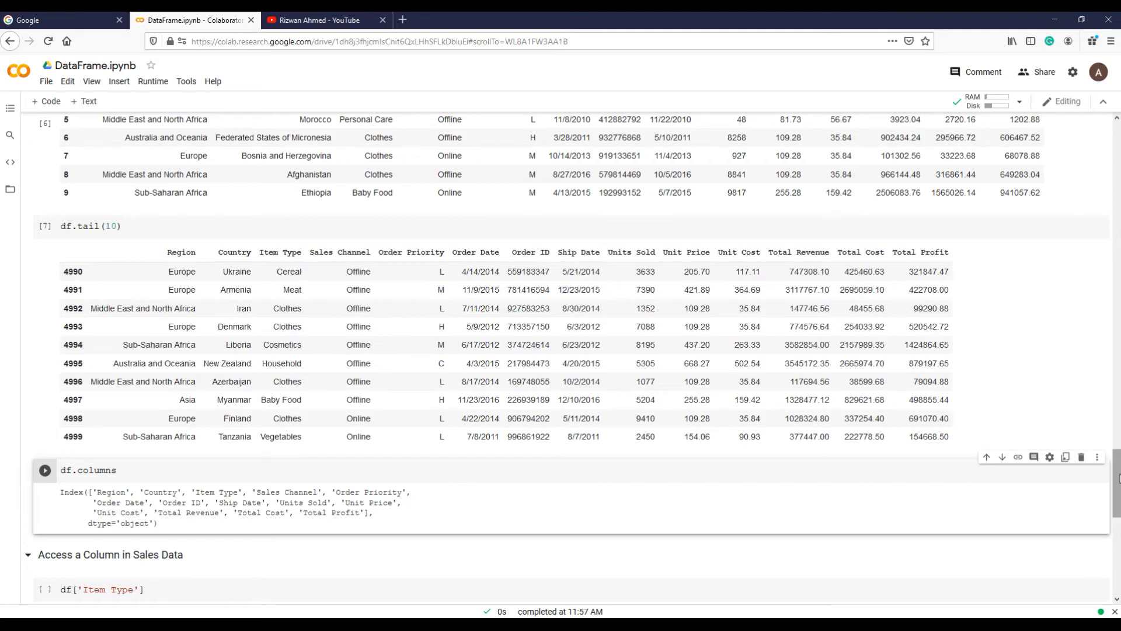
{"action": "scroll", "scroll_direction": "down", "scroll_amount": 3}
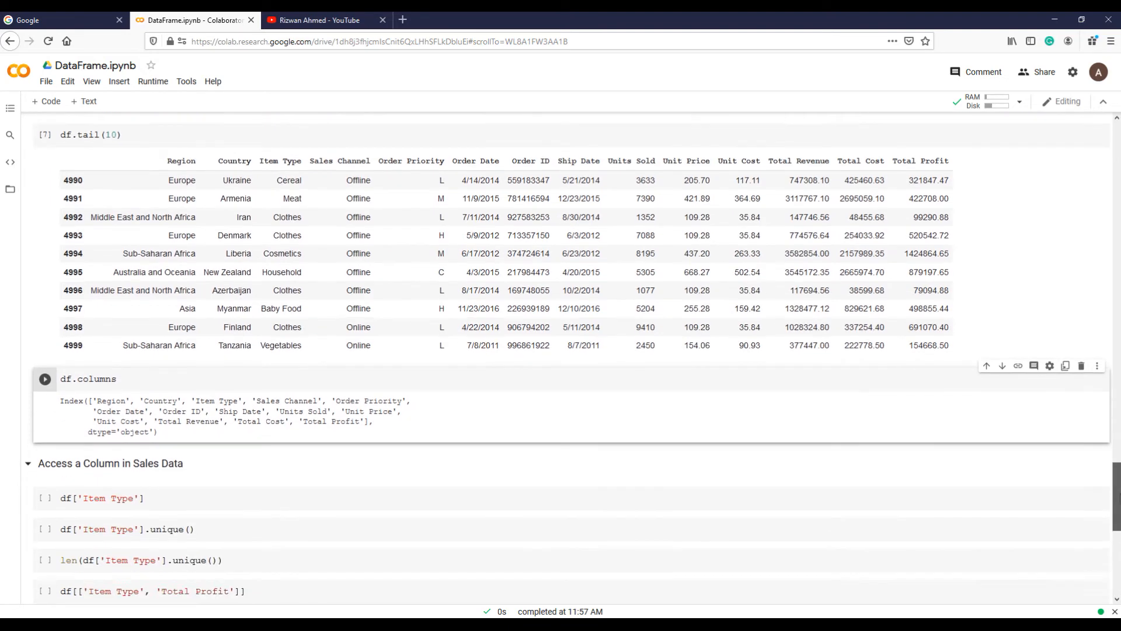
{"action": "scroll", "scroll_direction": "down", "scroll_amount": 3}
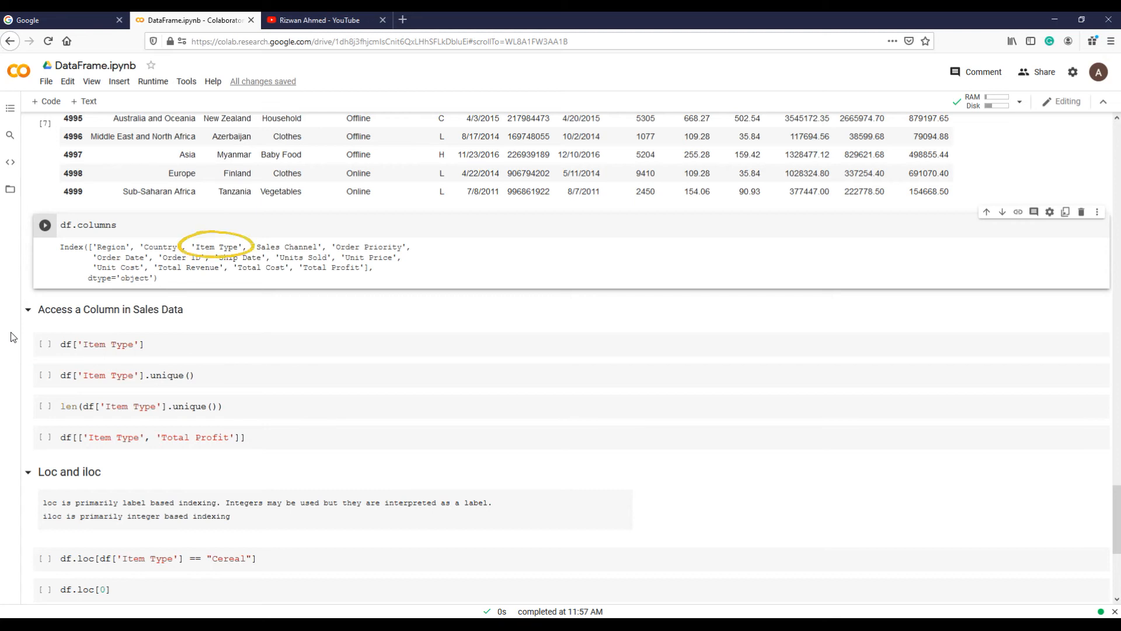
Run df['Item Type'] to output the 5000-value Item Type series.
{"action": "left_click", "coordinate": [44, 343]}
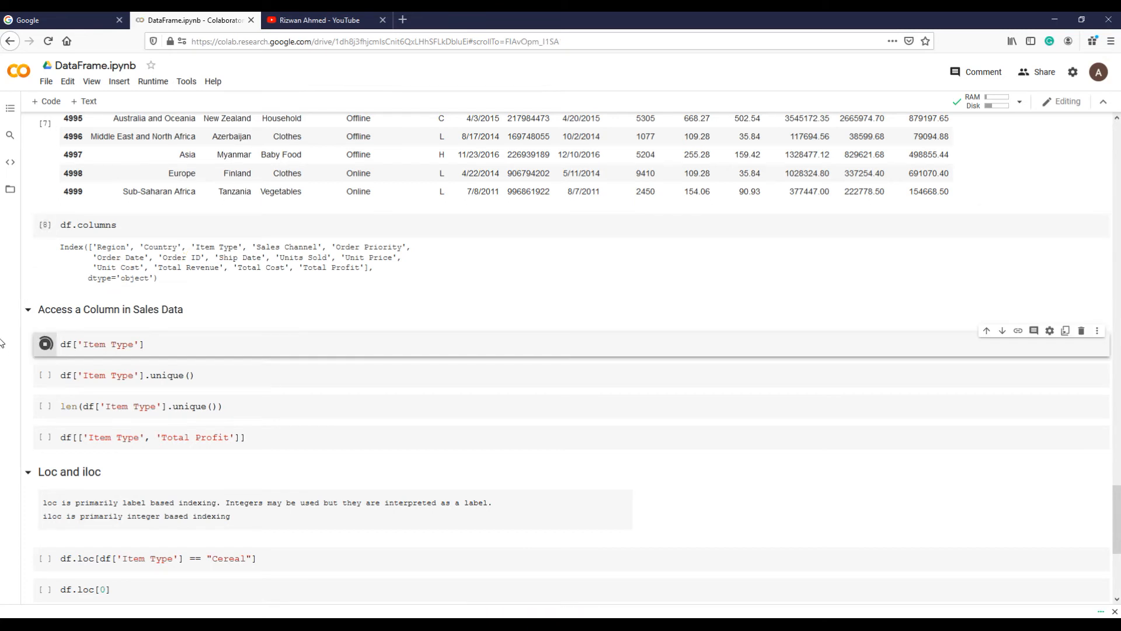
{"action": "left_click", "coordinate": [45, 344]}
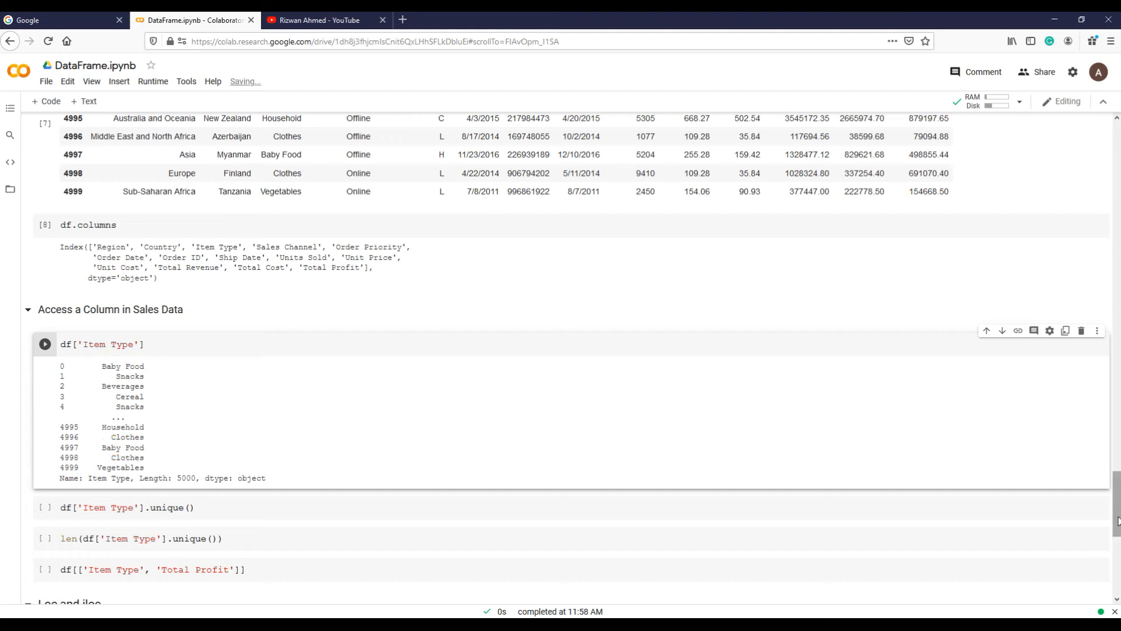
{"action": "scroll", "scroll_direction": "down", "scroll_amount": 3}
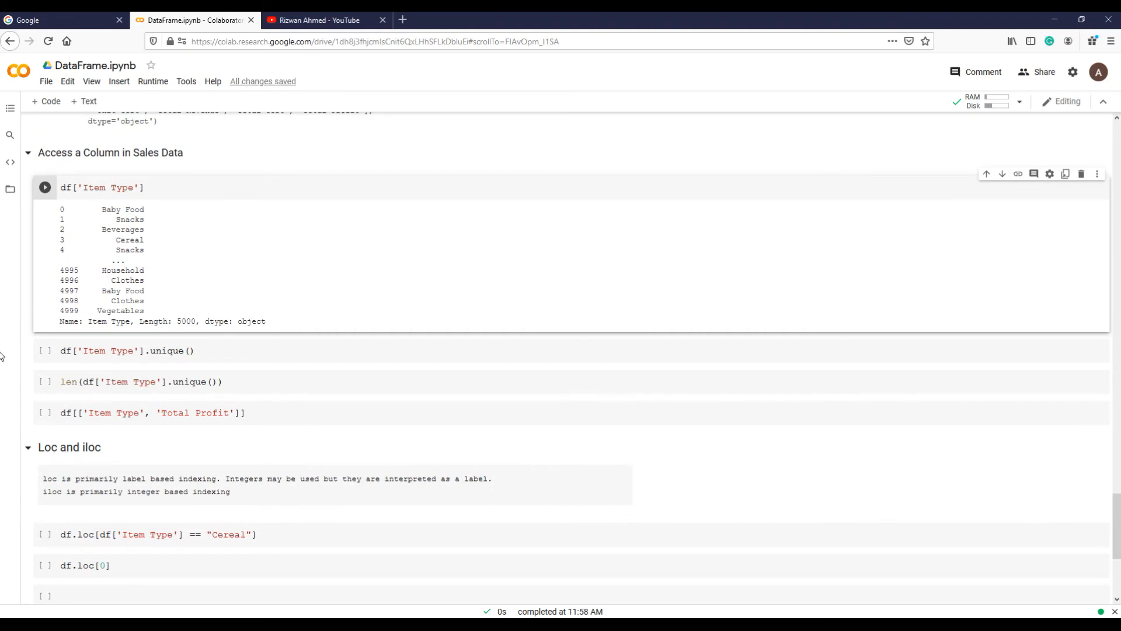
{"action": "mouse_move", "coordinate": [28, 352]}
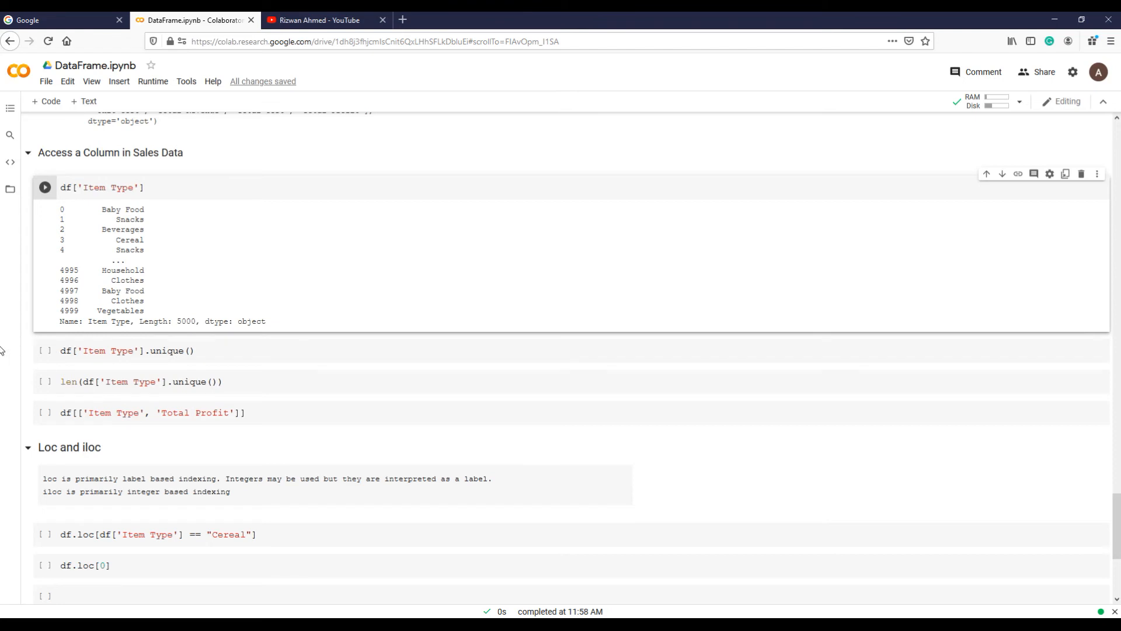
Run df['Item Type'].unique() to return the array of 12 item types, Baby Food through Household.
{"action": "left_click", "coordinate": [128, 350]}
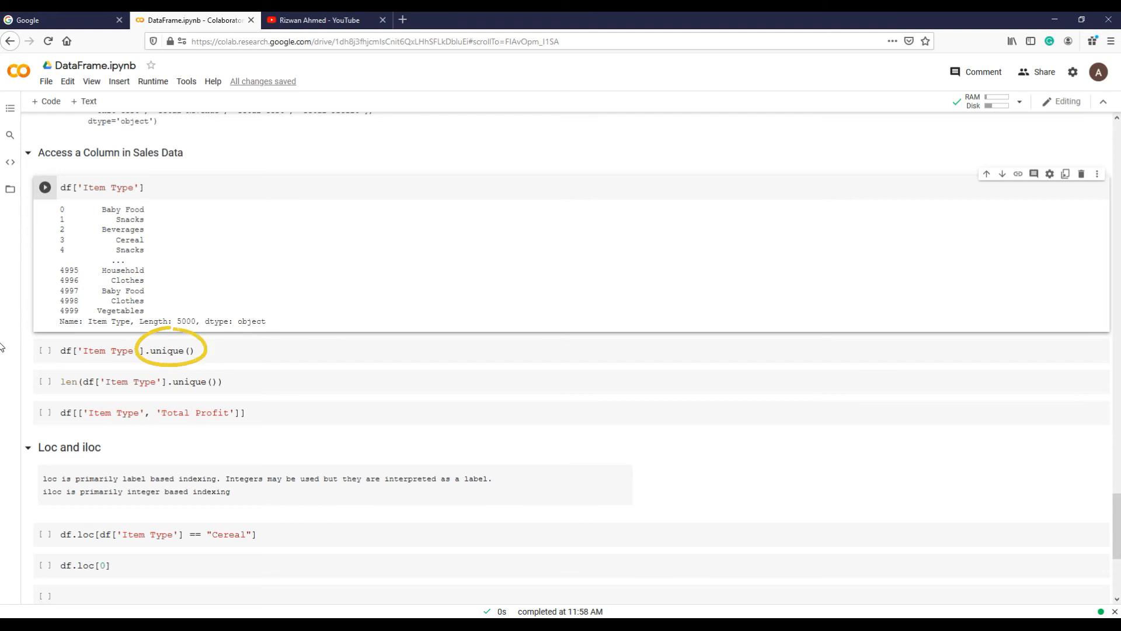
{"action": "left_click", "coordinate": [45, 350]}
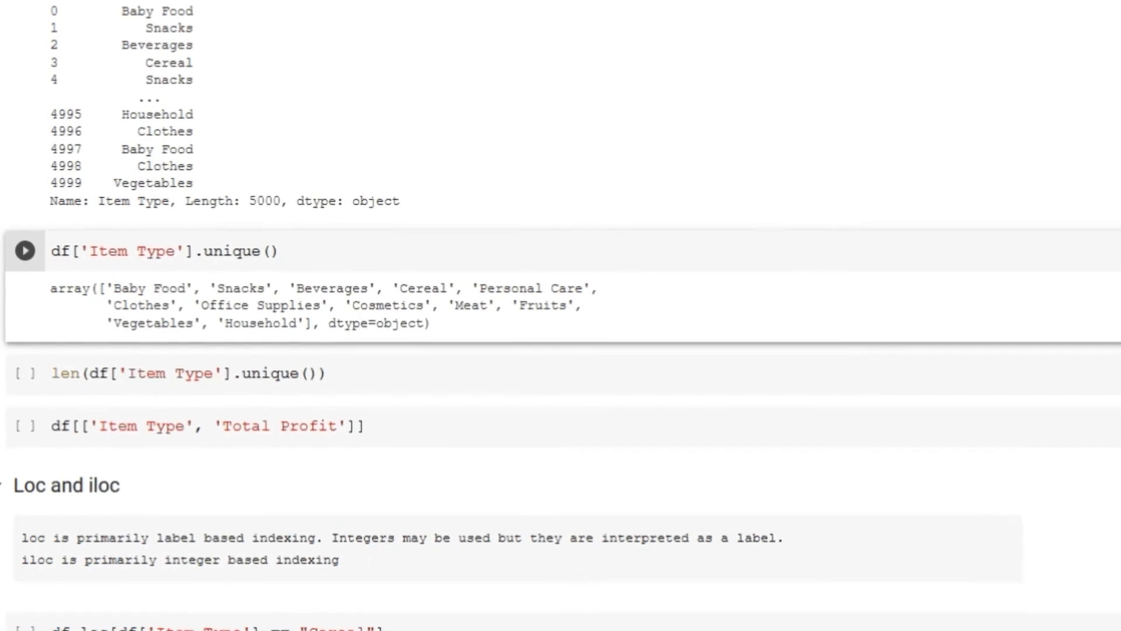
{"action": "scroll", "scroll_direction": "down", "scroll_amount": 3}
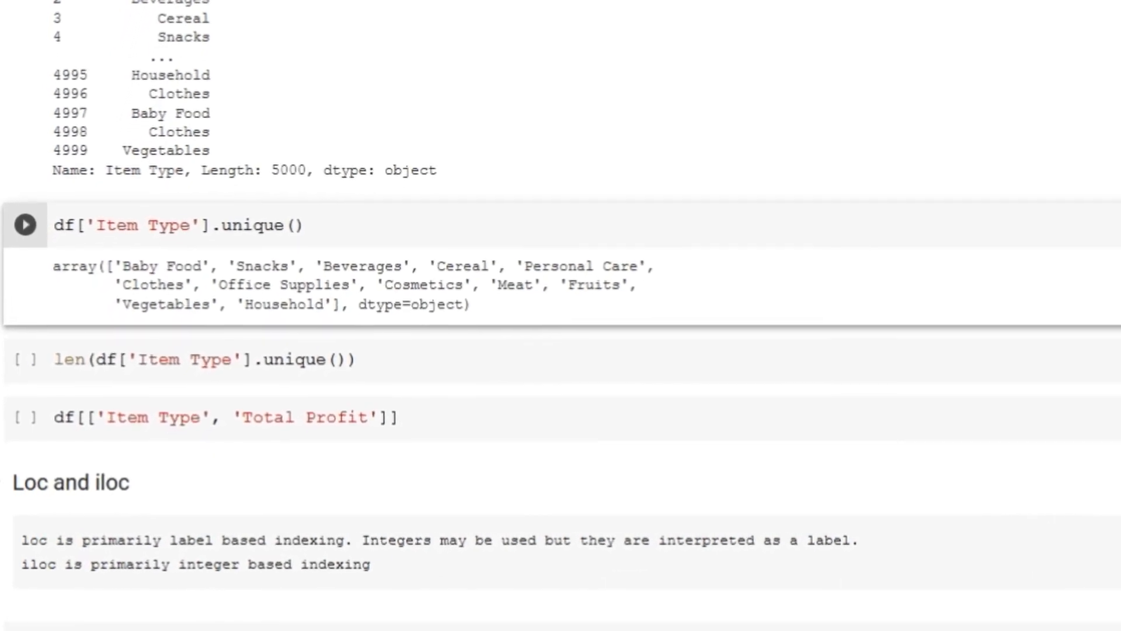
{"action": "scroll", "scroll_direction": "up", "scroll_amount": 3}
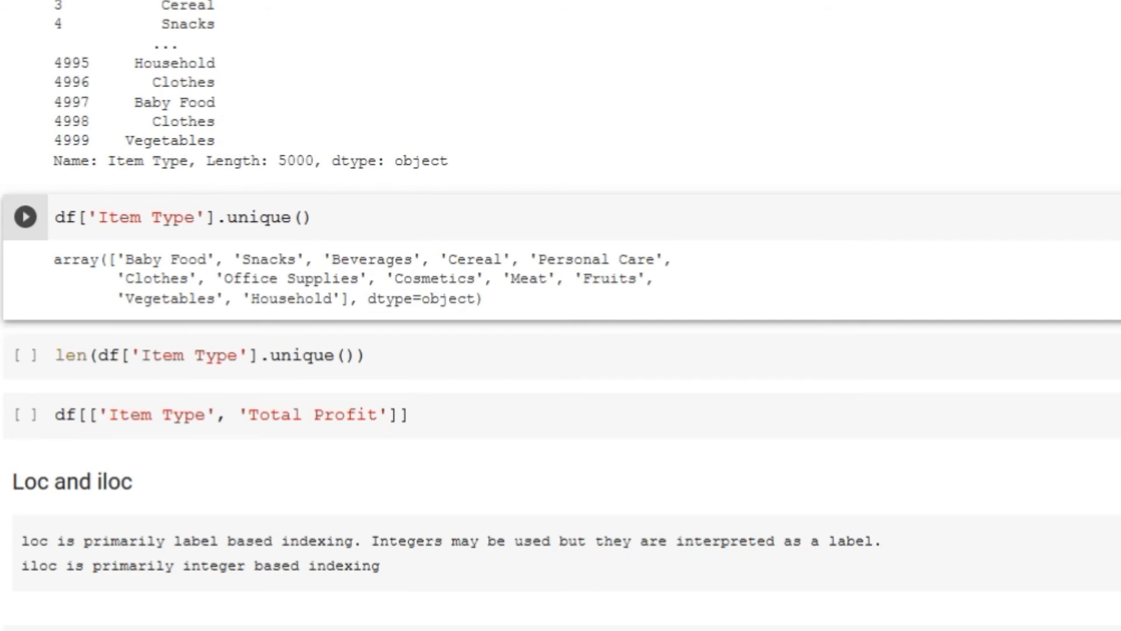
{"action": "left_click", "coordinate": [214, 355]}
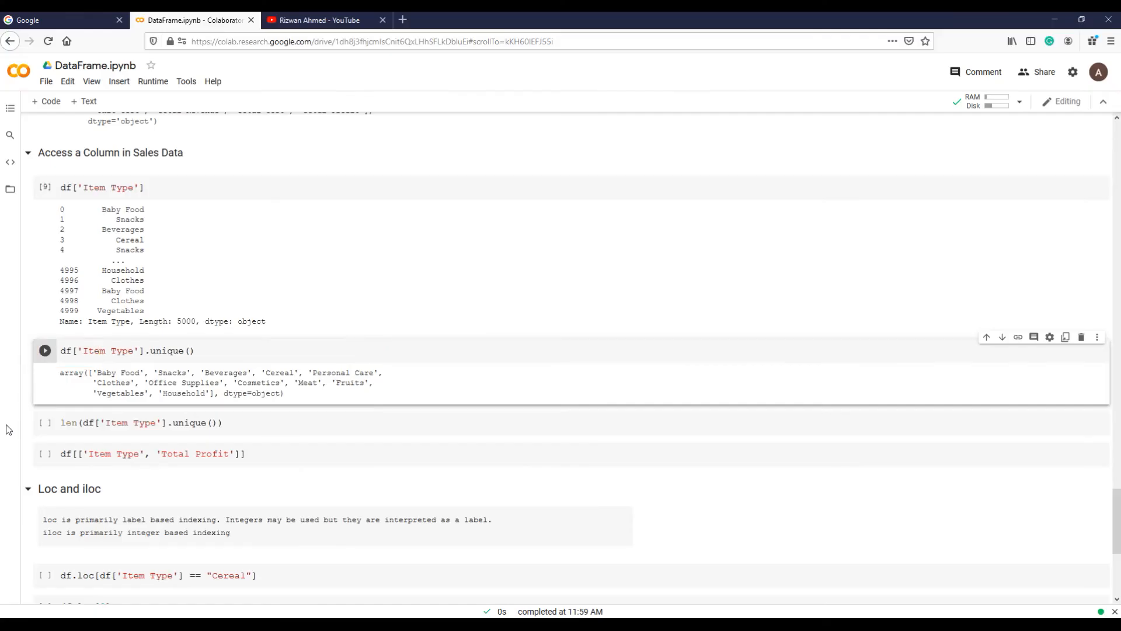
Run len(df['Item Type'].unique()) to get the count of 12 distinct item types.
{"action": "left_click", "coordinate": [45, 423]}
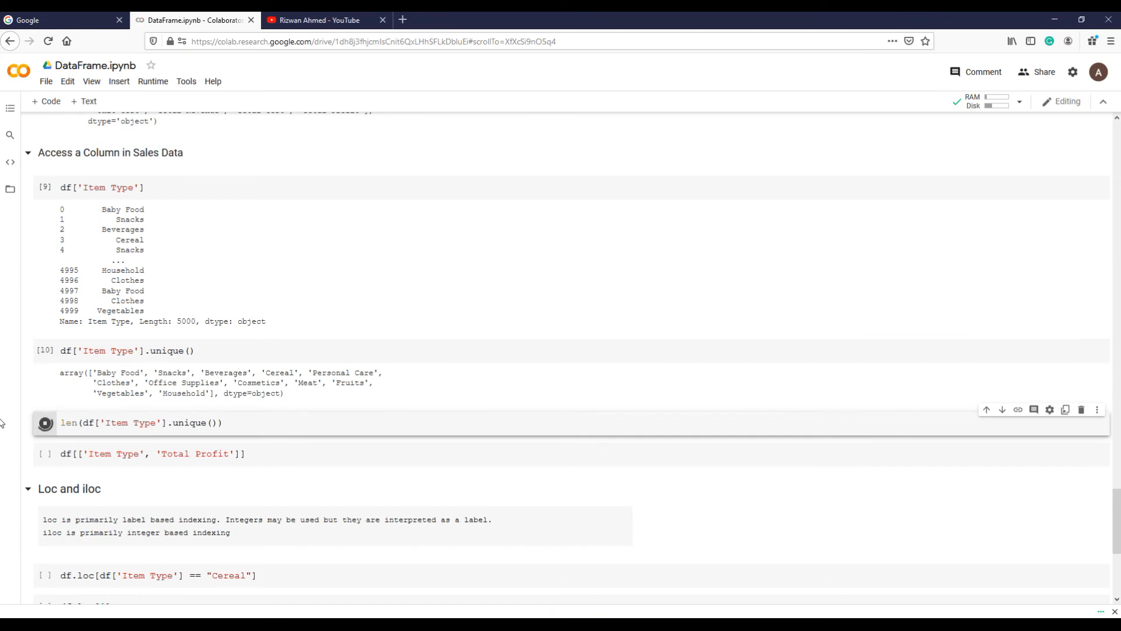
{"action": "left_click", "coordinate": [44, 423]}
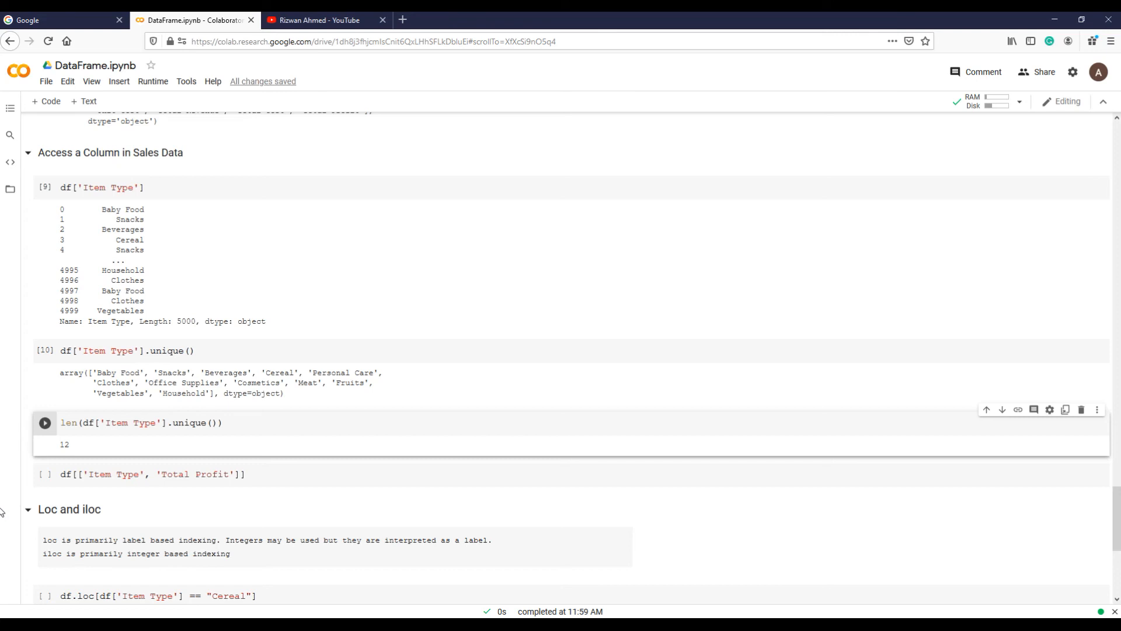
{"action": "scroll", "scroll_direction": "down", "scroll_amount": 3}
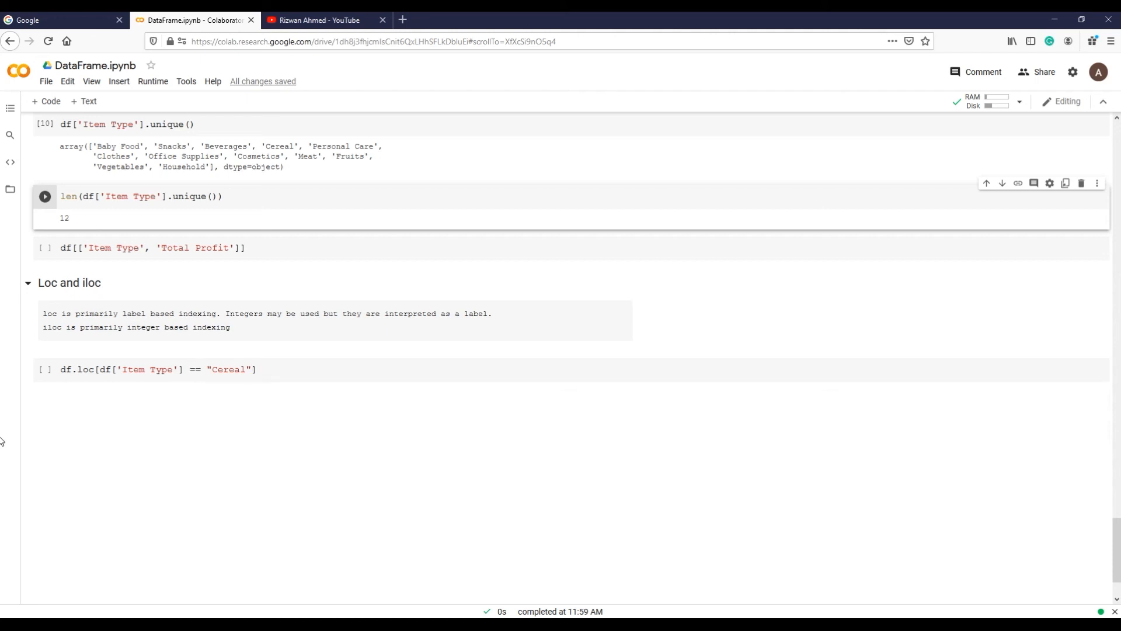
Run df.loc[df['Item Type'] == "Cereal"] to return the 385 Cereal rows.
{"action": "left_click", "coordinate": [44, 369]}
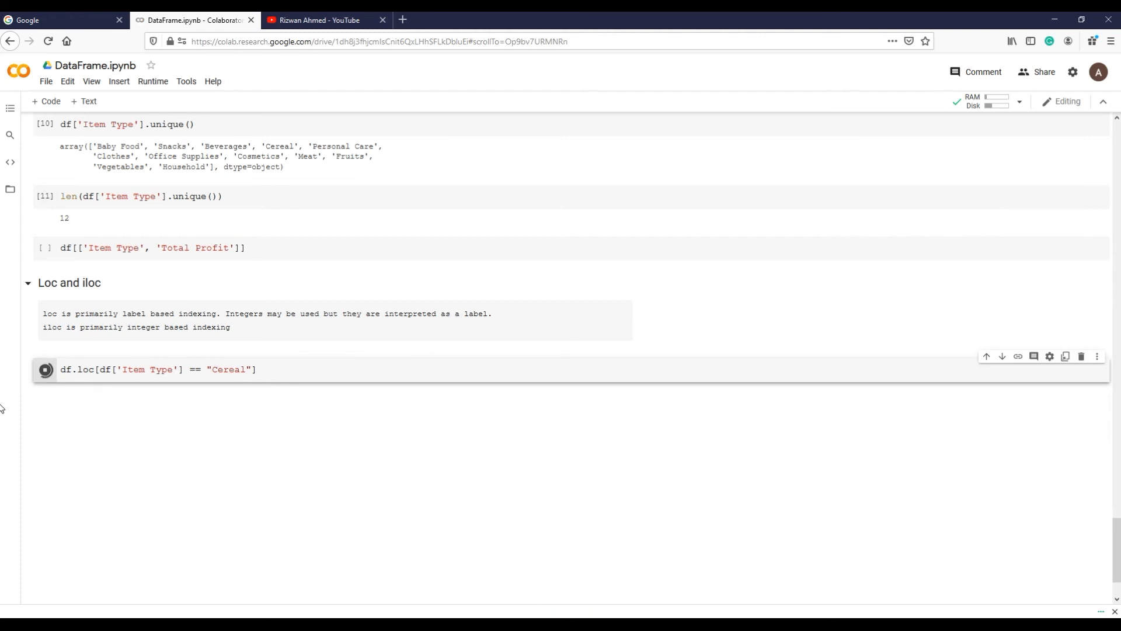
{"action": "left_click", "coordinate": [44, 369]}
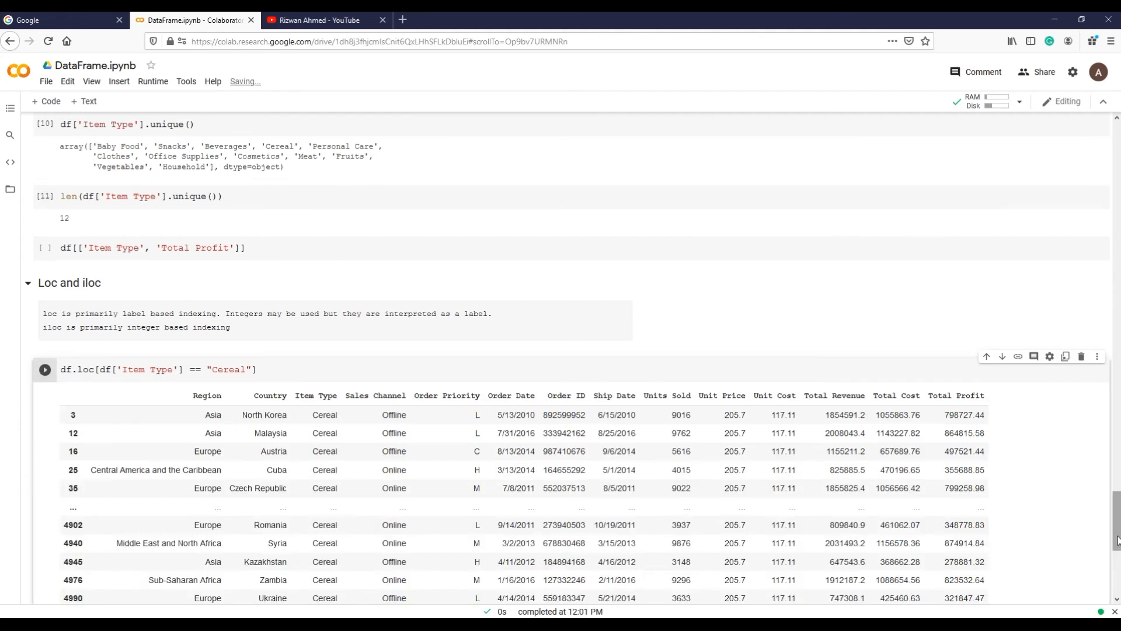
{"action": "scroll", "scroll_direction": "down", "scroll_amount": 3}
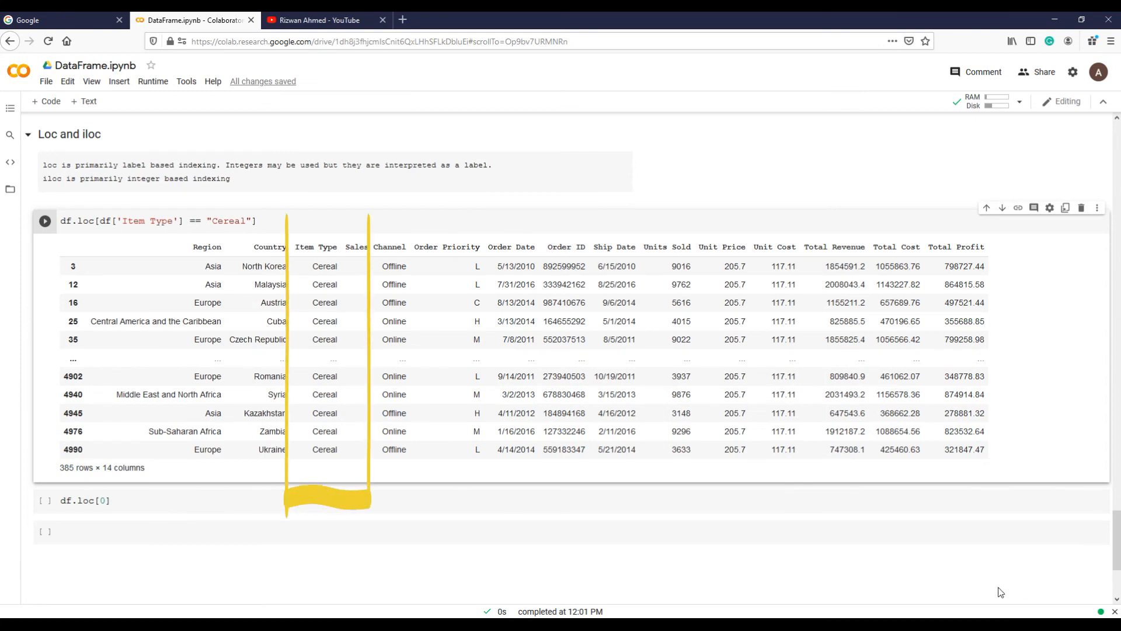